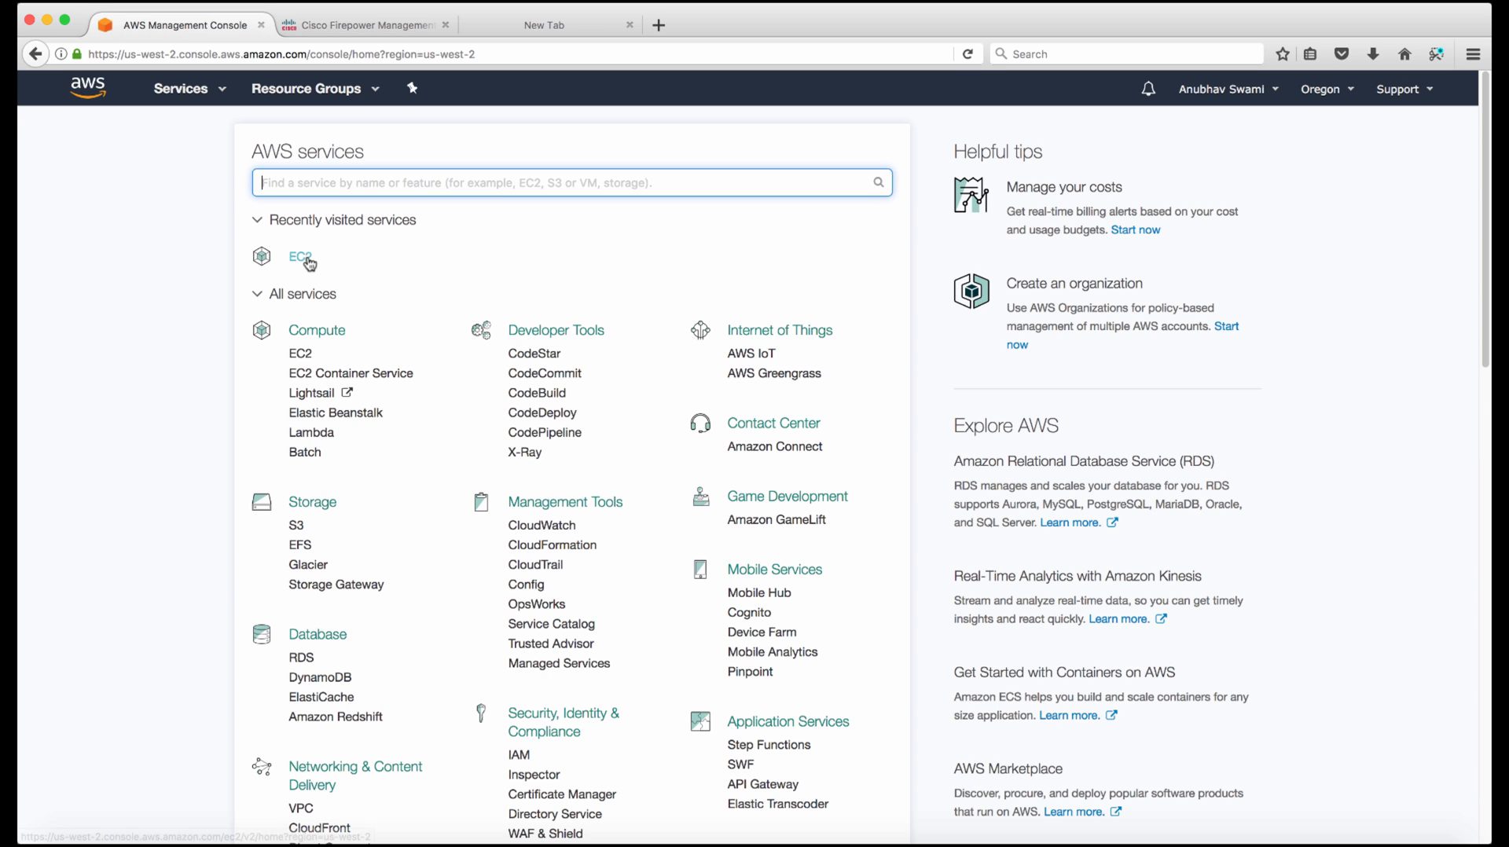
Bring up the EC2 instance list showing FTDv1, FMCv, WEB-SERVER, FTDv2 and FTDv3 running
left_click(298, 258)
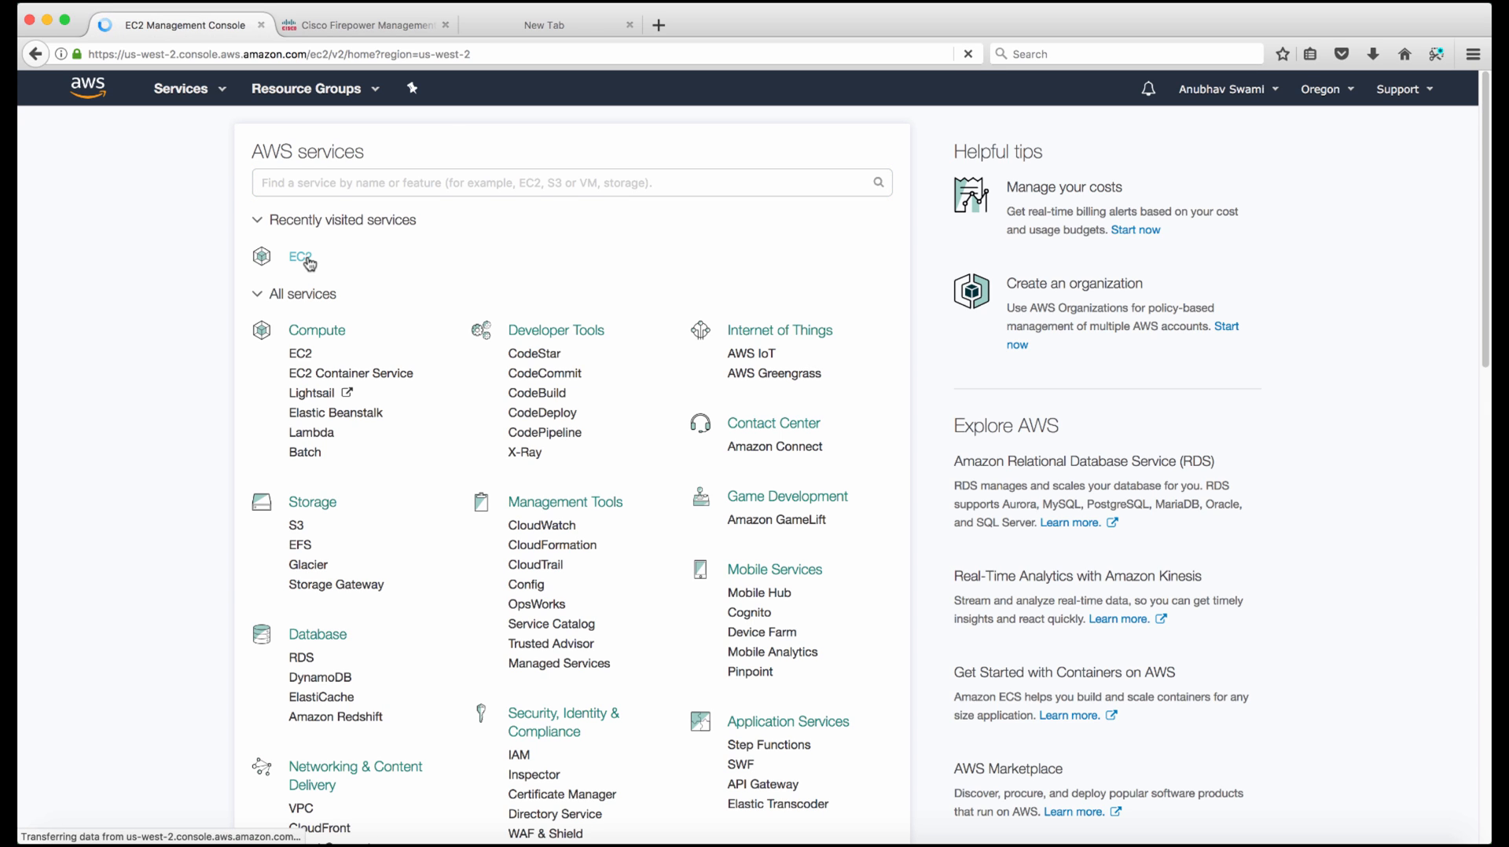
left_click(296, 257)
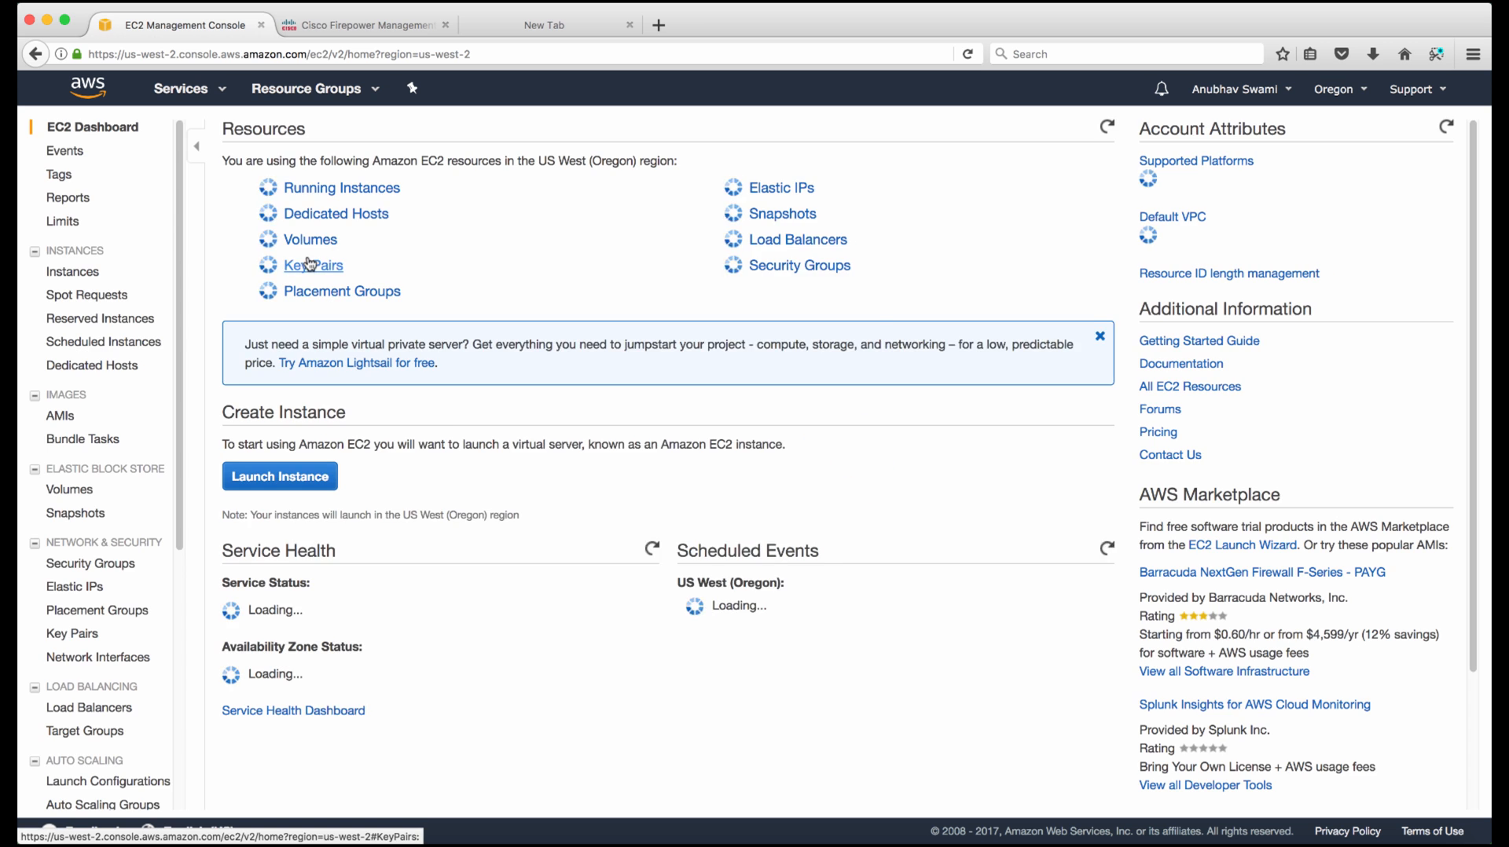
left_click(71, 272)
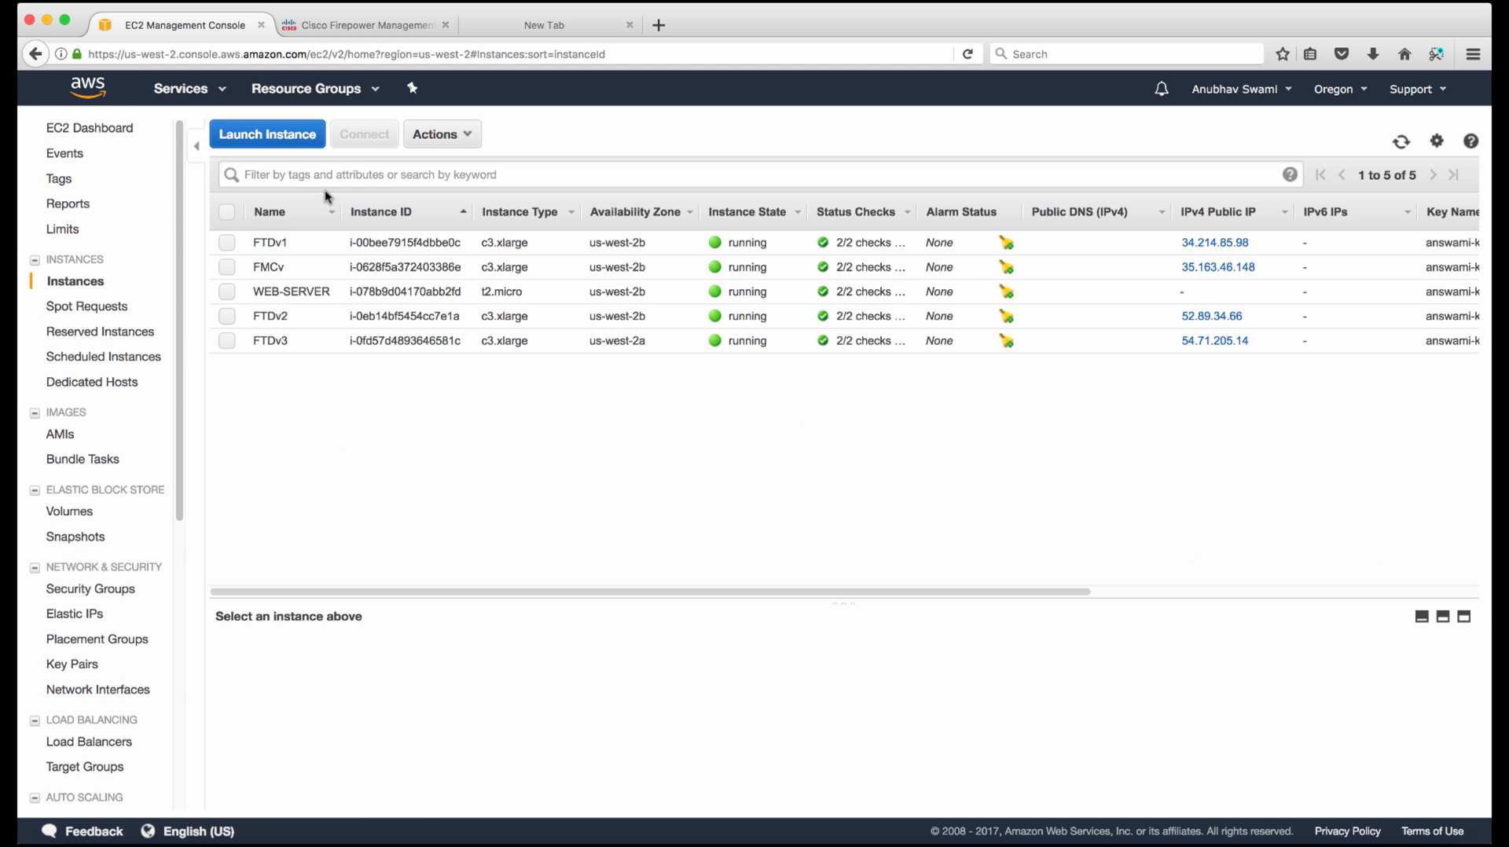
mouse_move(292, 267)
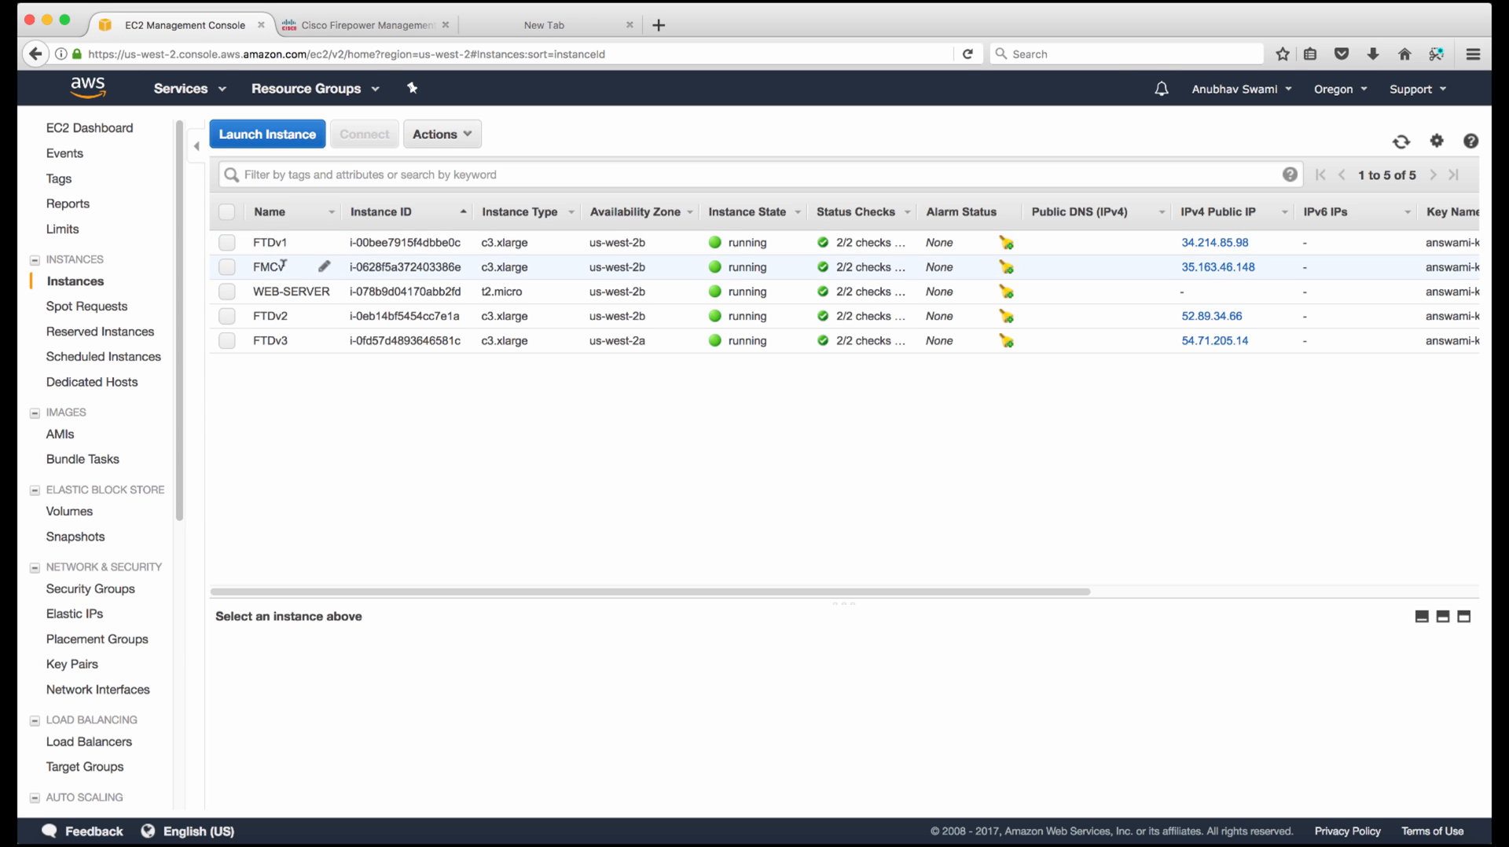
mouse_move(292, 267)
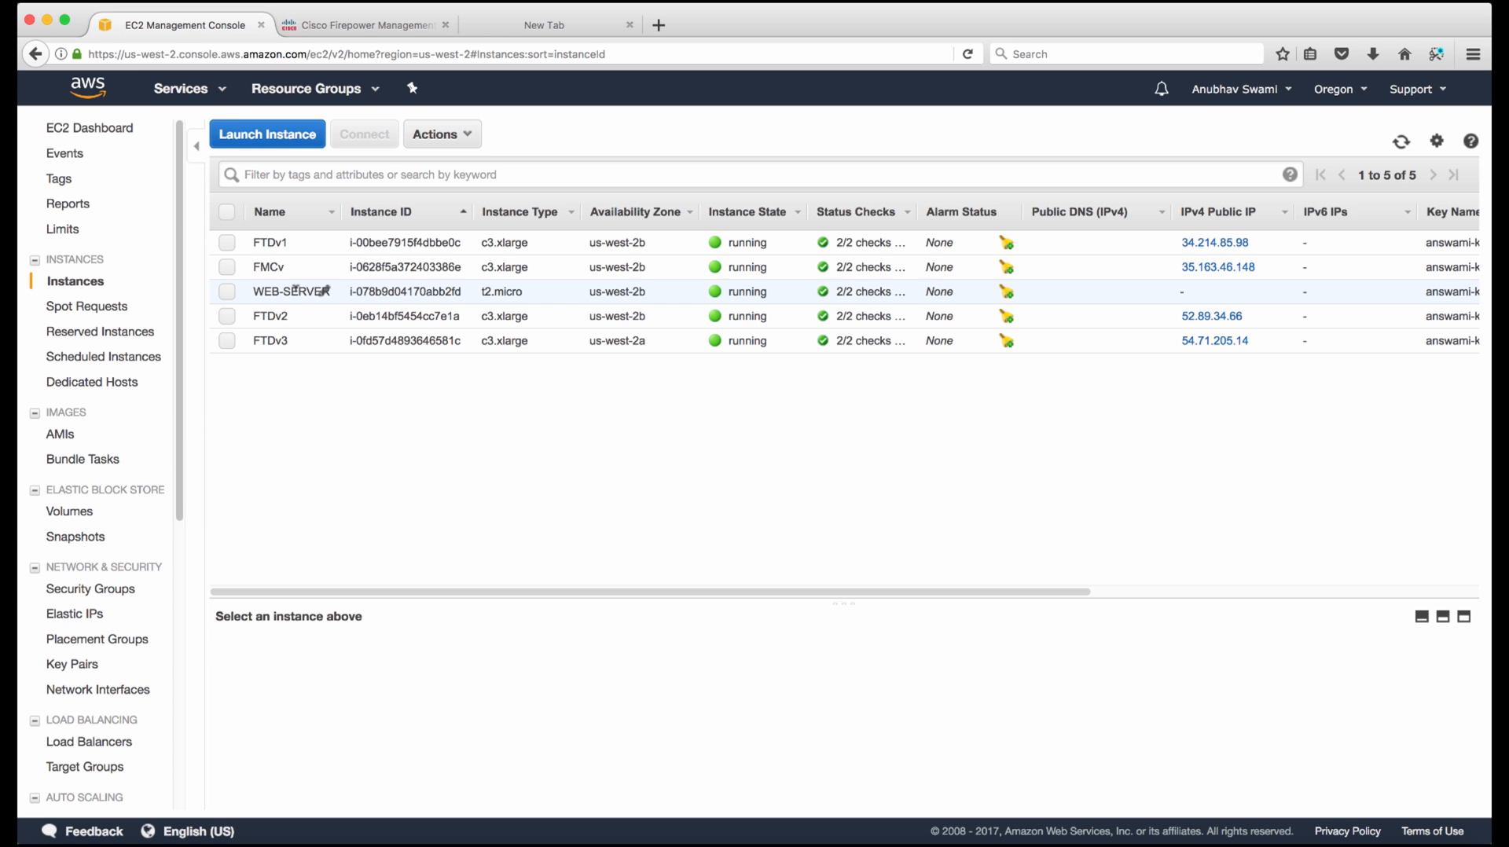
mouse_move(107, 748)
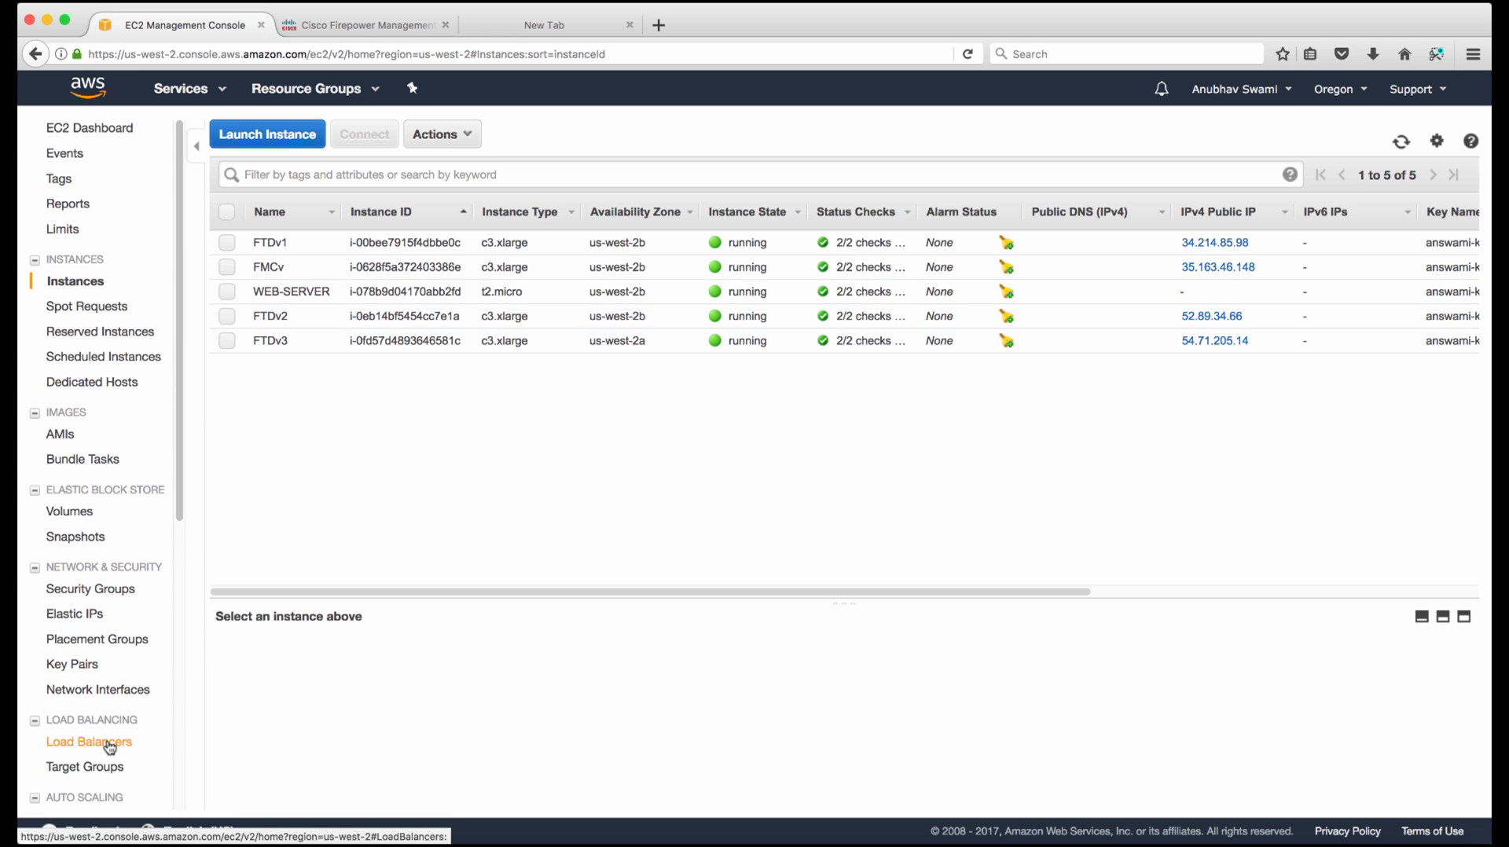
View NBL01's Description and highlight its internet-facing DNS name
left_click(90, 742)
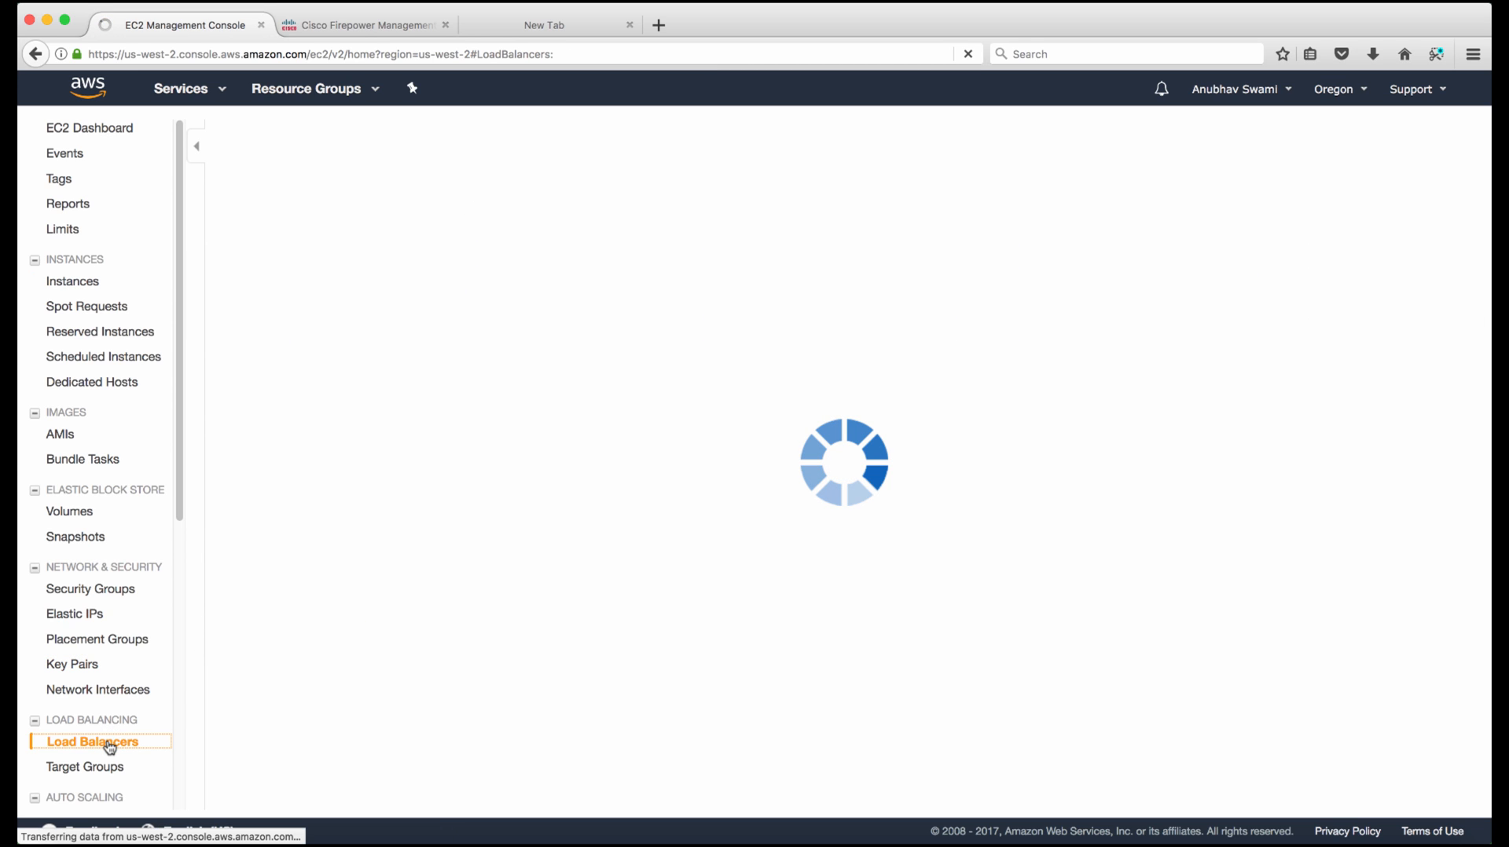
left_click(94, 742)
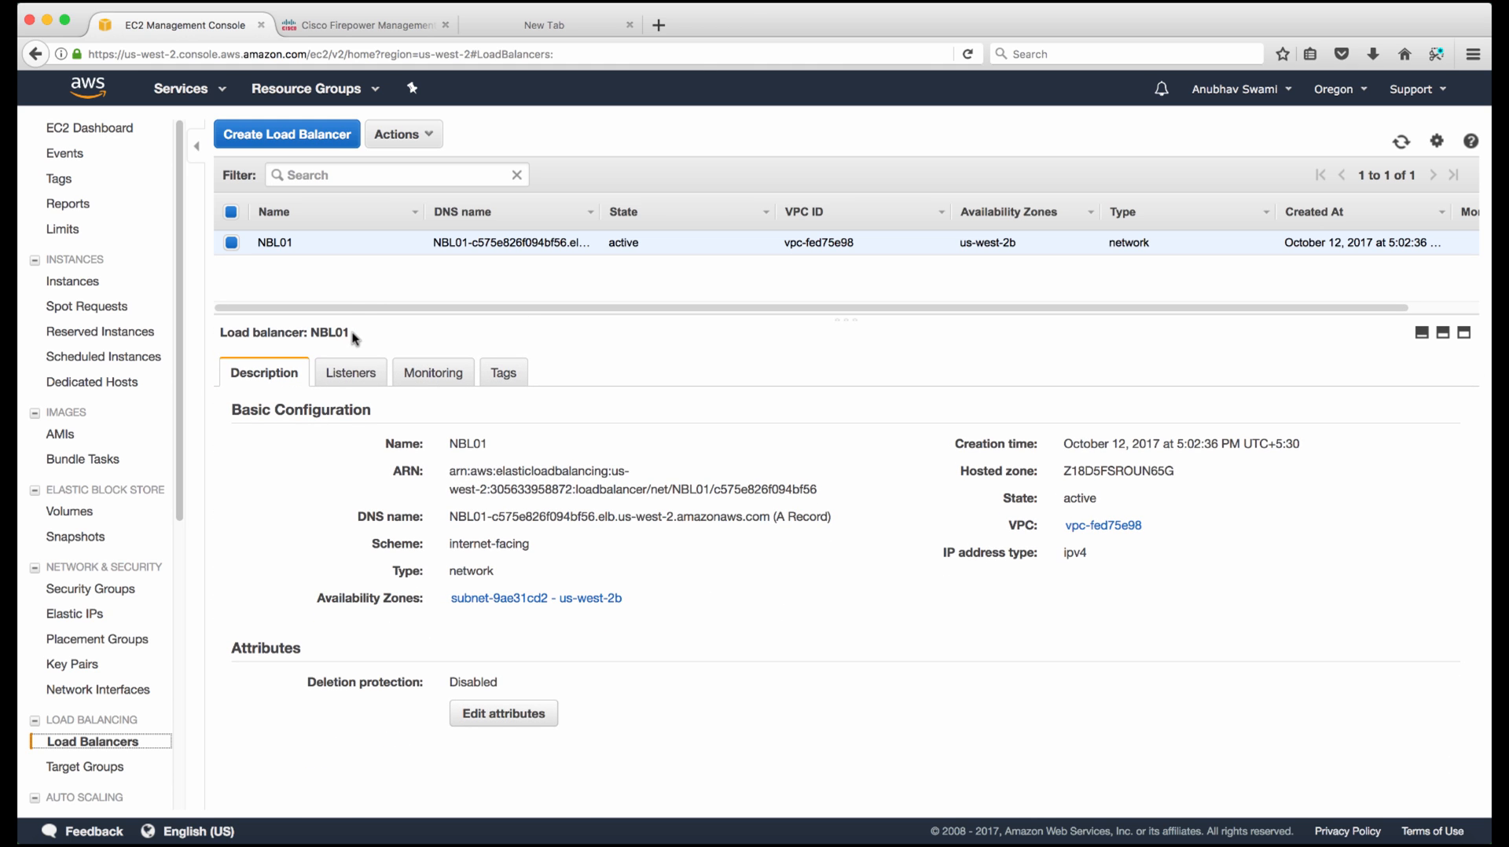
mouse_move(379, 316)
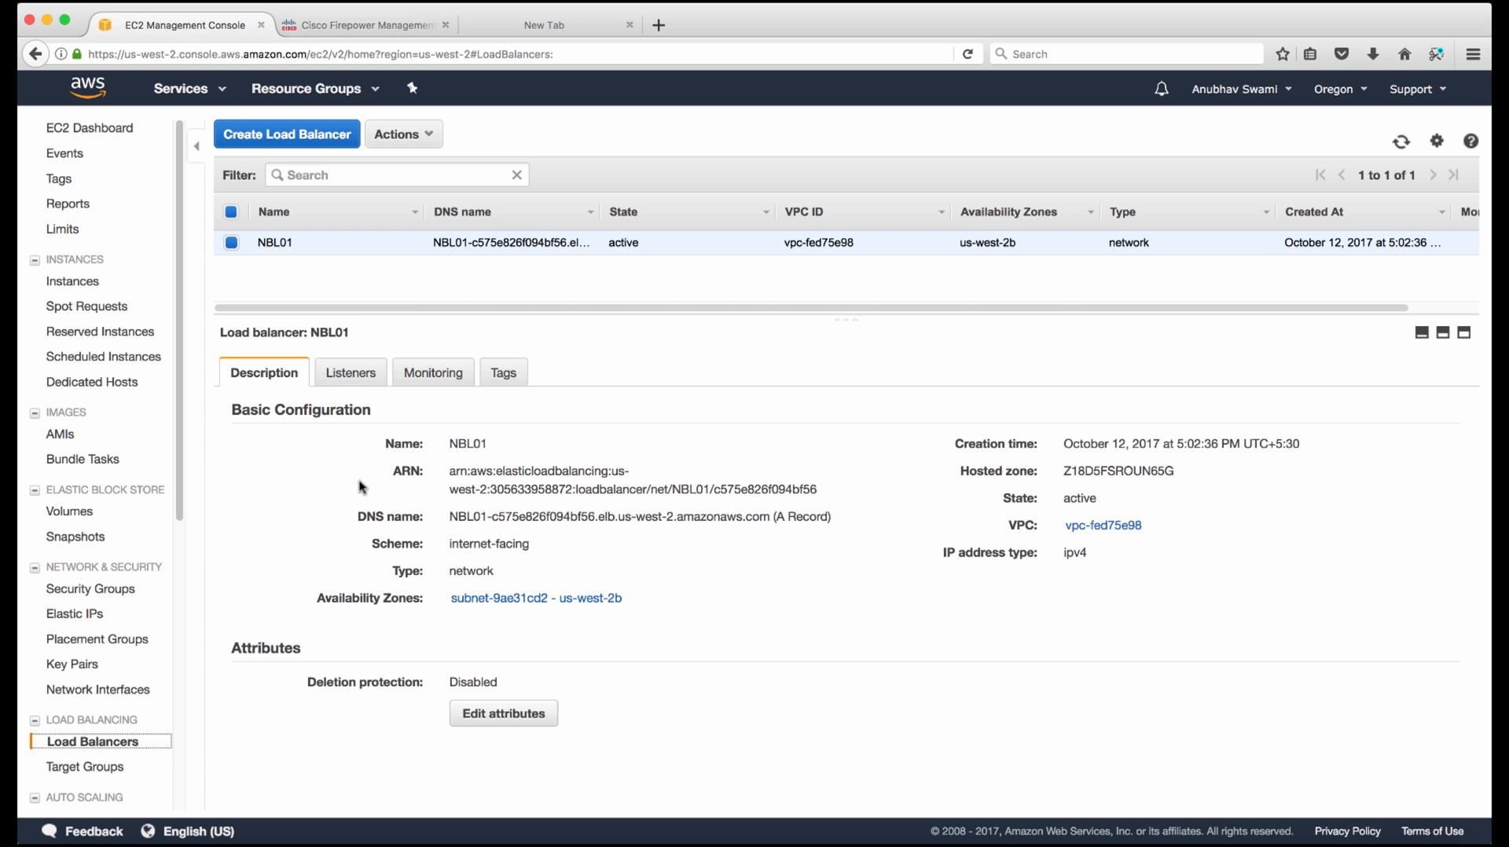
mouse_move(448, 525)
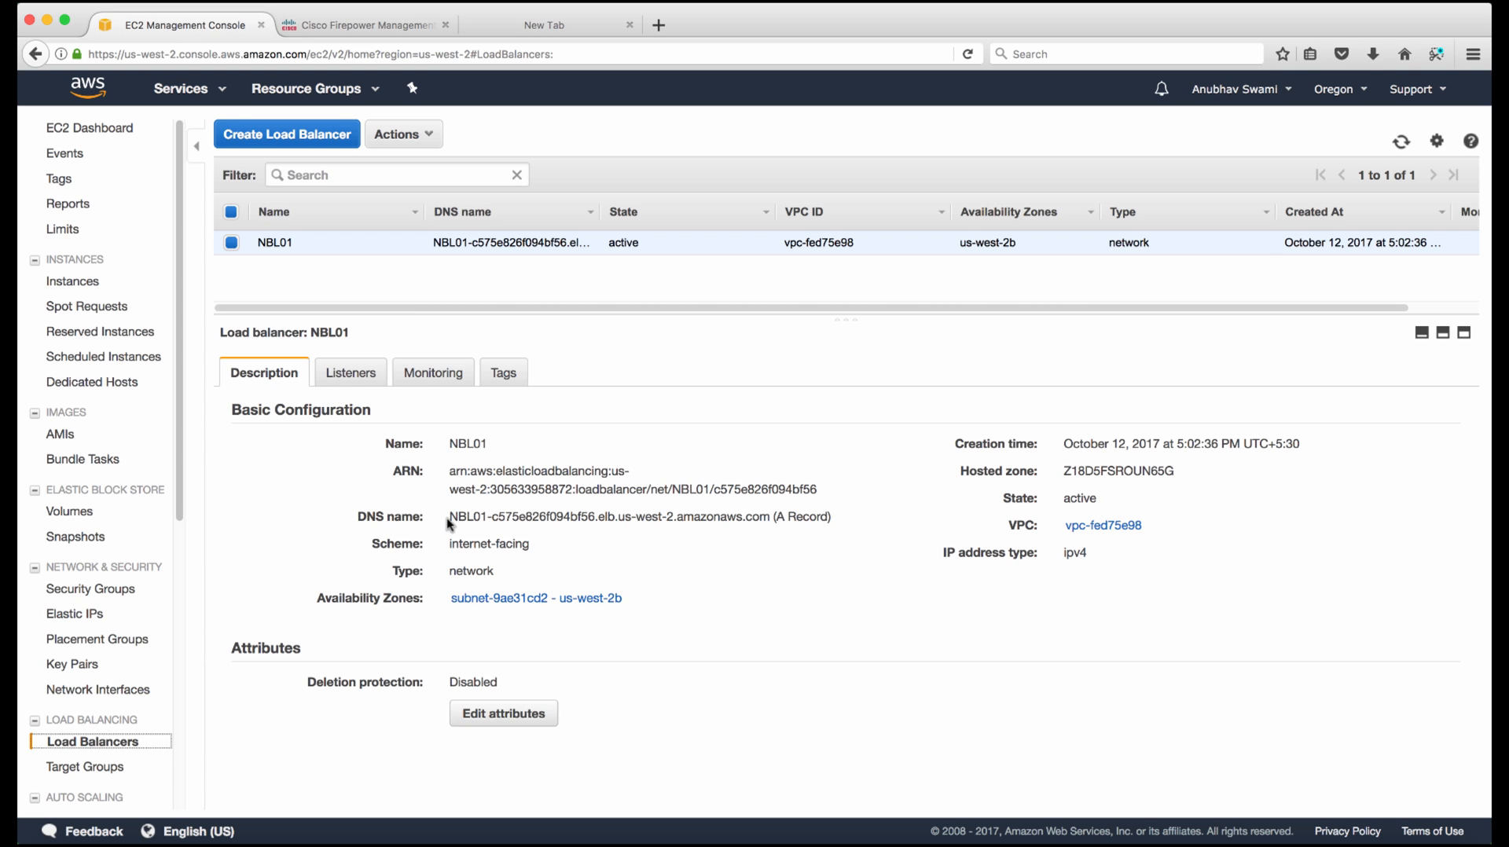
double_click(608, 517)
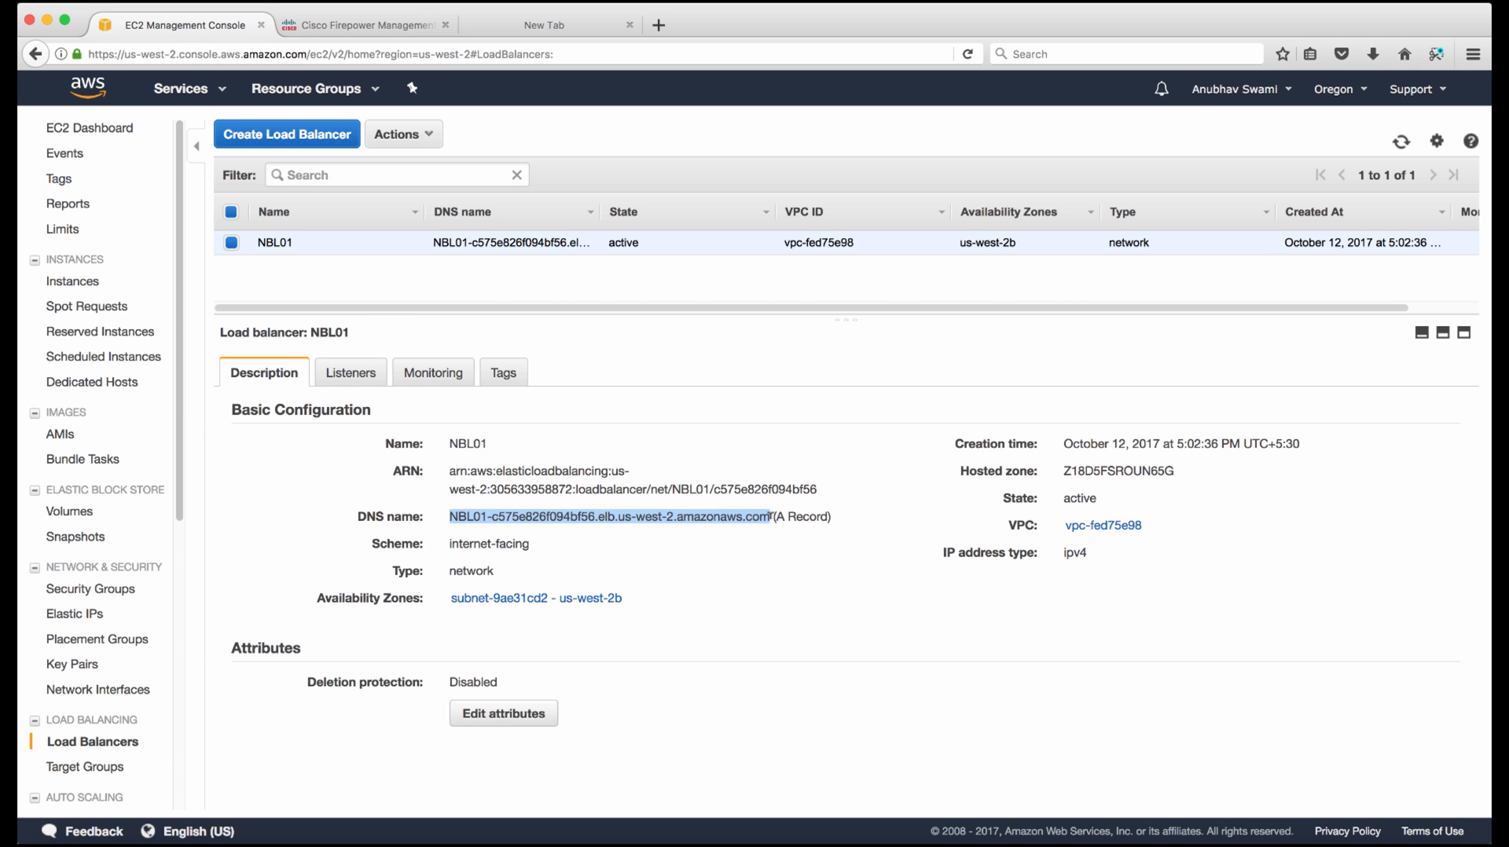
mouse_move(644, 595)
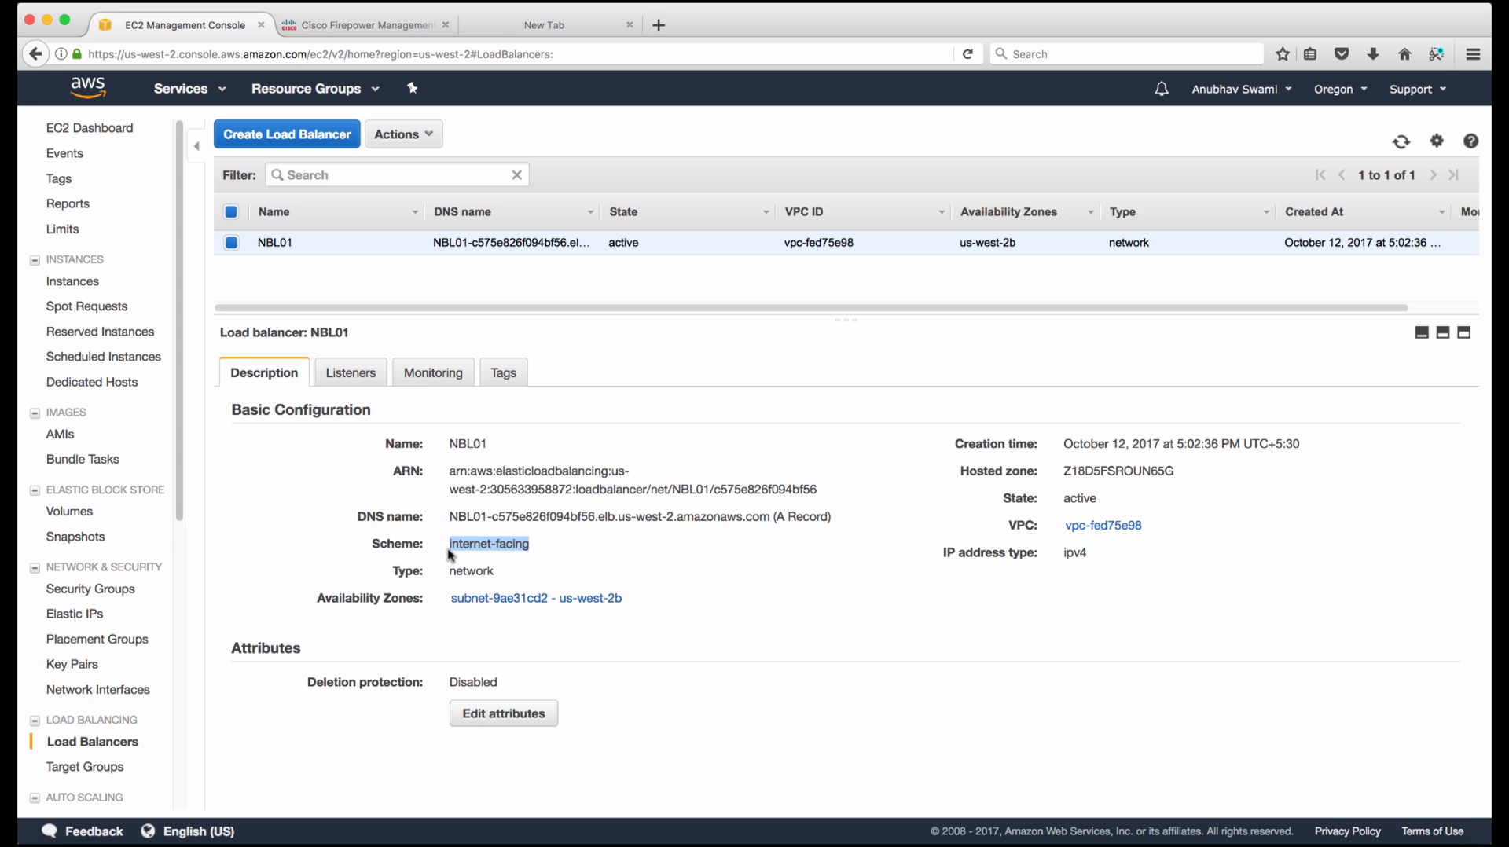
mouse_move(470, 607)
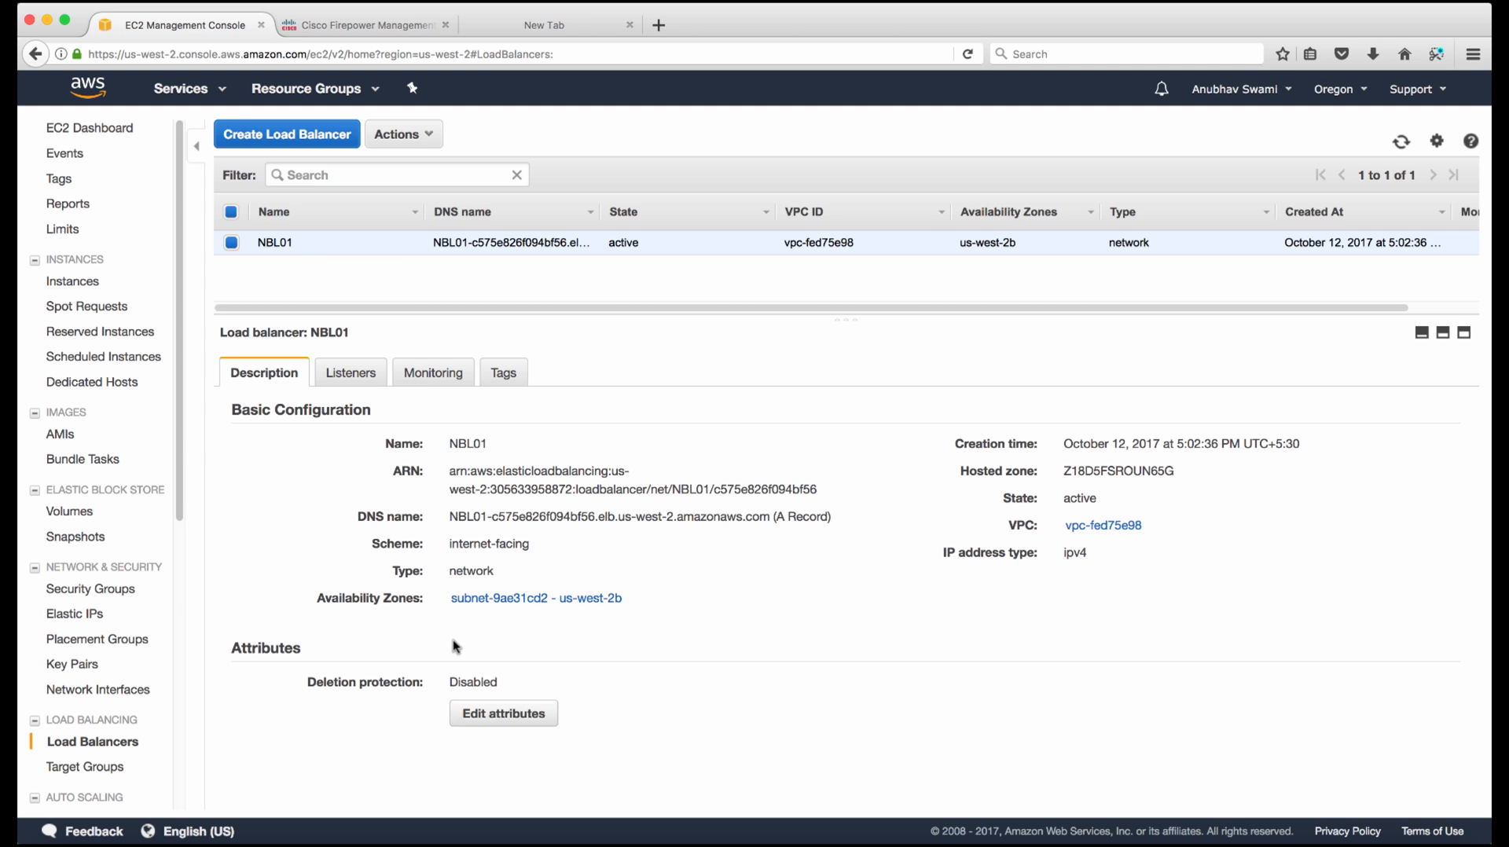
mouse_move(382, 409)
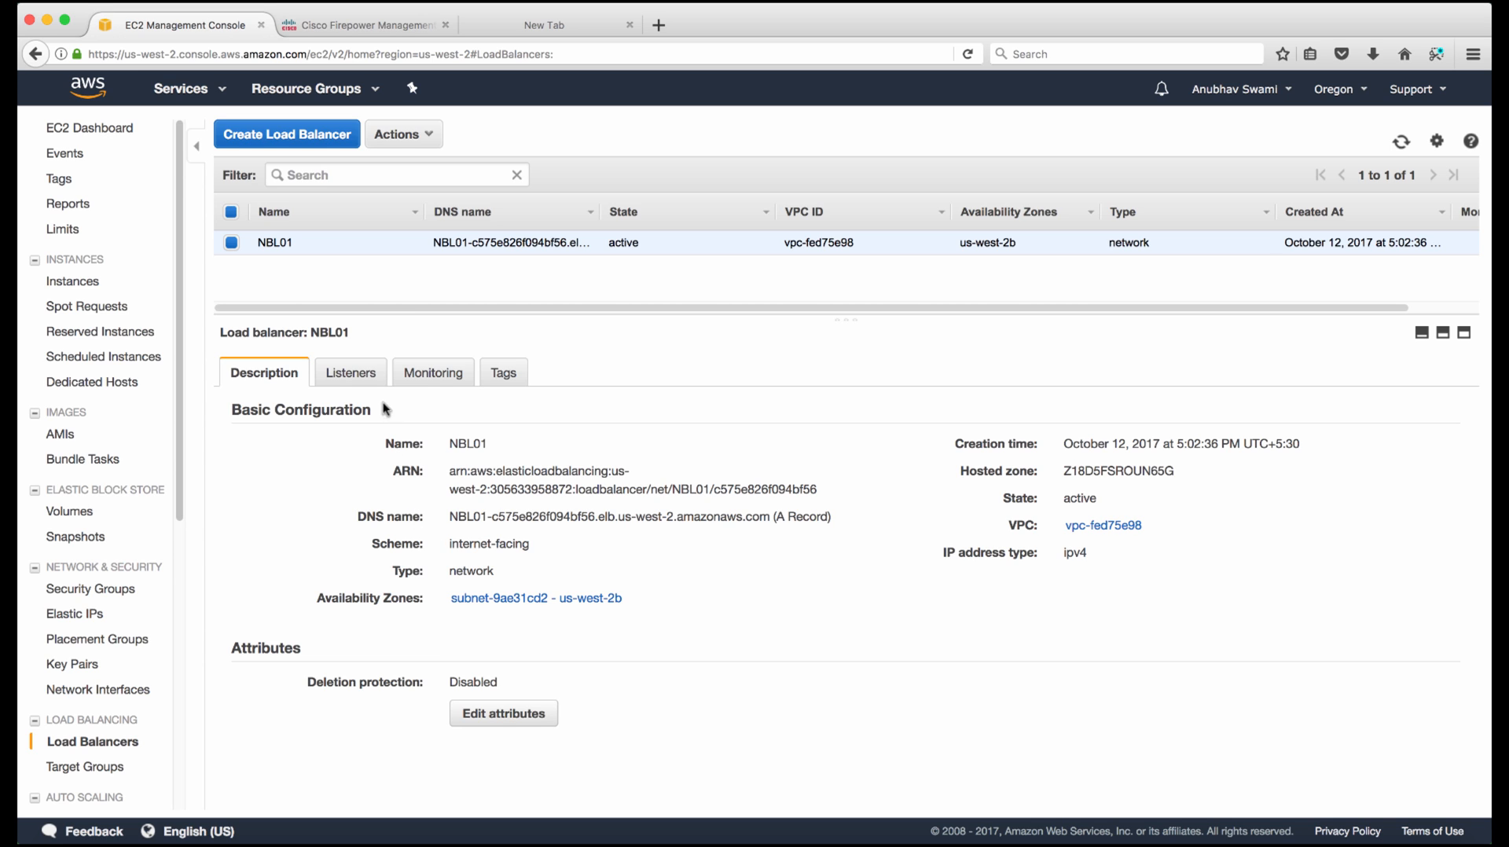
View NBL01's TCP port 80 listener and follow its link to target group TG01
left_click(349, 372)
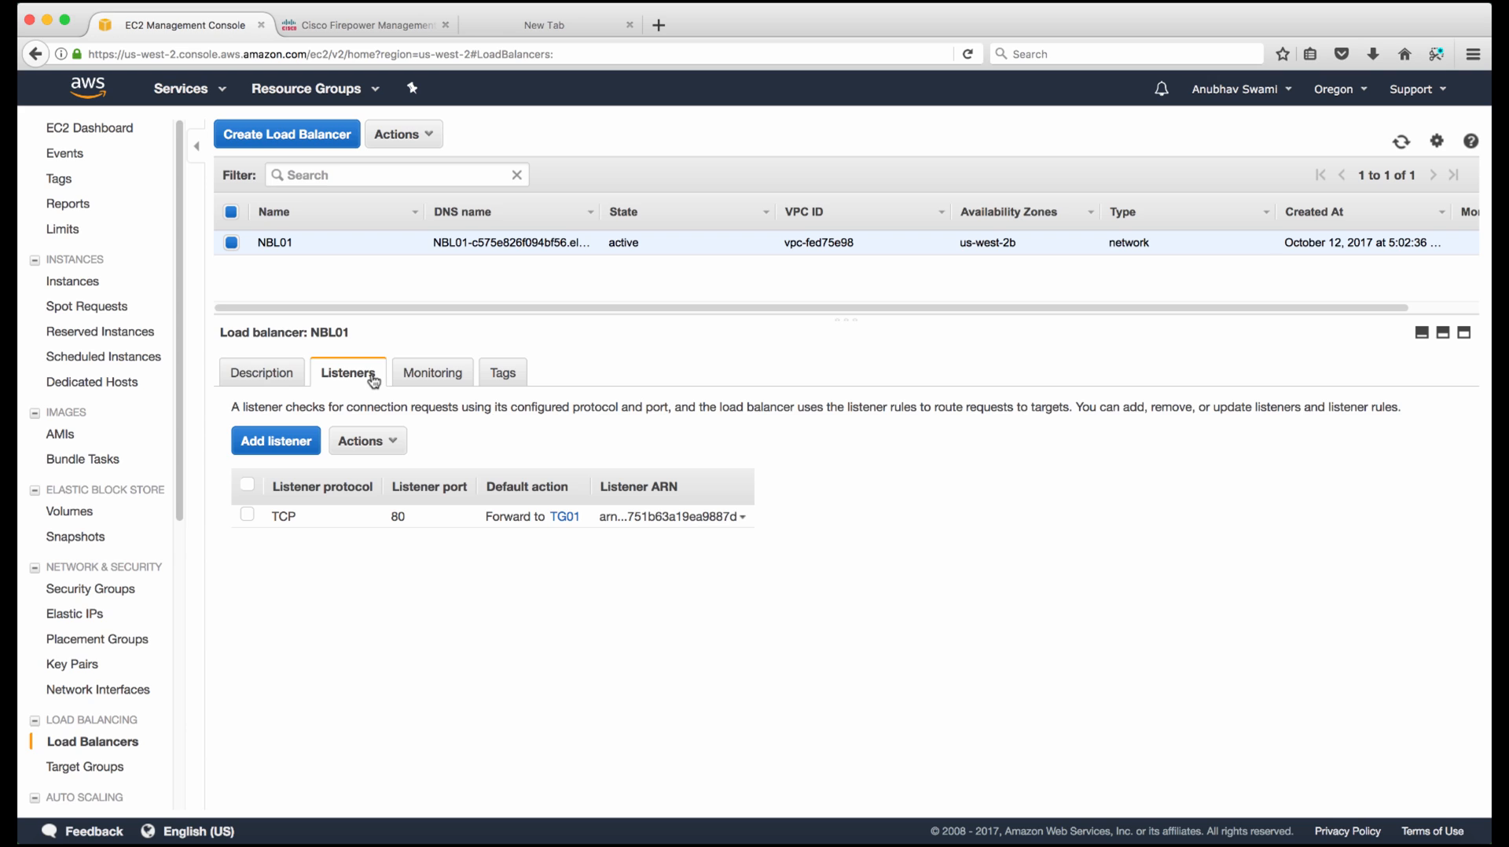
mouse_move(563, 528)
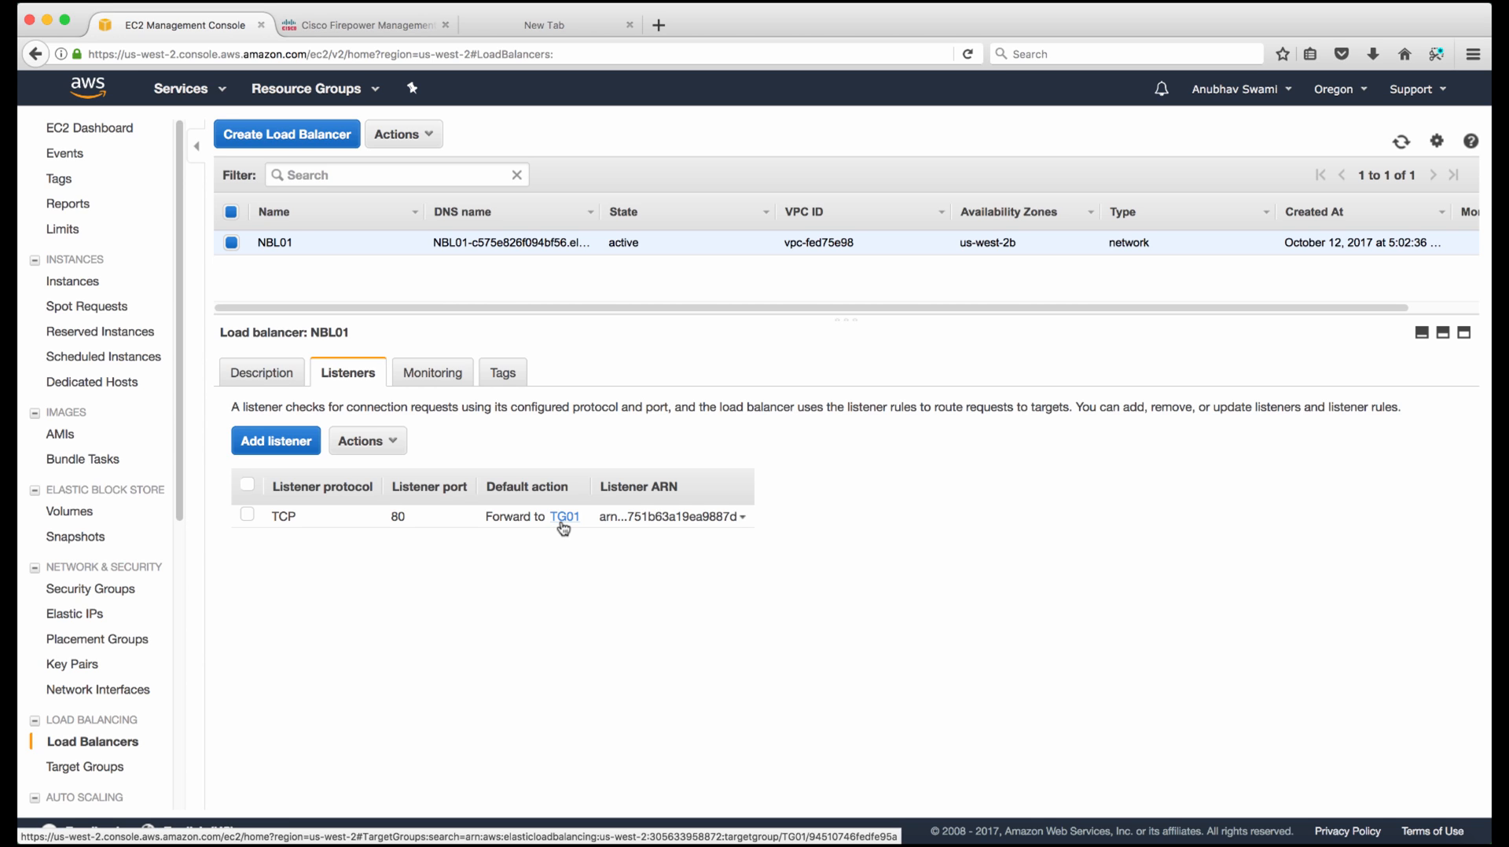
left_click(565, 517)
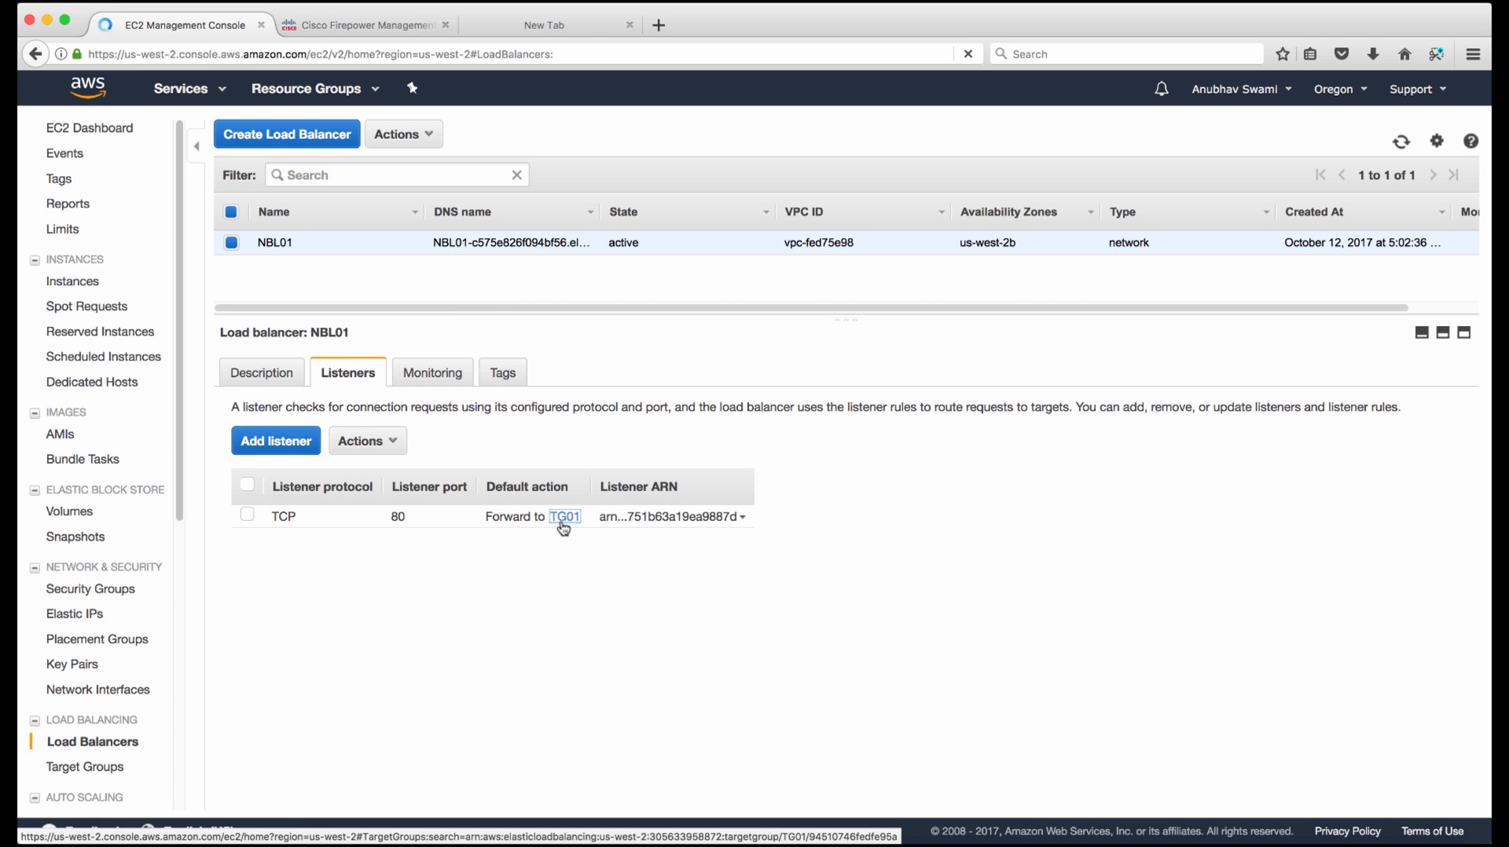
Review TG01's description, highlighting the TCP protocol and port 80 values
left_click(563, 517)
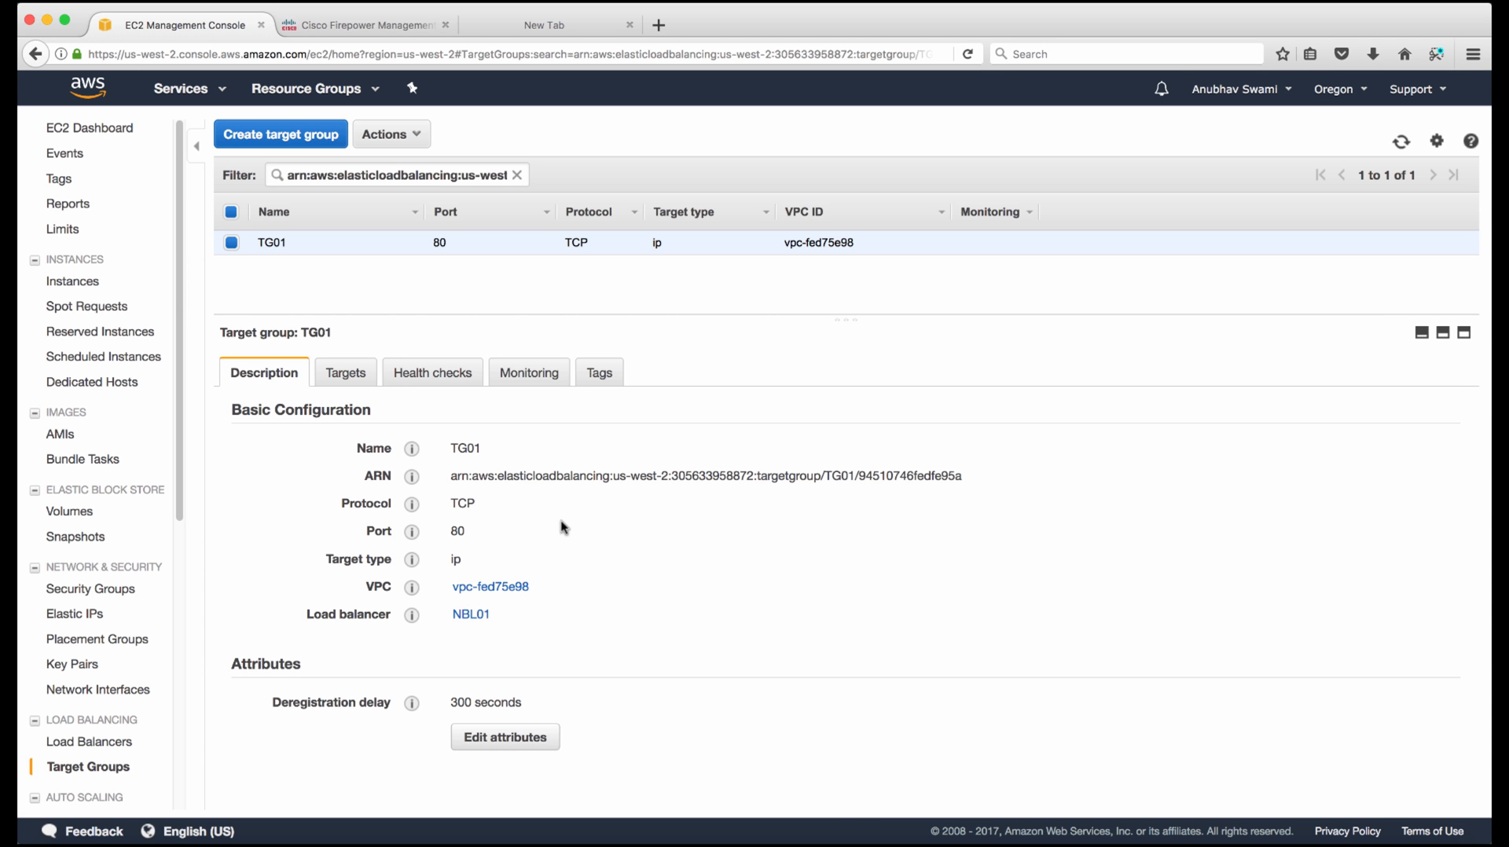
mouse_move(384, 498)
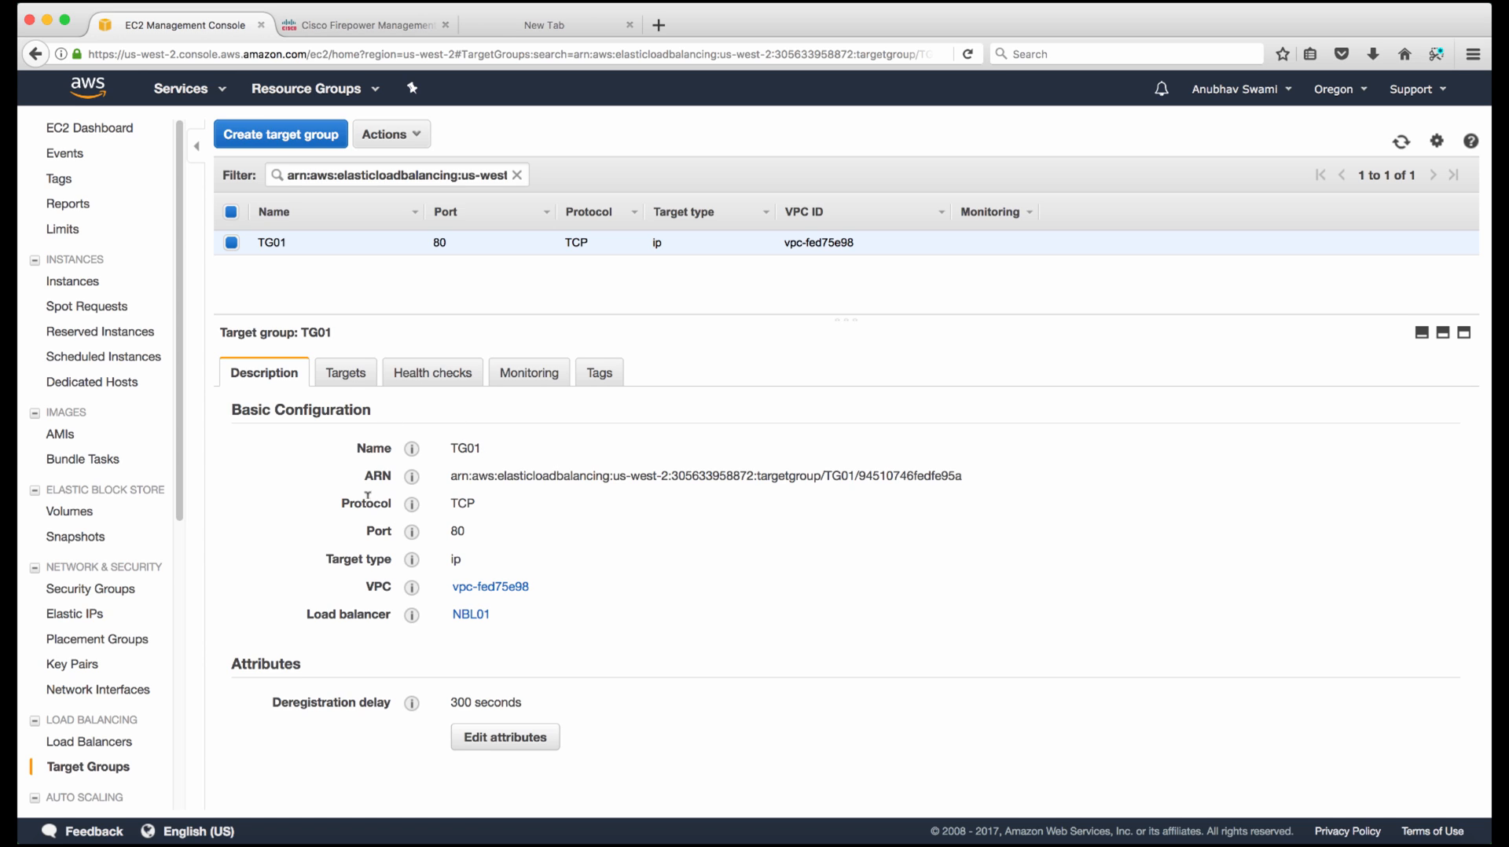
mouse_move(545, 539)
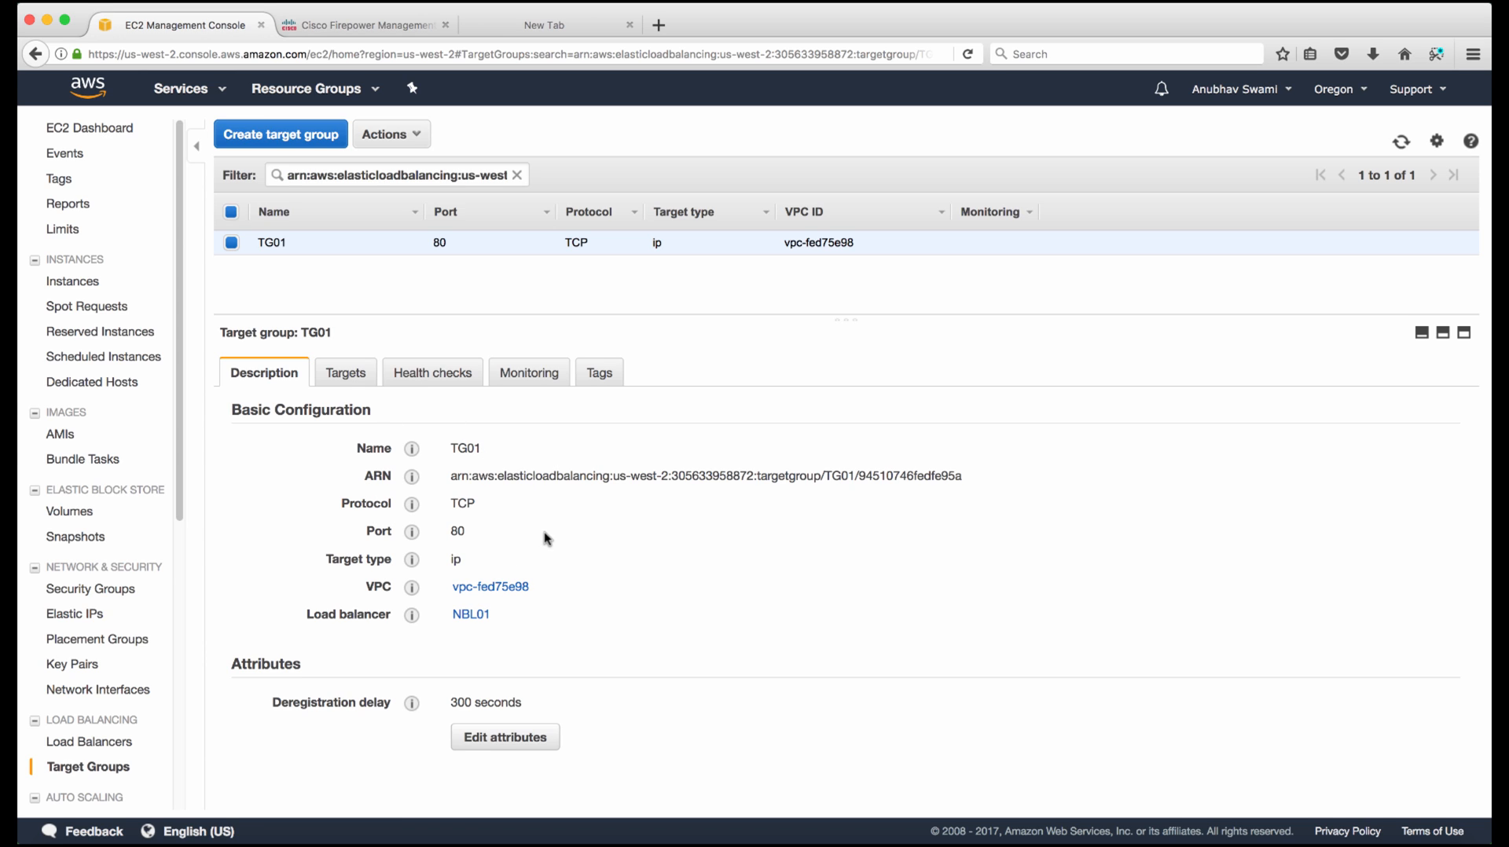
mouse_move(100, 759)
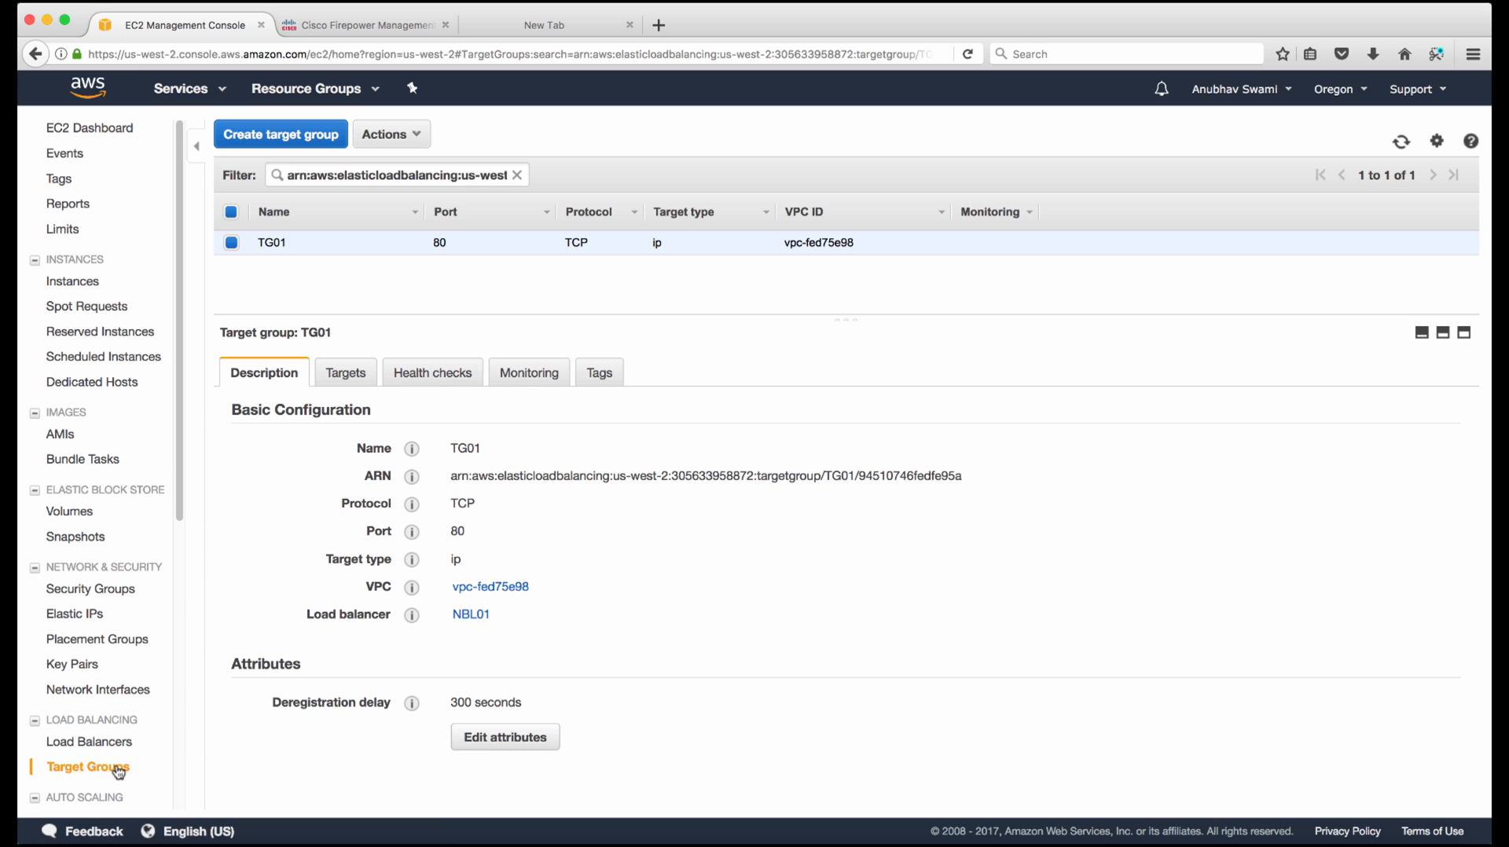
mouse_move(292, 448)
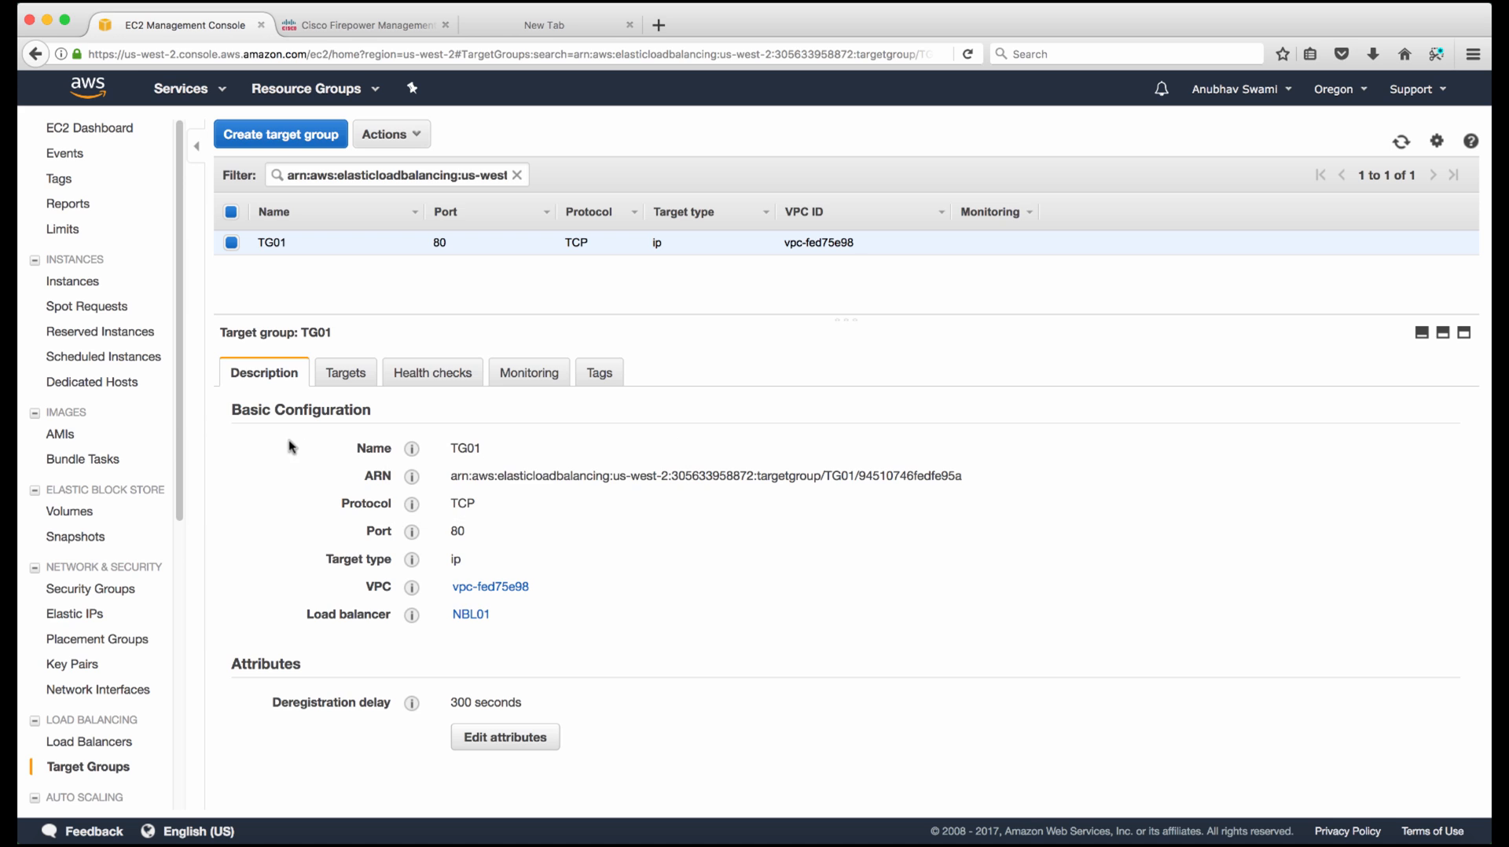
mouse_move(500, 508)
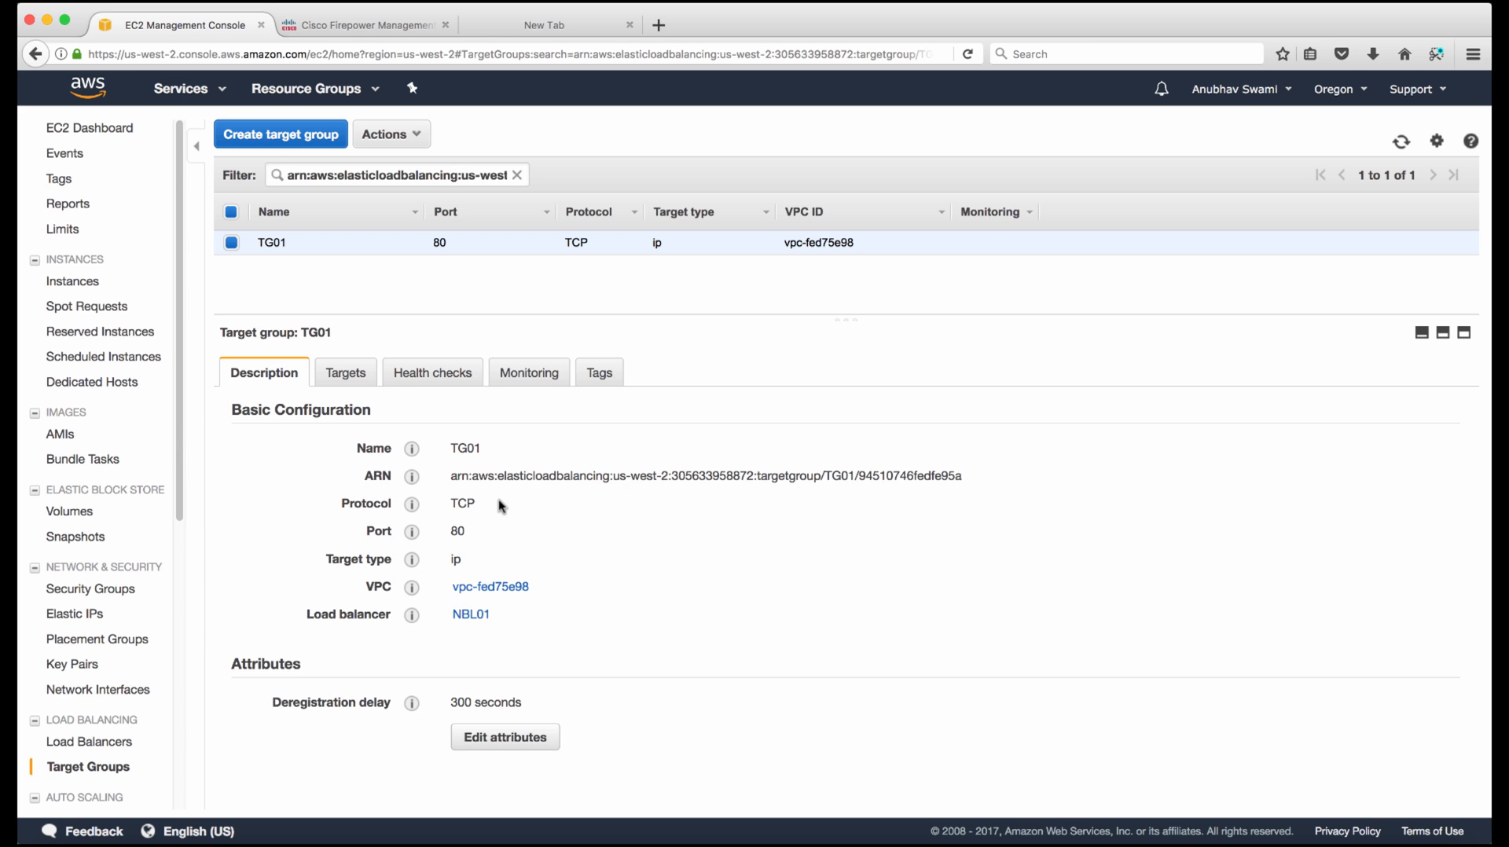
double_click(462, 505)
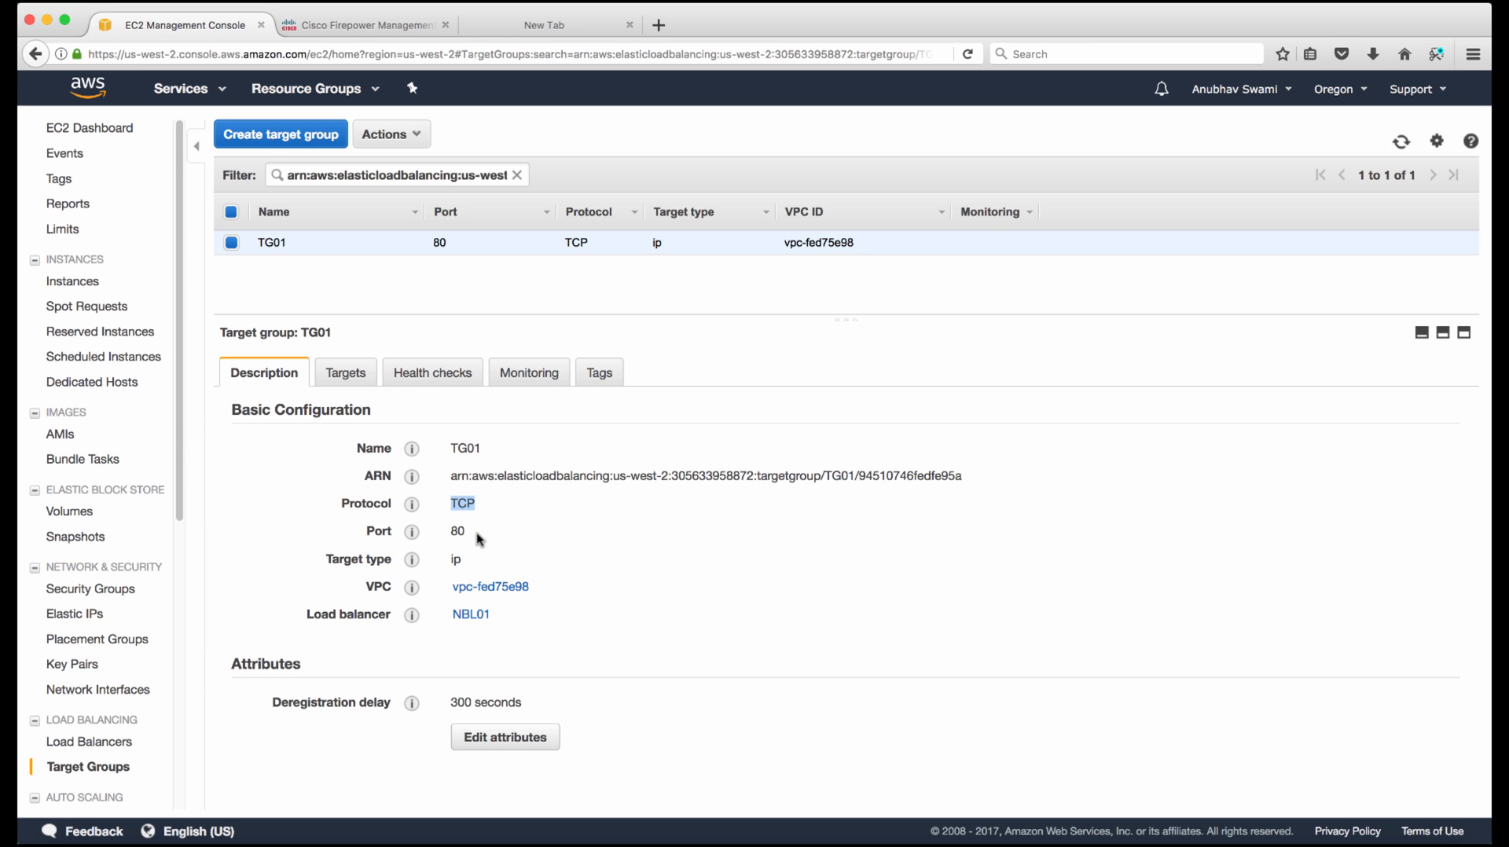
double_click(454, 560)
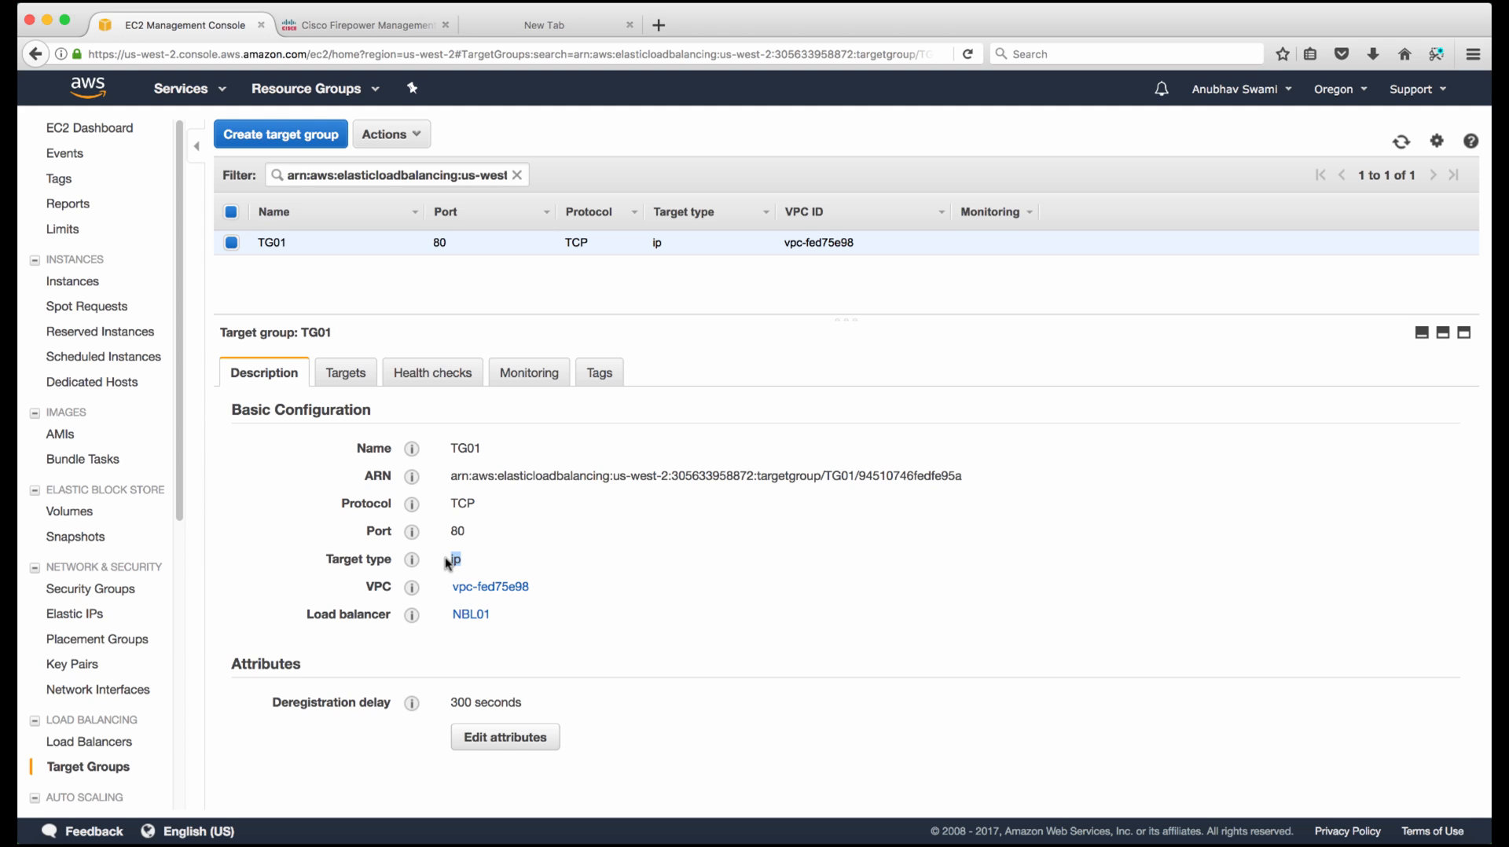
mouse_move(346, 379)
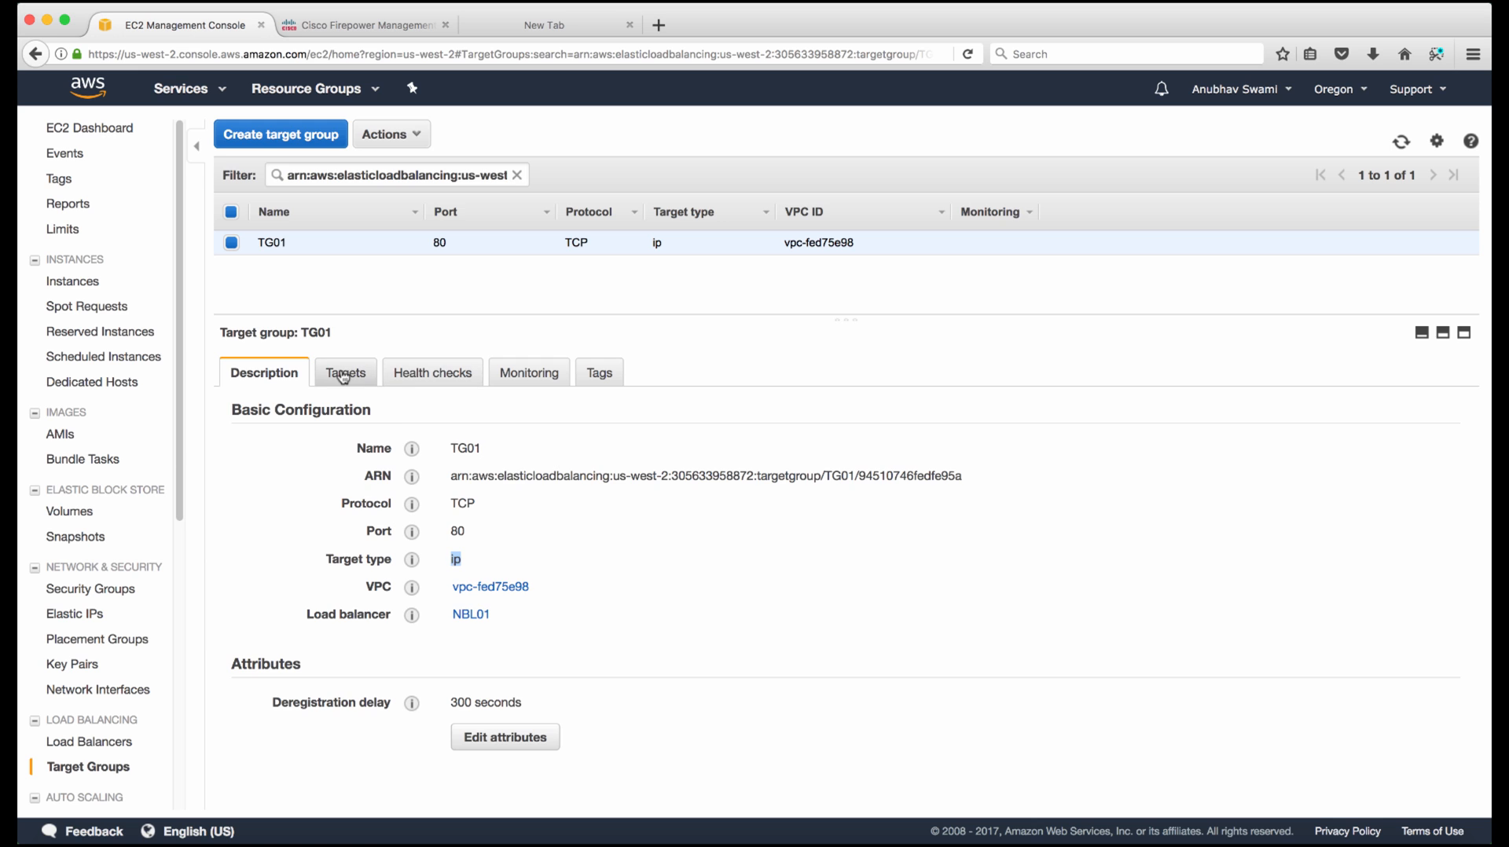
left_click(344, 372)
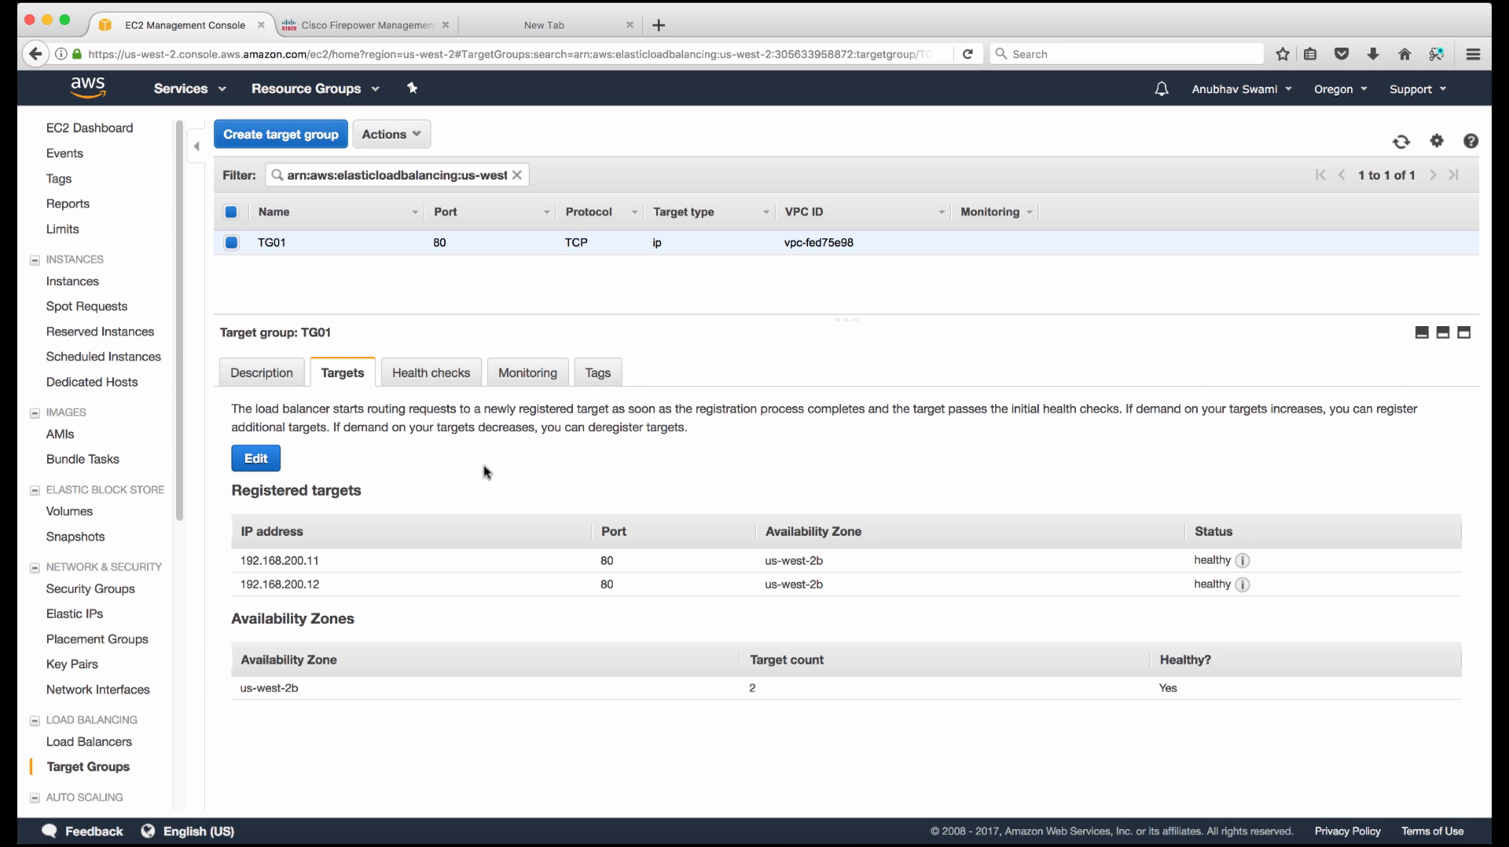
mouse_move(336, 564)
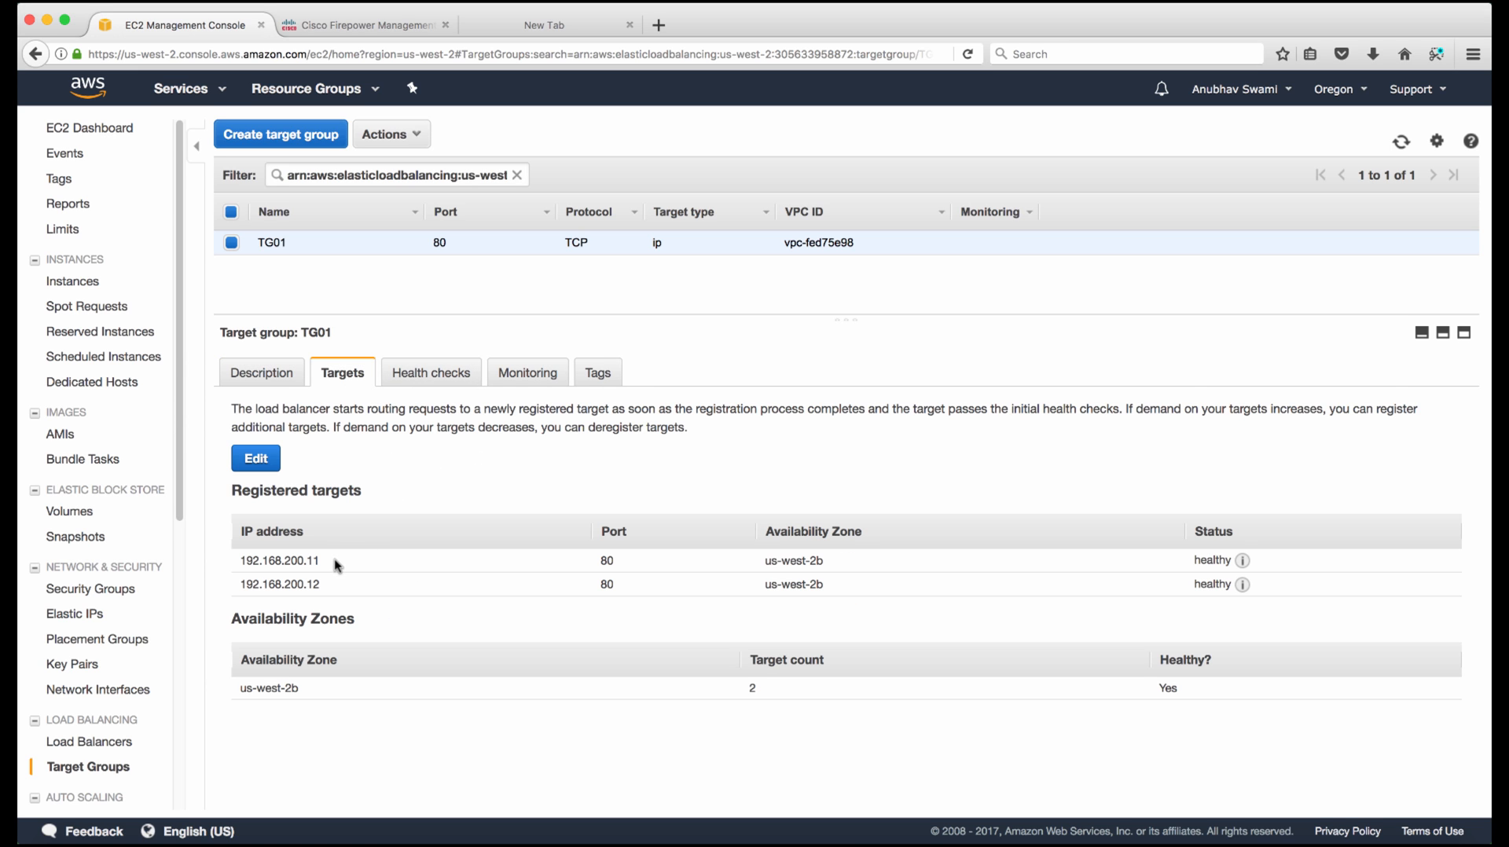
double_click(280, 561)
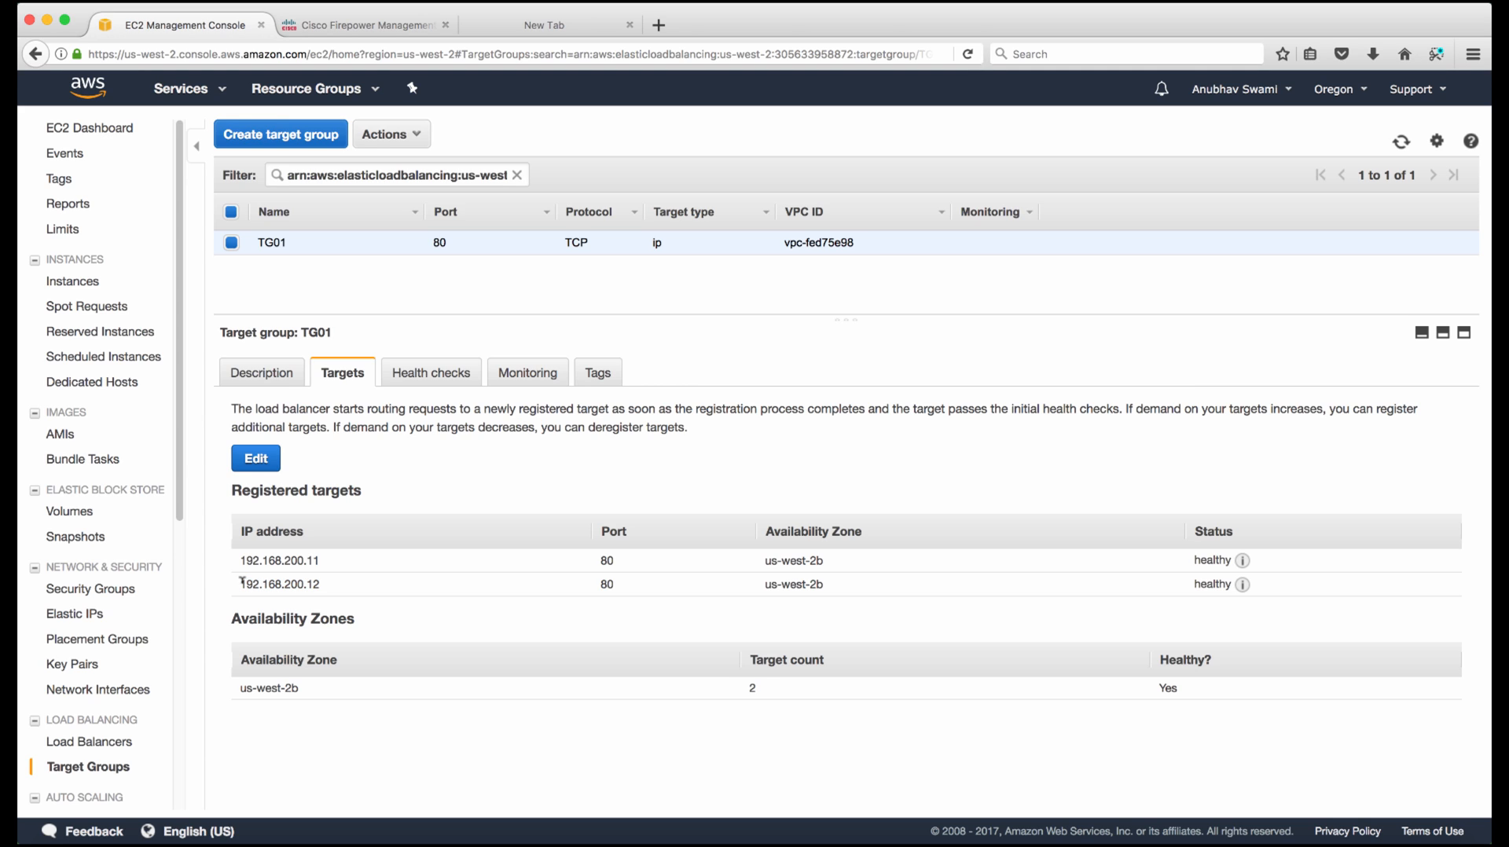
mouse_move(879, 548)
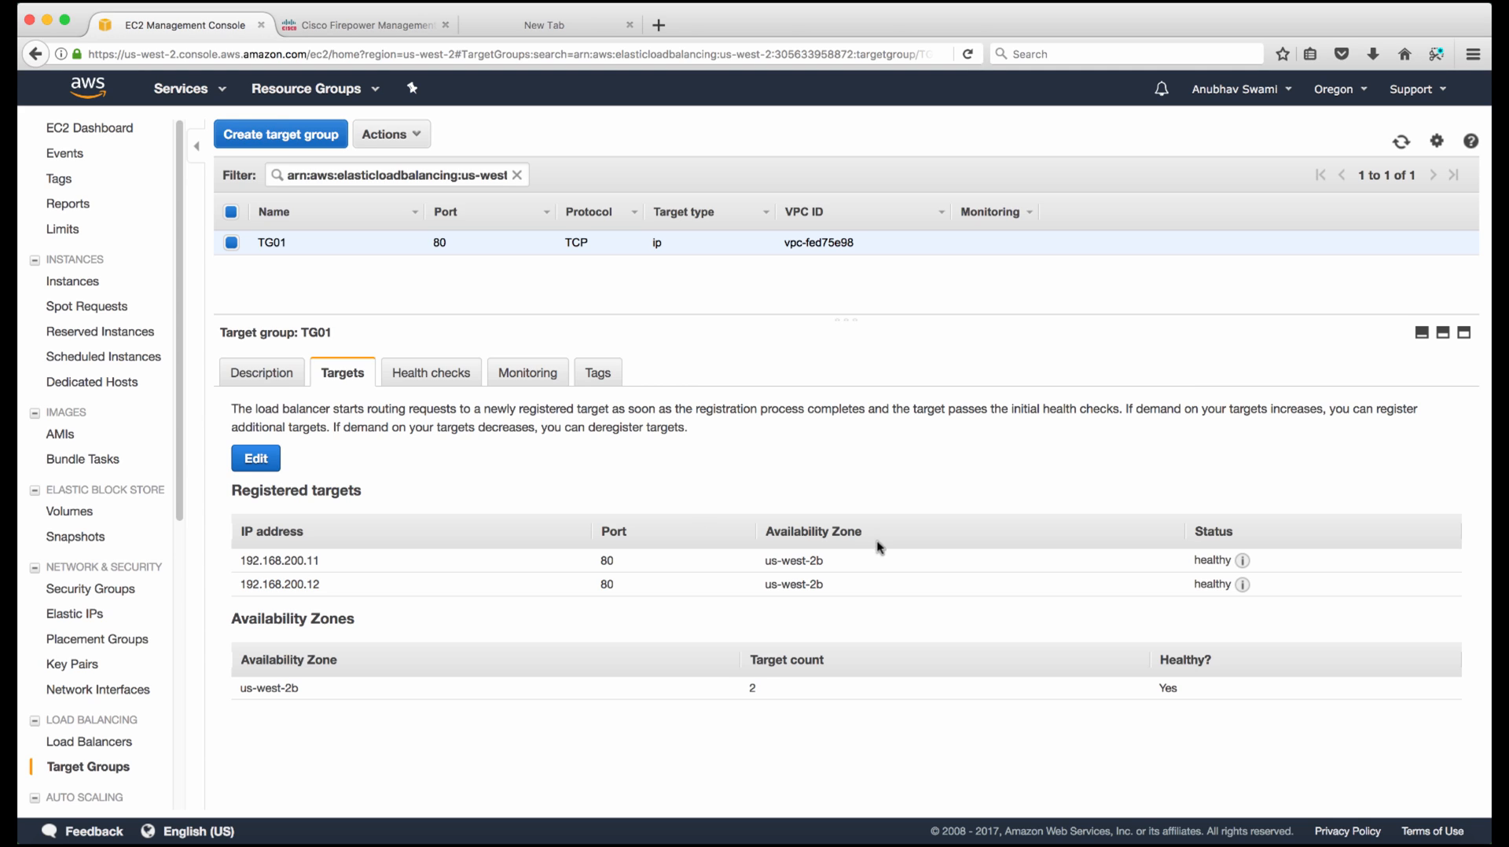
double_click(792, 561)
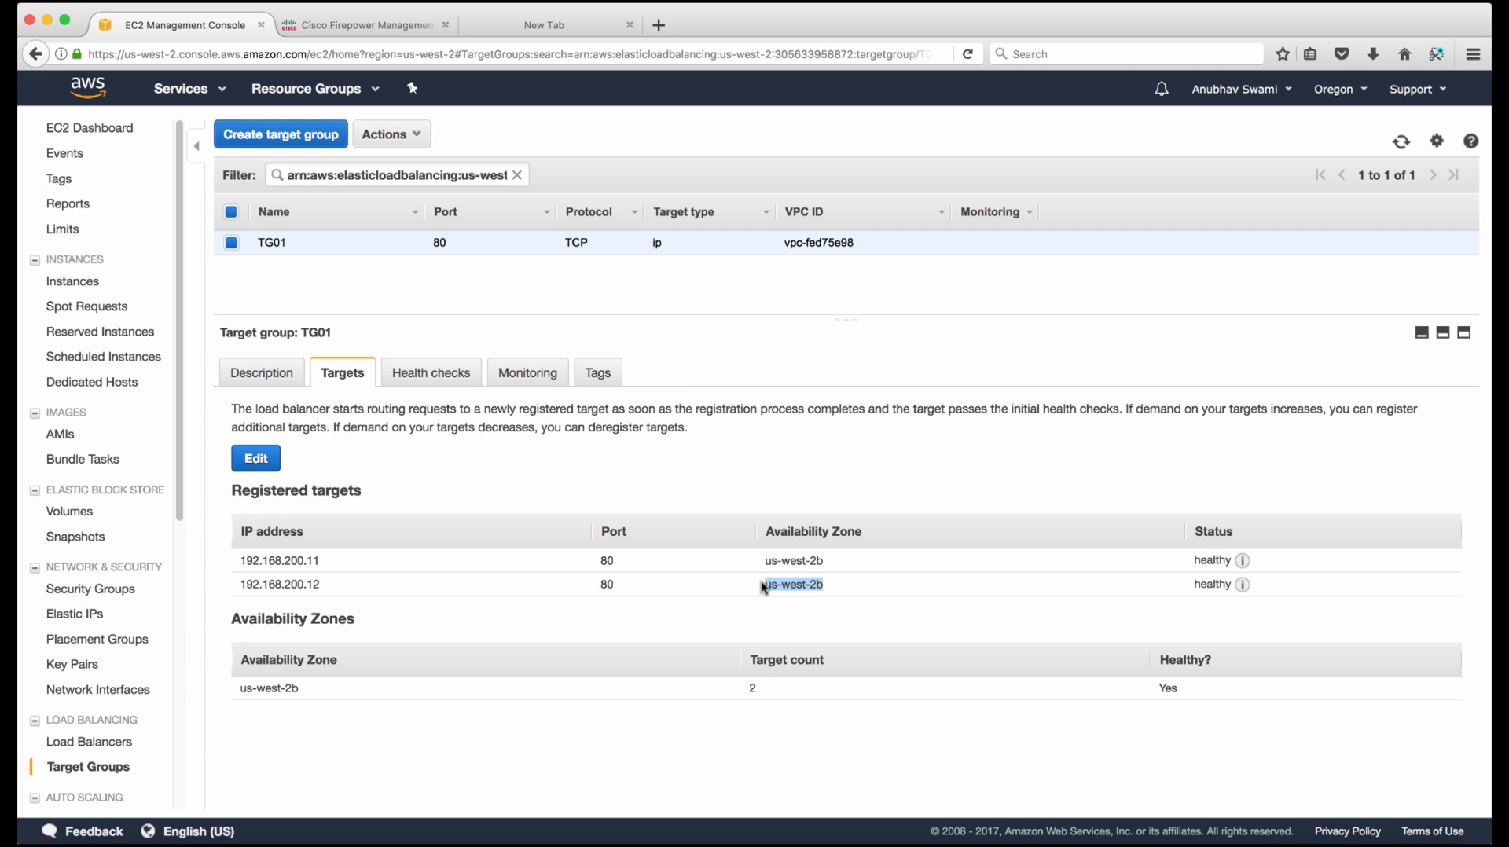
double_click(790, 585)
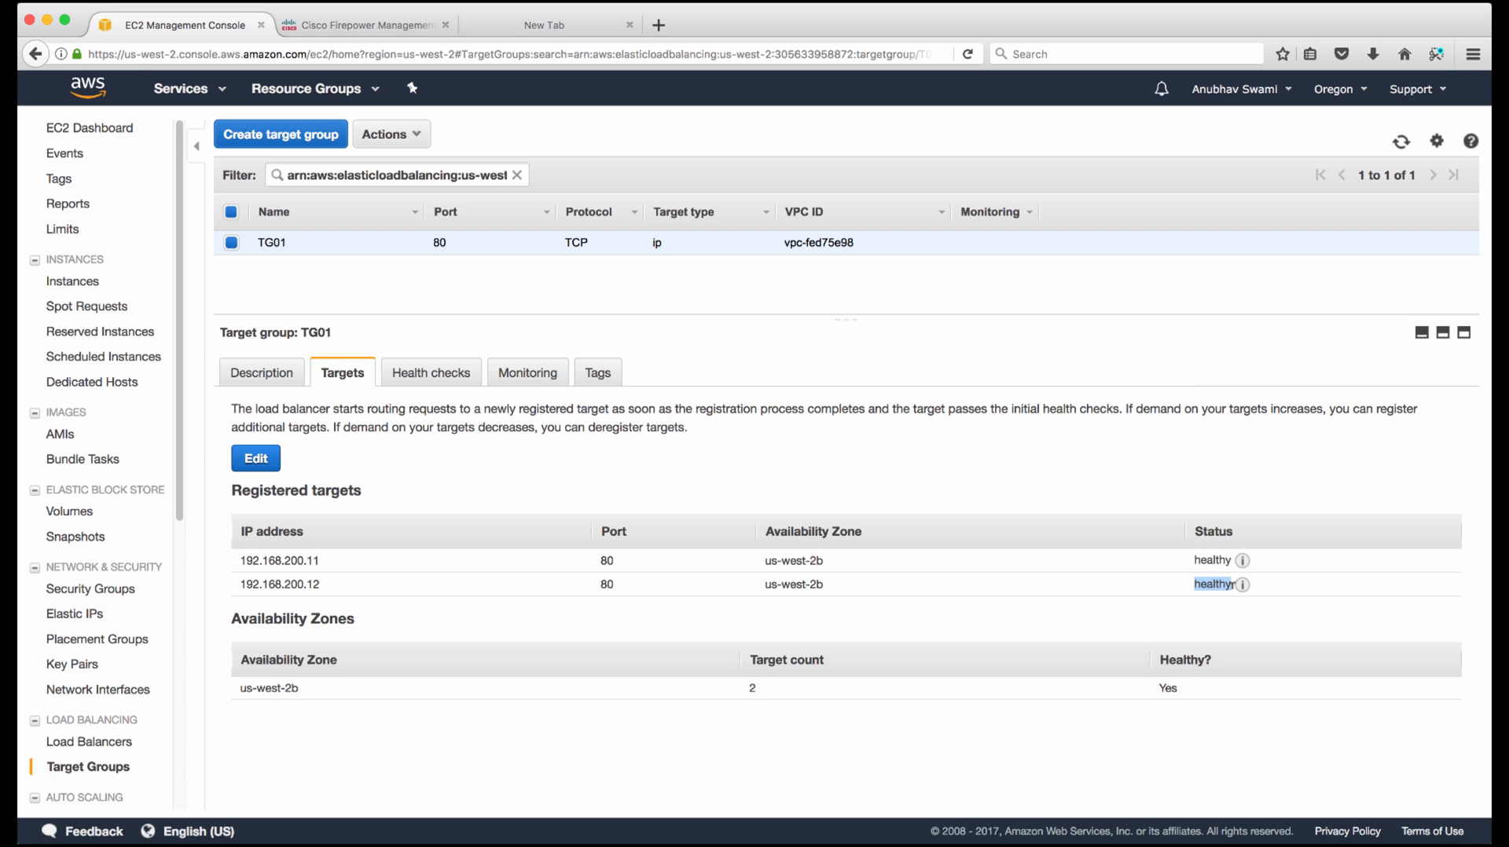
View TG01's health checks: TCP on port 443 with thresholds 3, highlighting the protocol
left_click(431, 372)
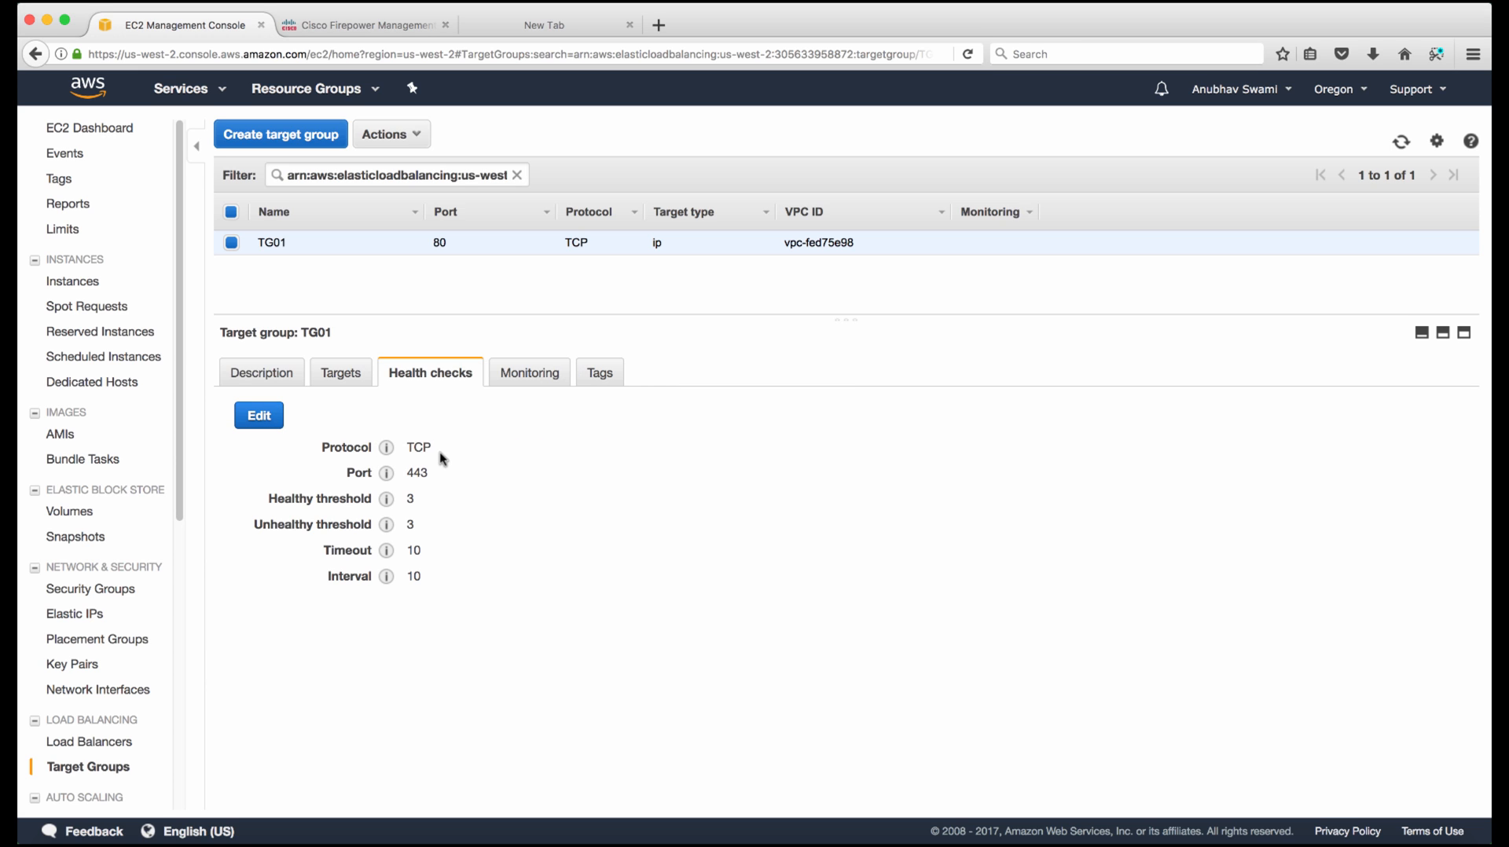
double_click(418, 448)
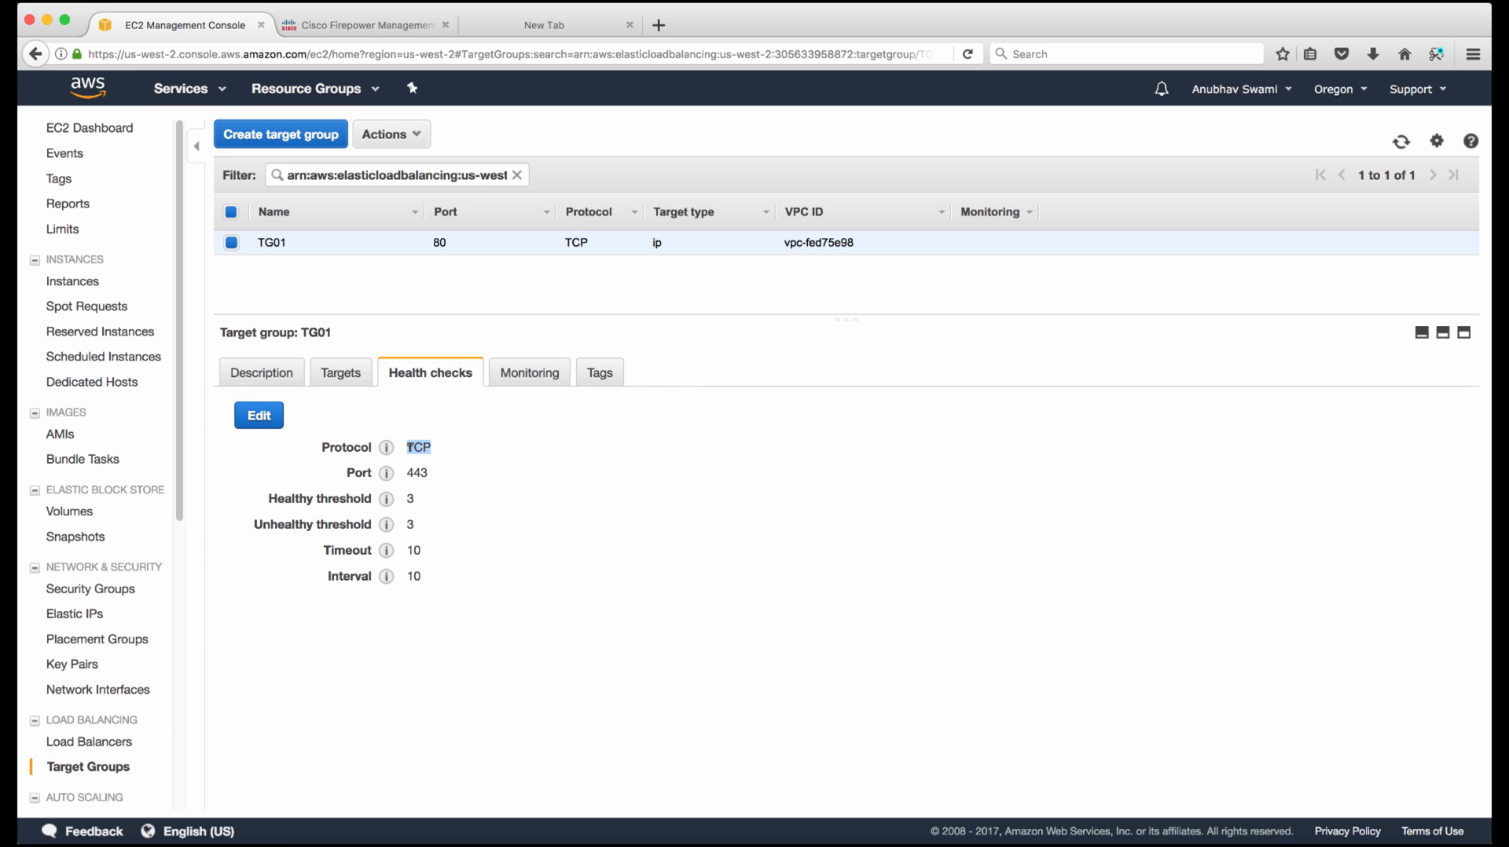
mouse_move(387, 473)
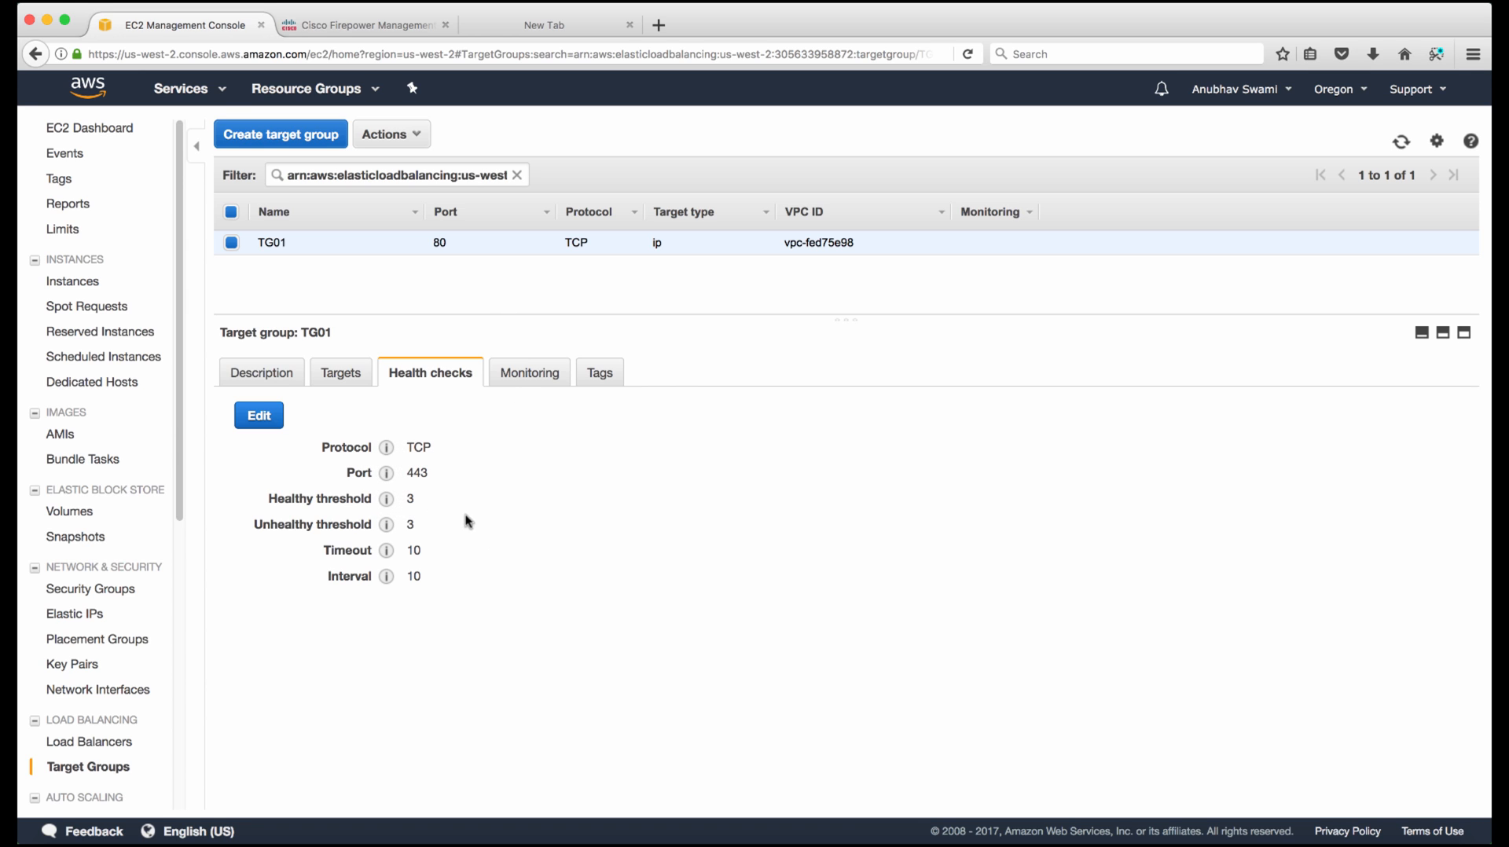
mouse_move(468, 596)
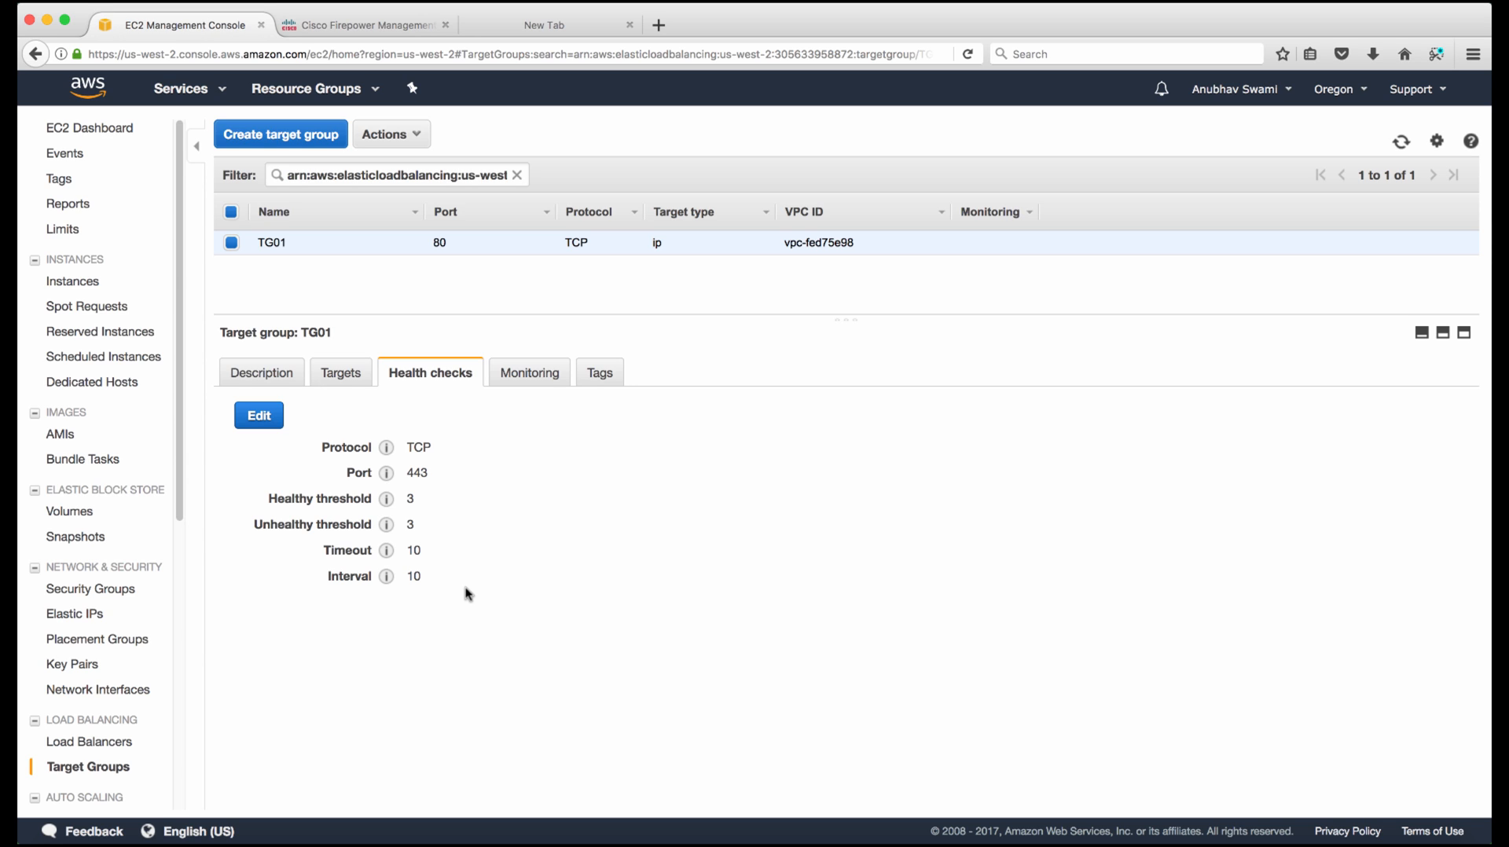
Switch to FMC's Device Management and expand the AWS group listing FTDv1, FTDv2 and FTDv3
left_click(359, 25)
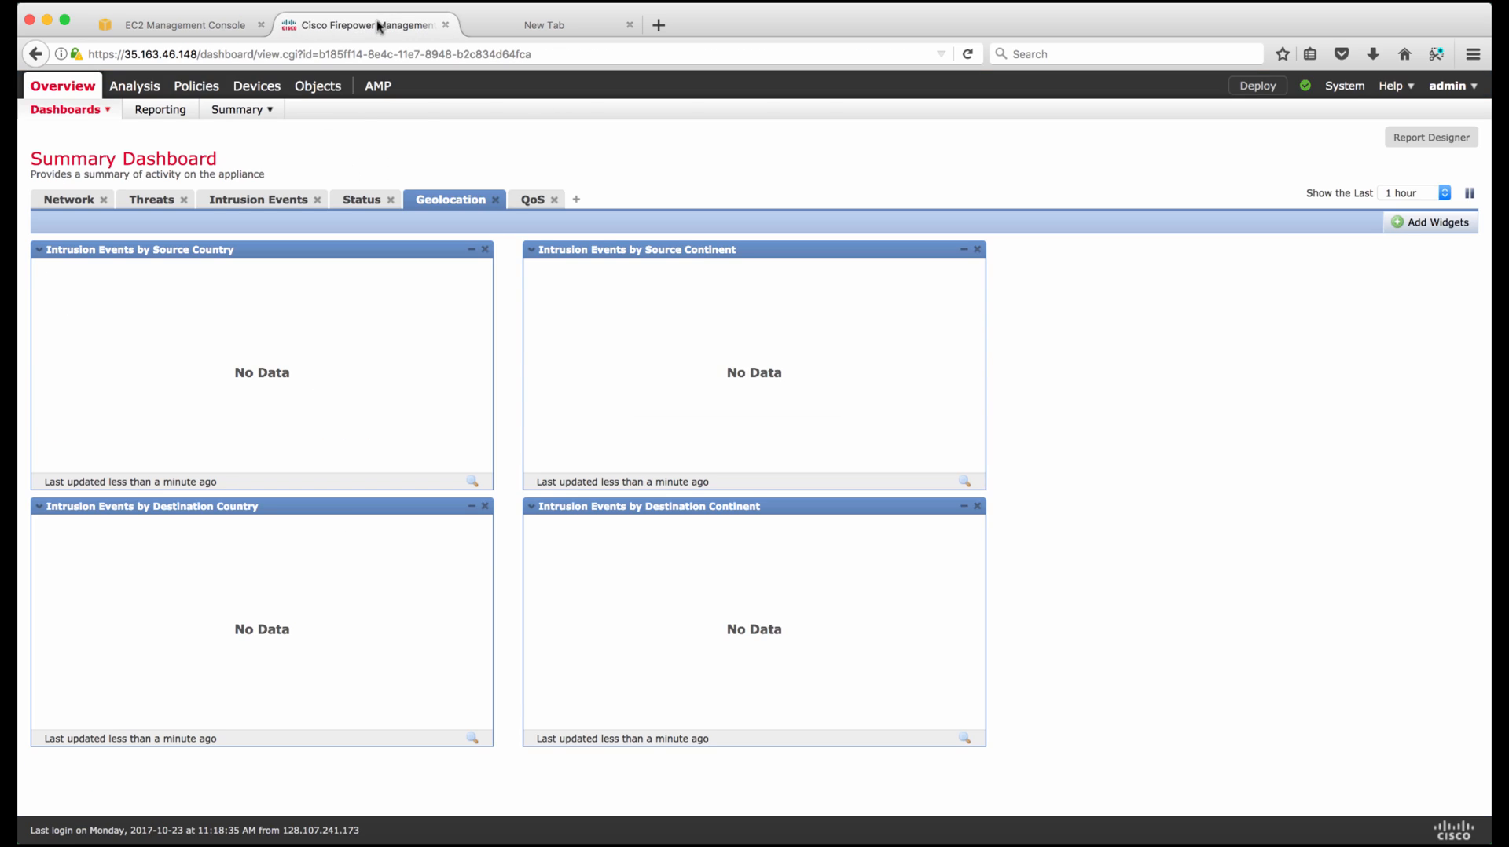
mouse_move(250, 132)
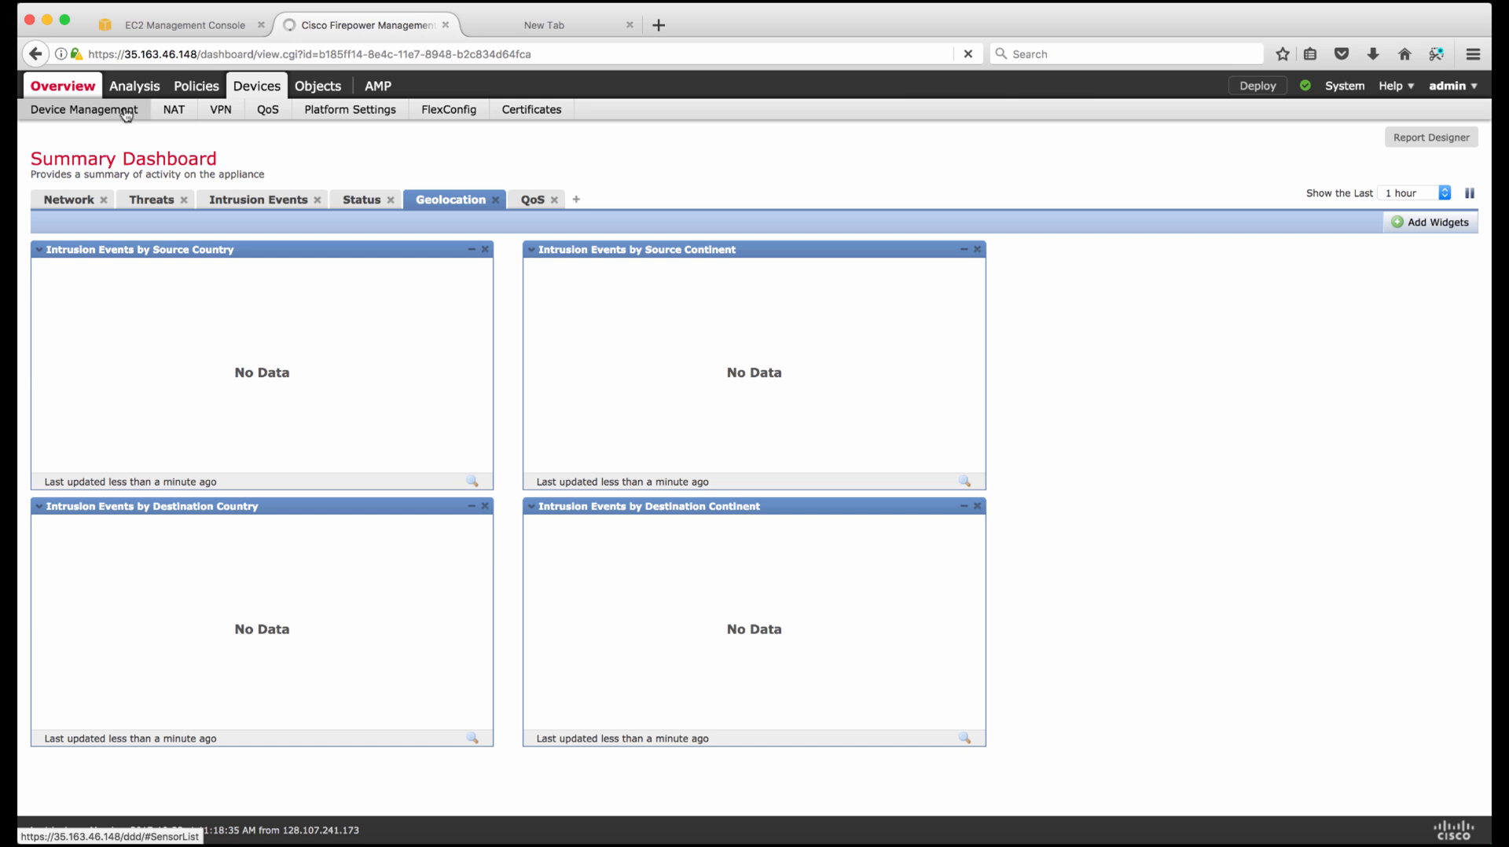
left_click(86, 110)
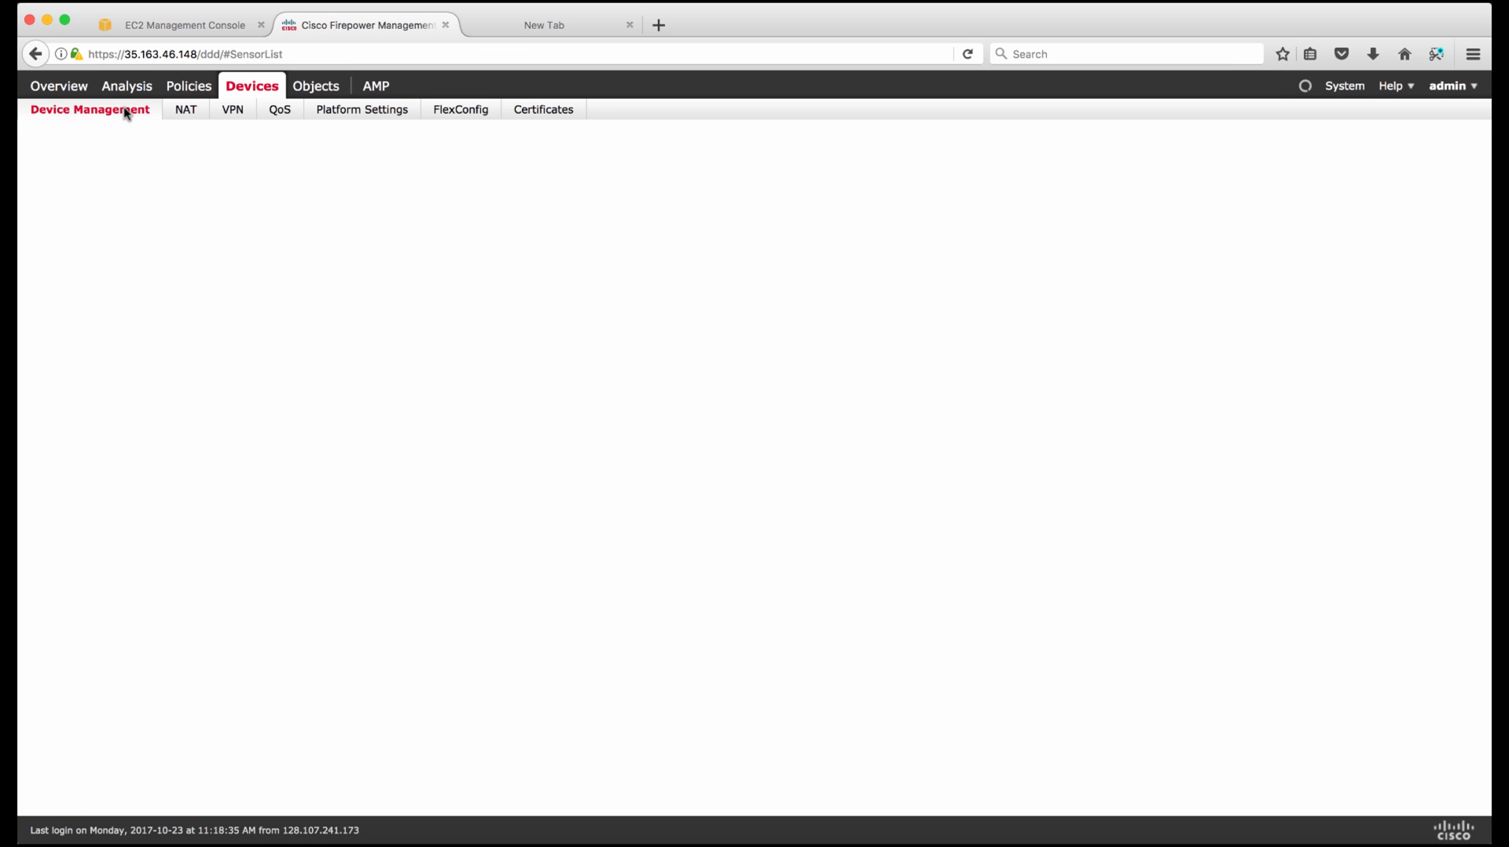
left_click(90, 110)
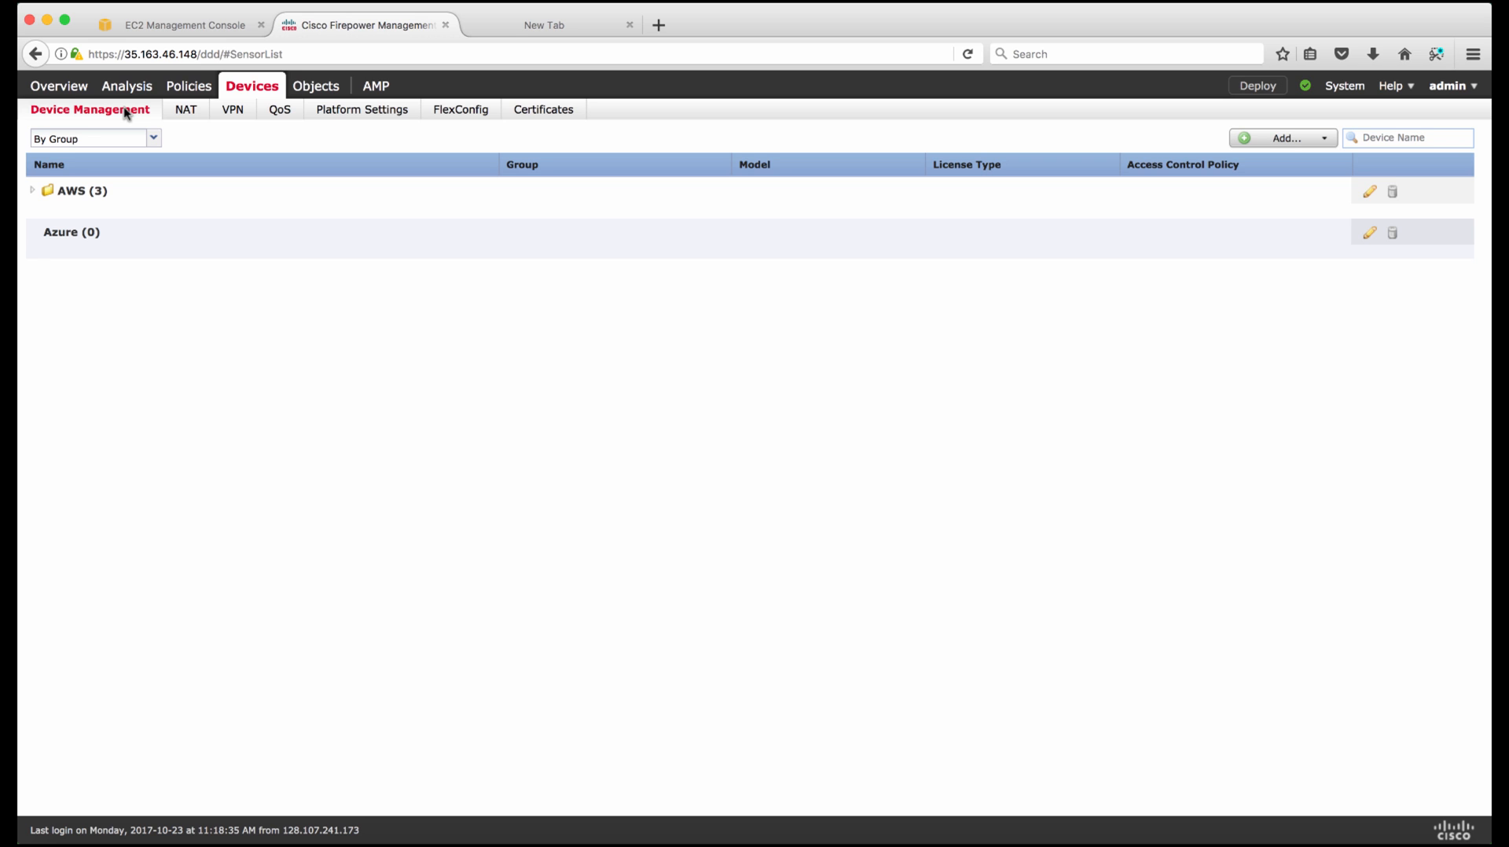
left_click(30, 192)
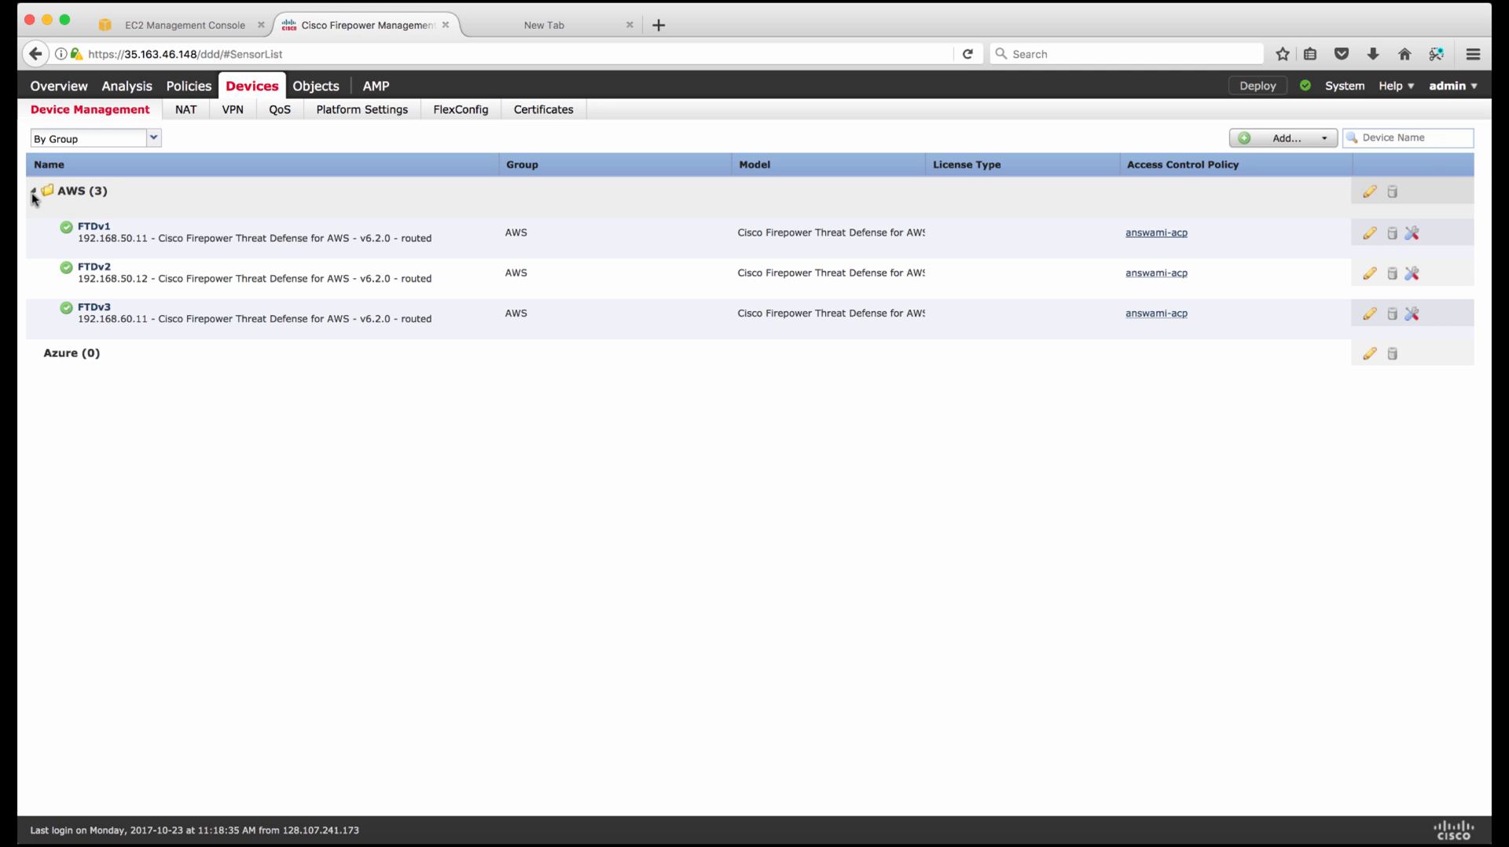
mouse_move(101, 258)
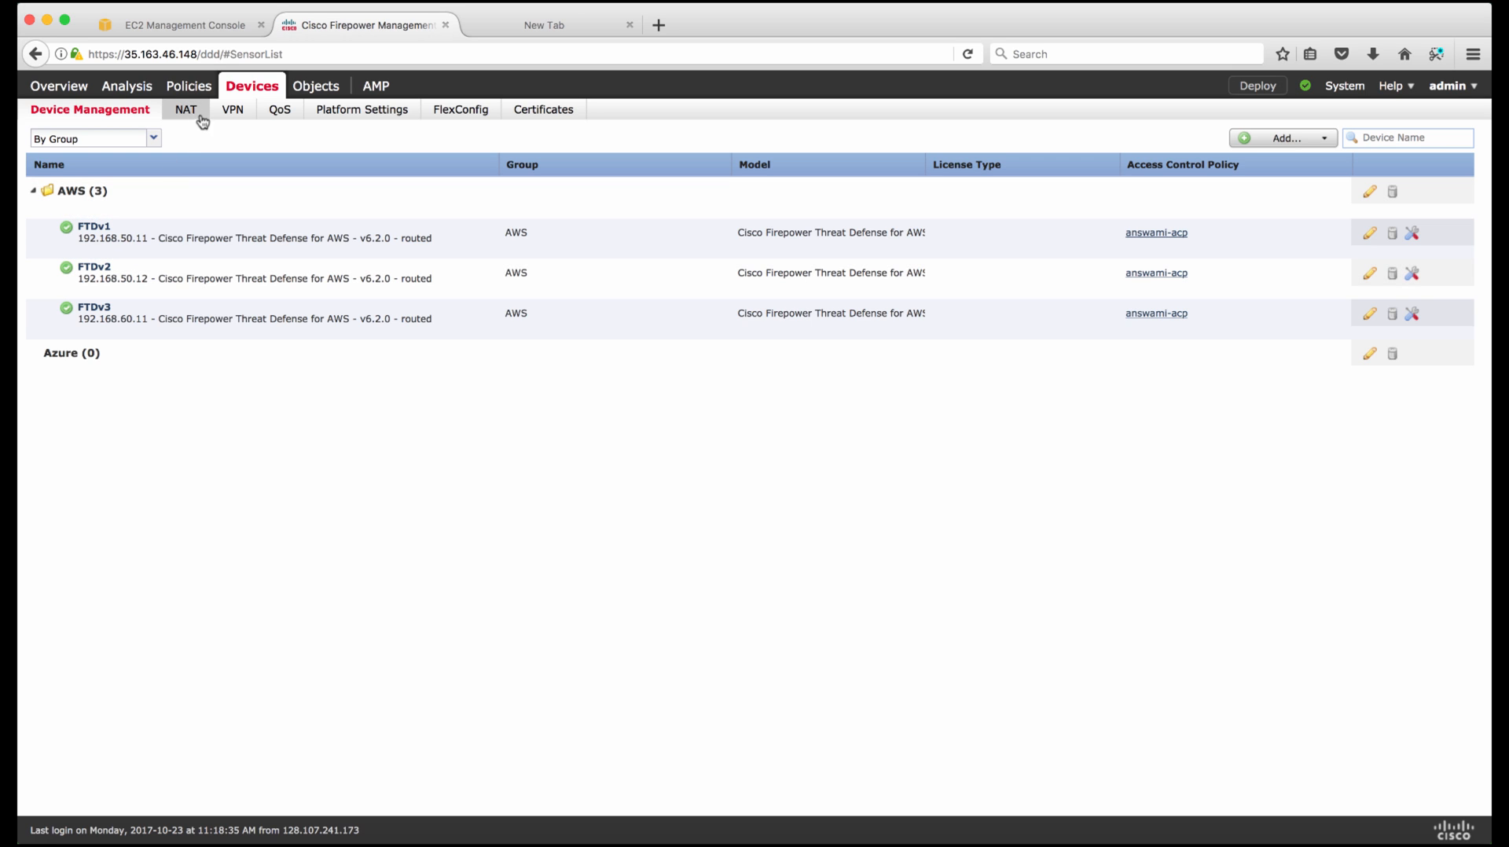
List the NAT policies and open NAT-Policy to view its HTTP forwarding rules
left_click(185, 110)
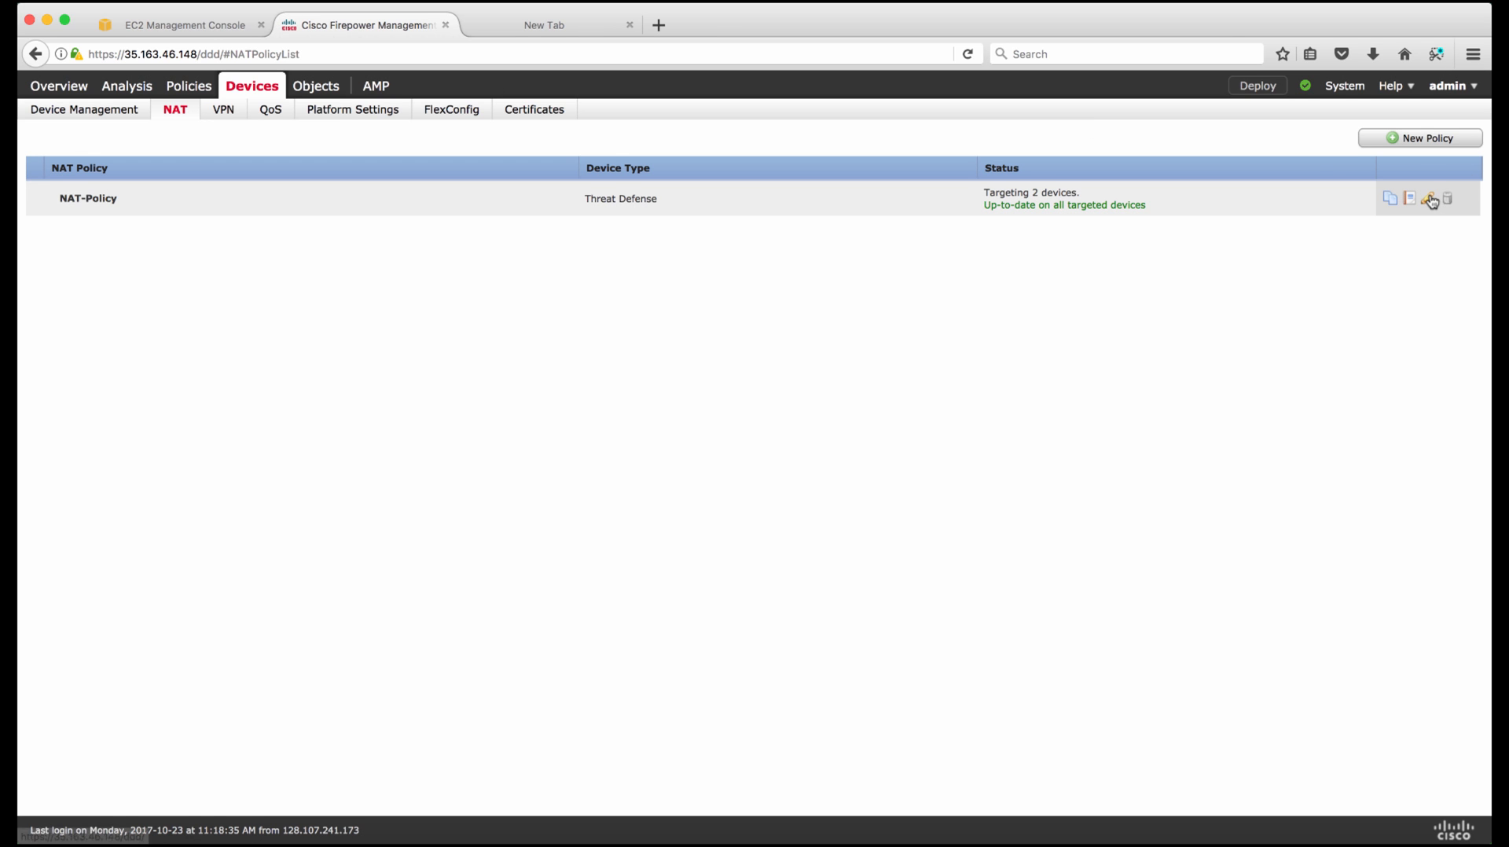
left_click(1427, 201)
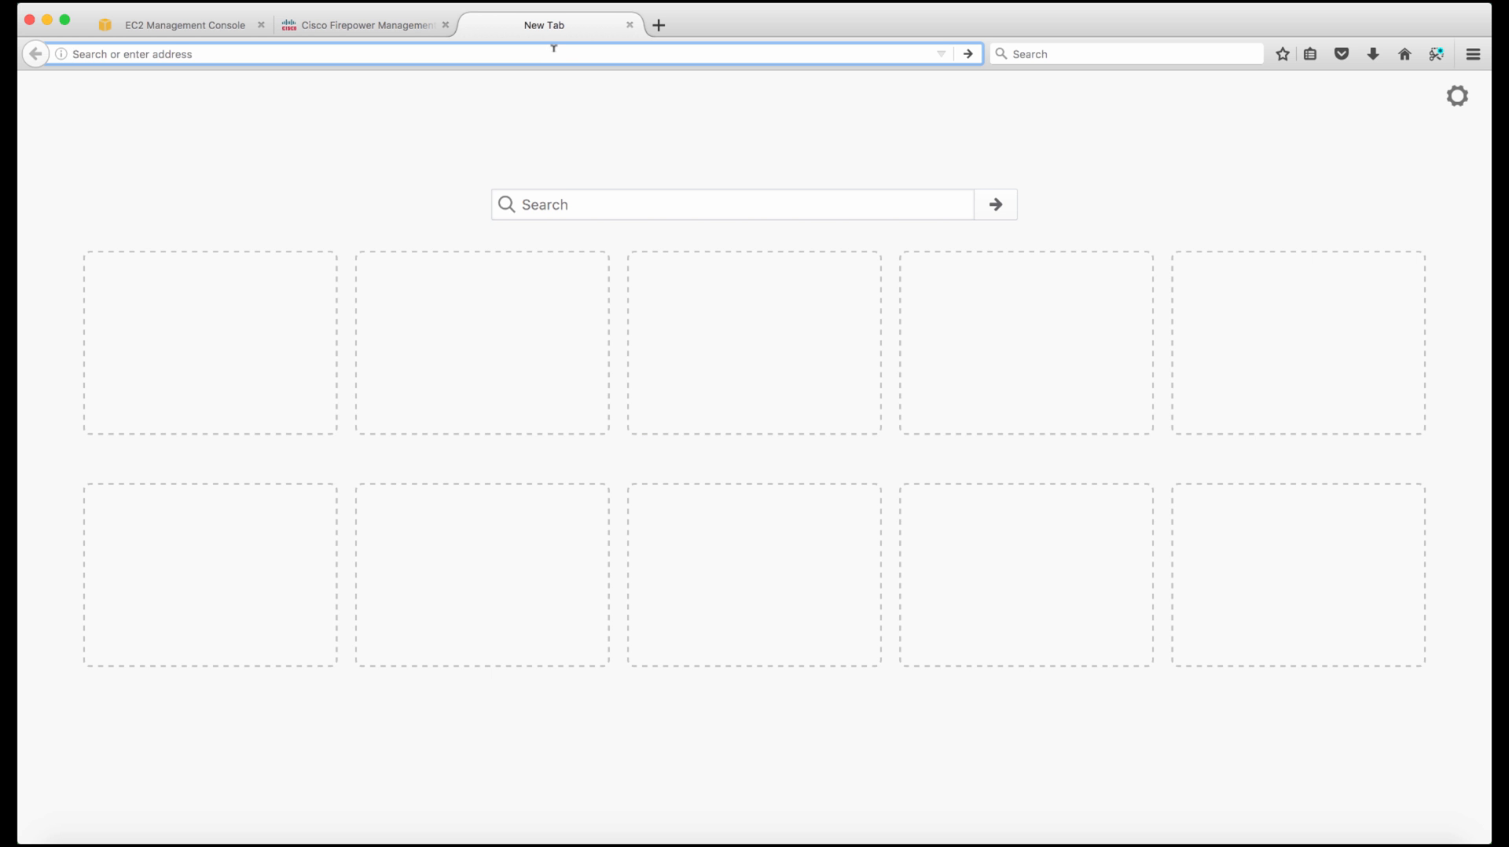
Load nbl01-c575e826f094bf56.elb.us-west-2.amazonaws.com, then view FMC's connection events
type("nbl01-c575e826f094bf56.elb.us-west-2.amazonaws.com")
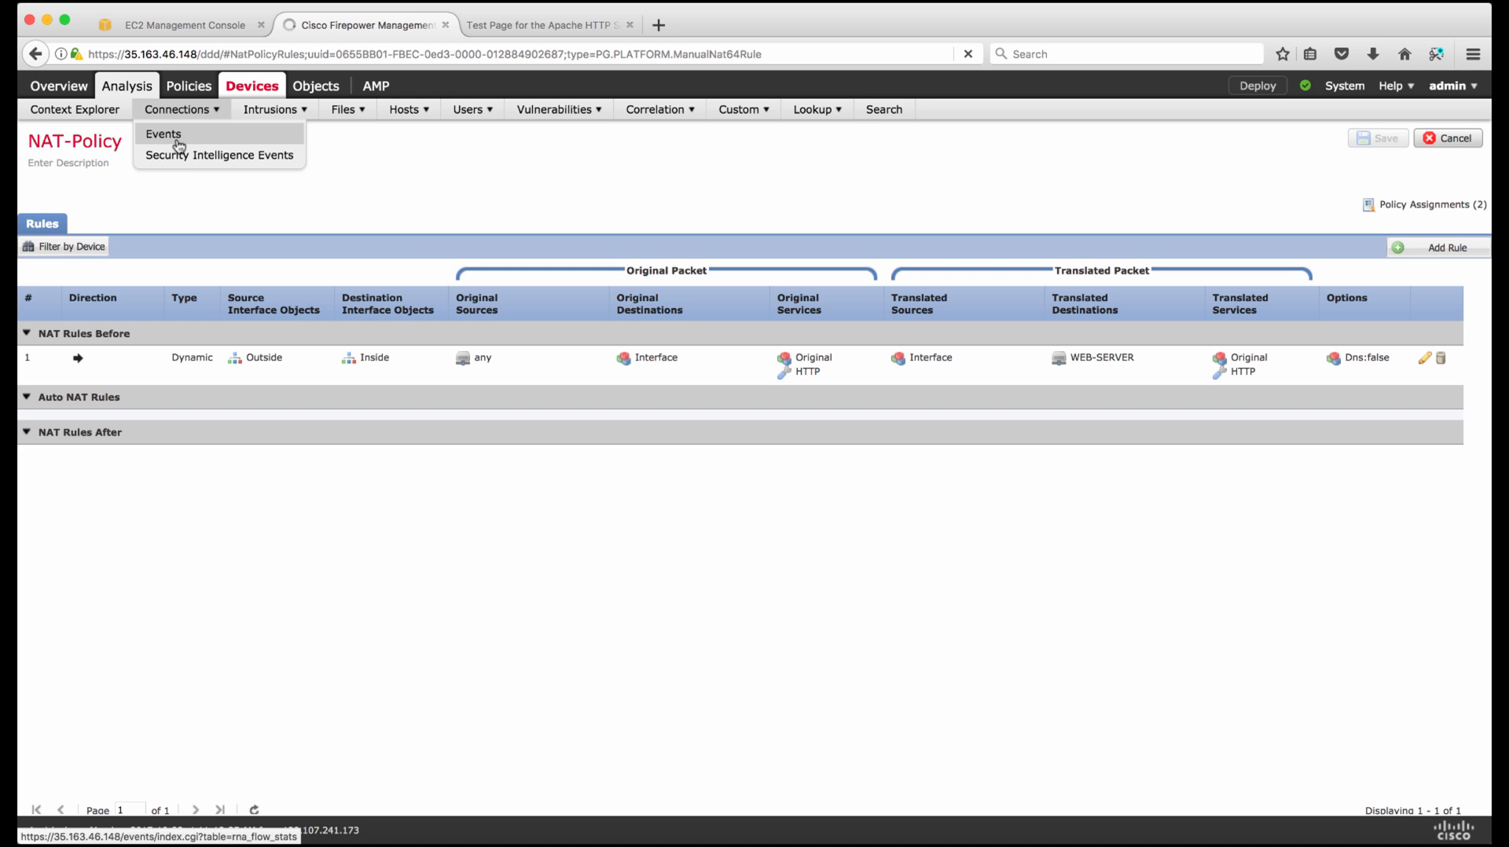
left_click(162, 134)
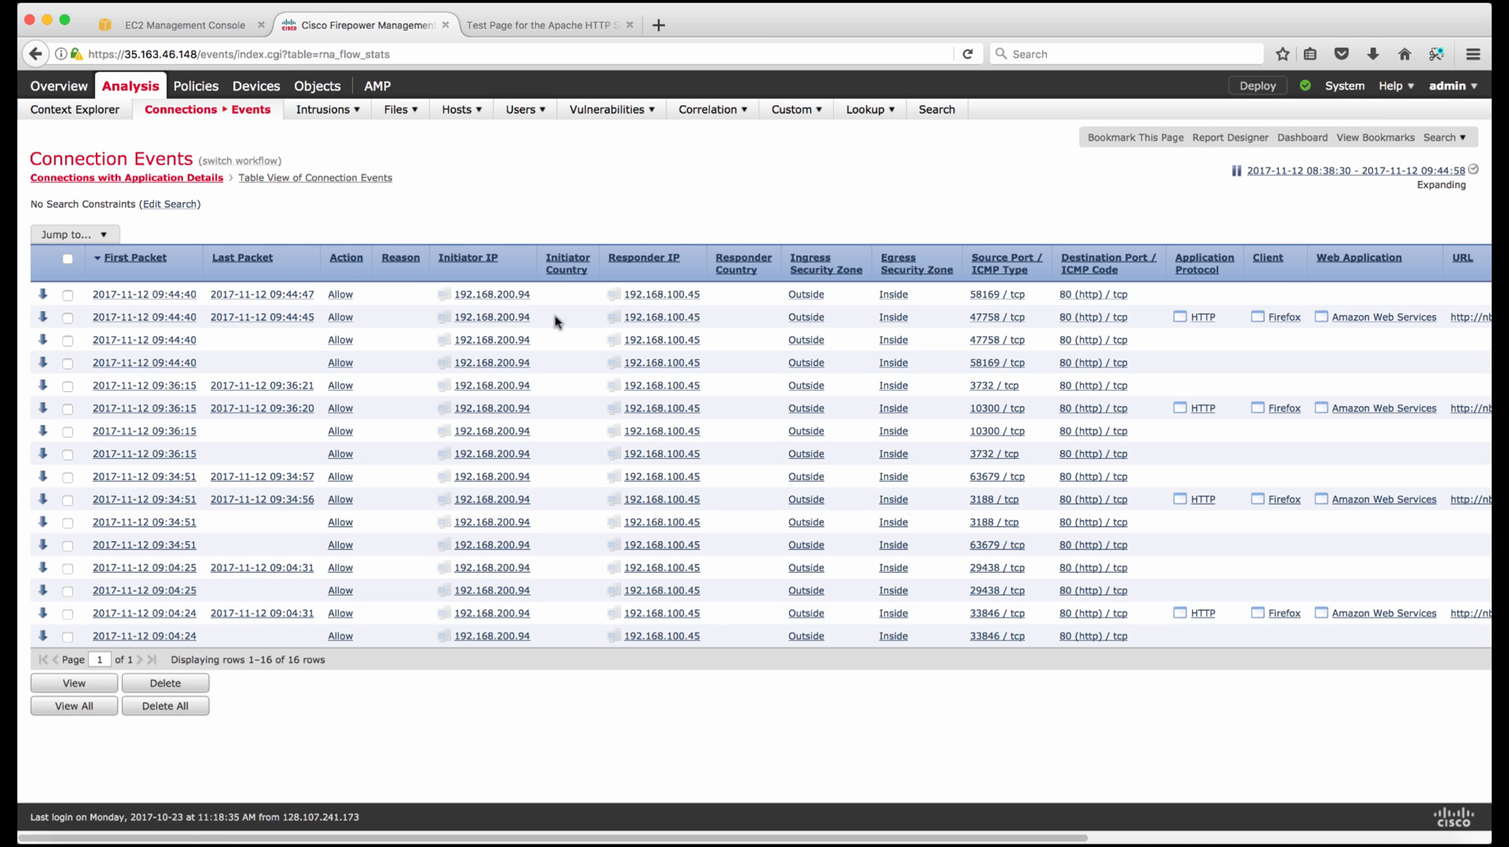
mouse_move(214, 16)
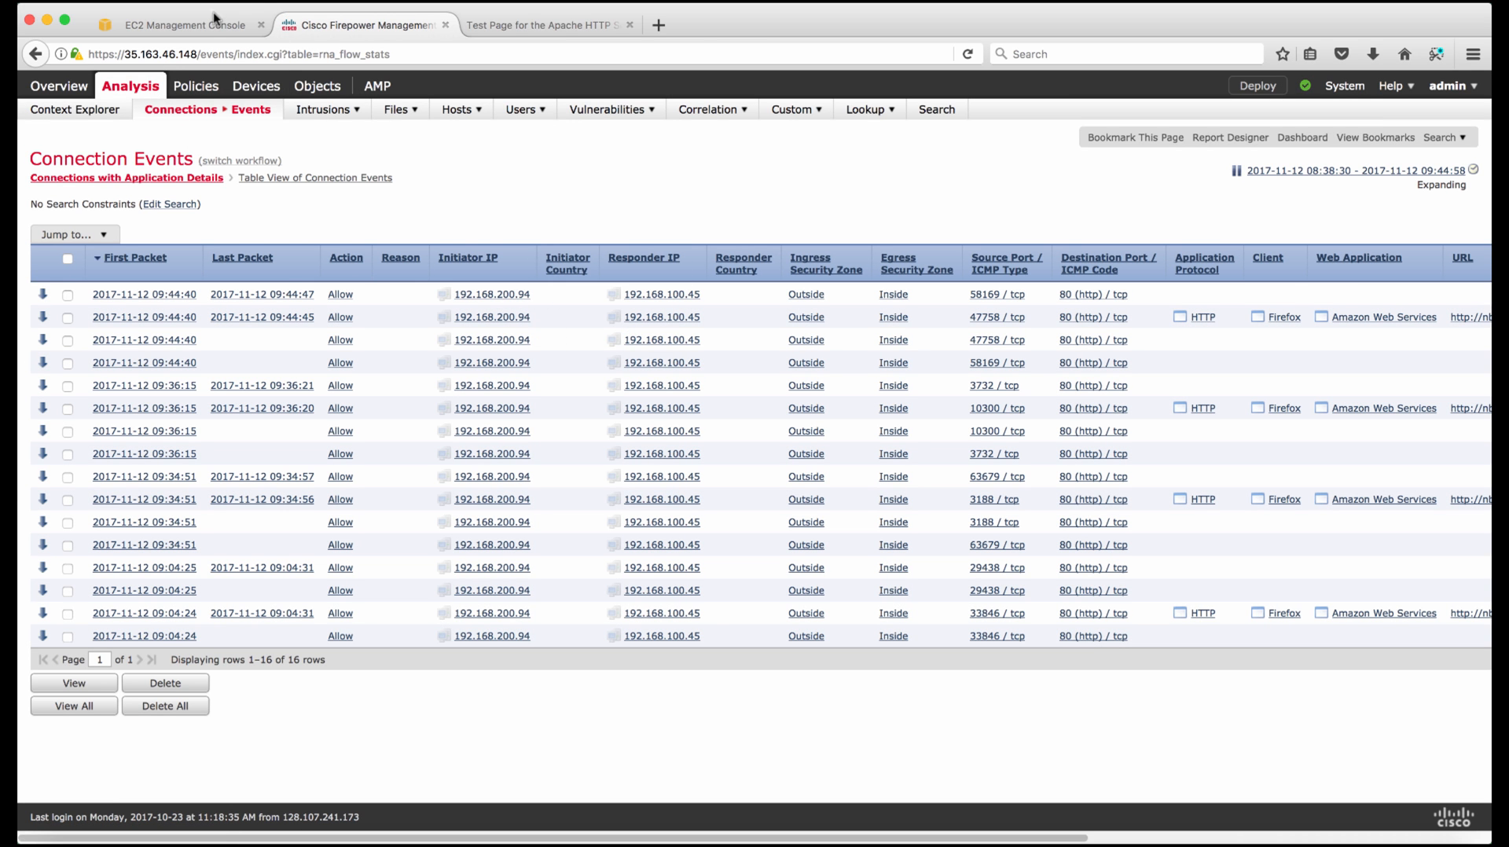
Stop the FTDv1 EC2 instance via Actions > Instance State > Stop and confirm
left_click(189, 26)
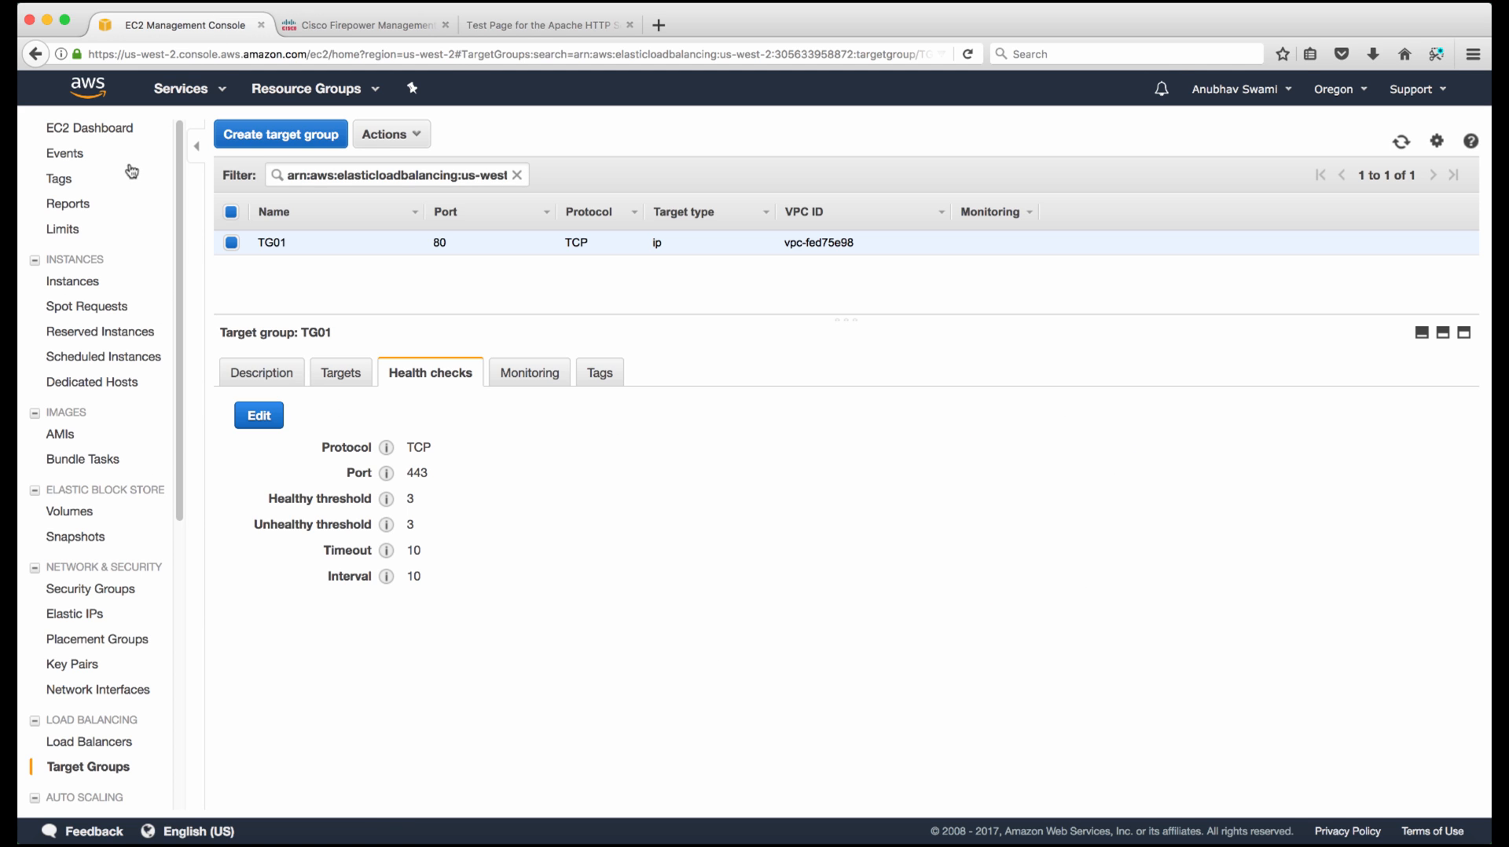
left_click(73, 281)
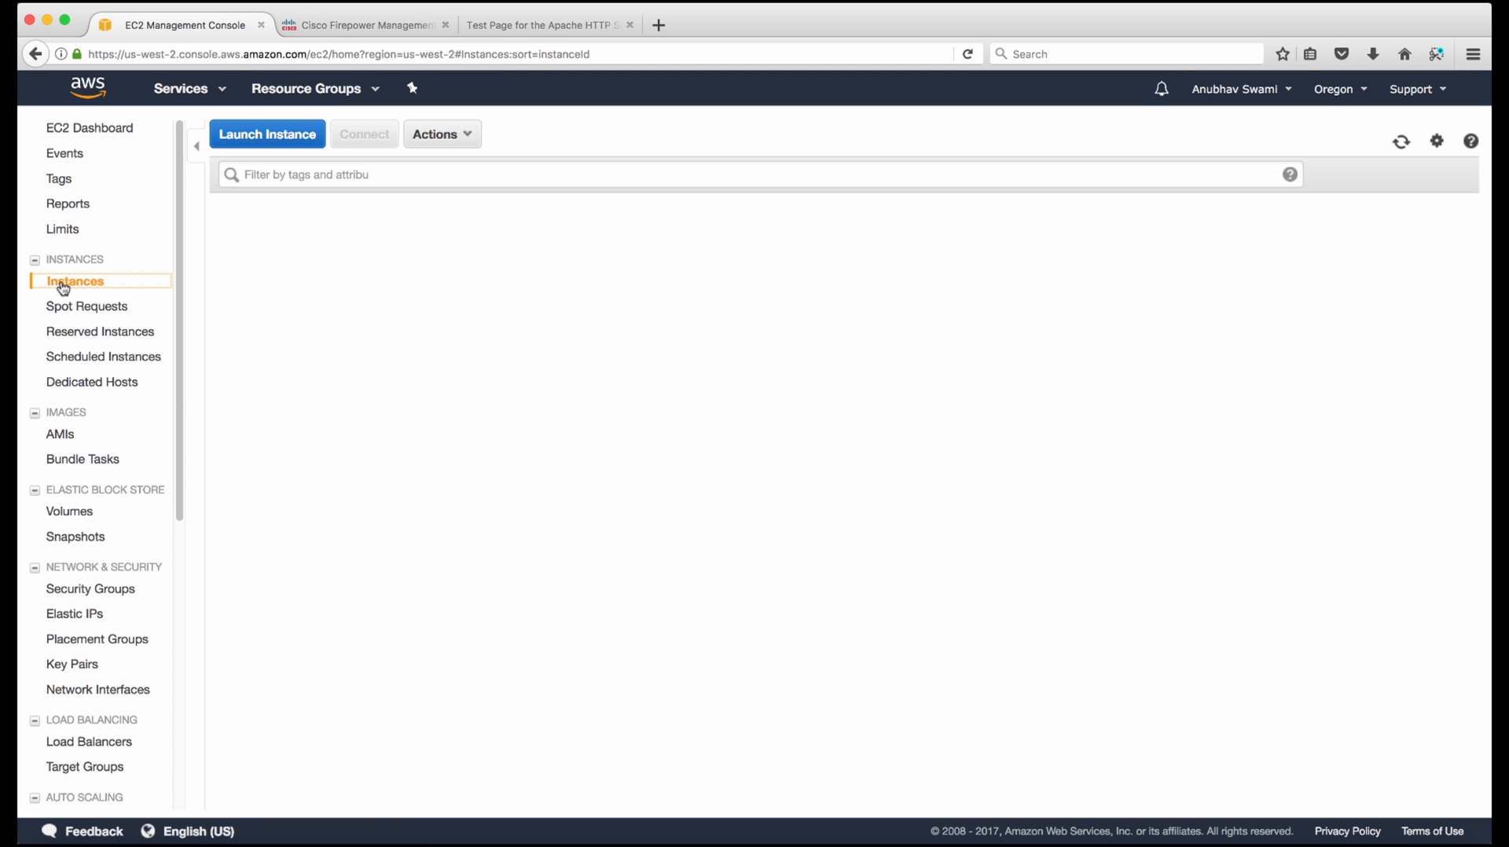
left_click(66, 282)
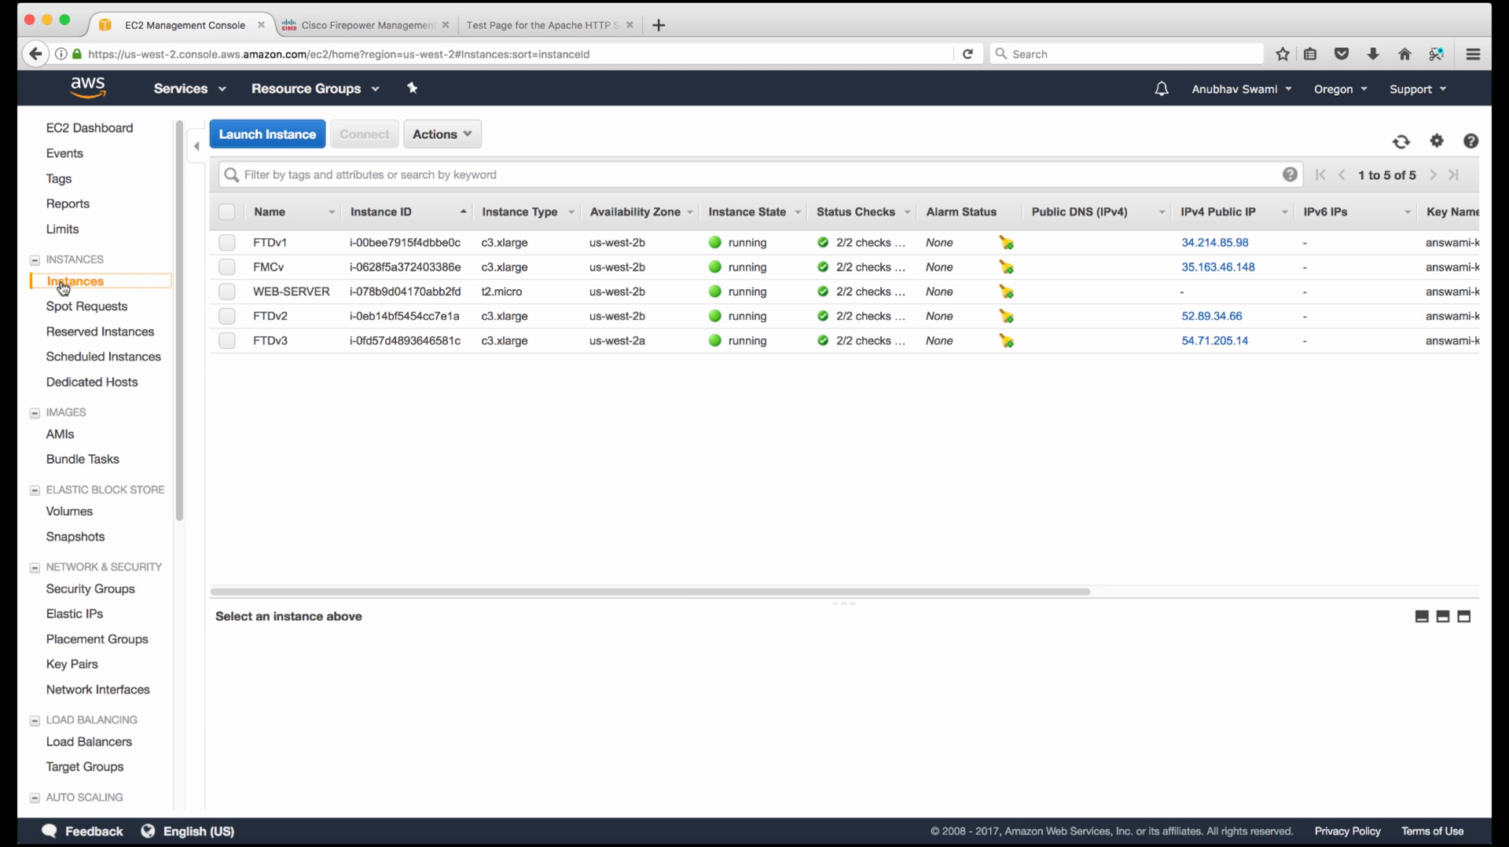
left_click(226, 244)
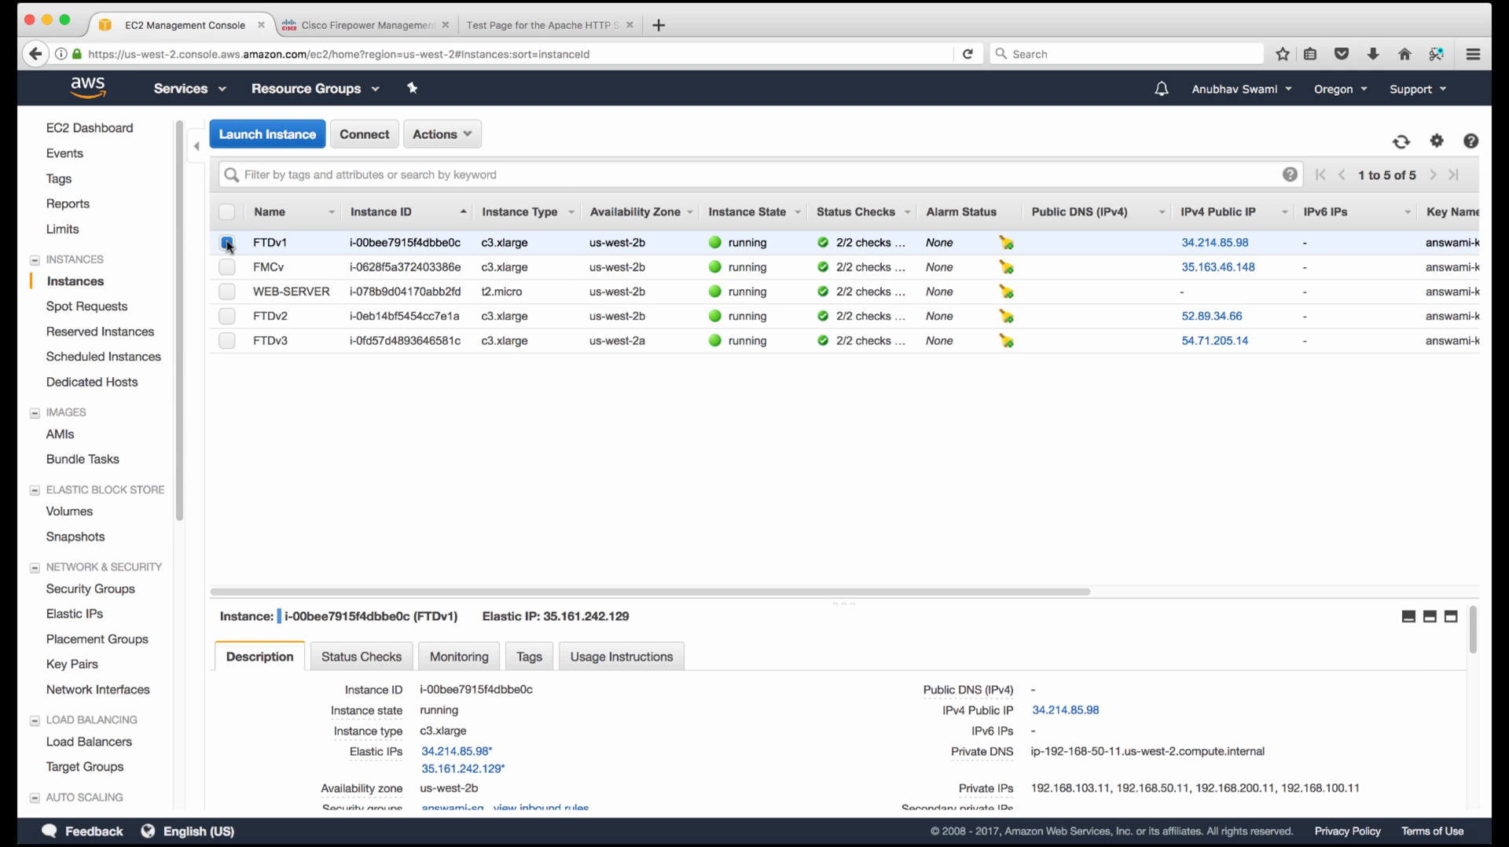
left_click(441, 134)
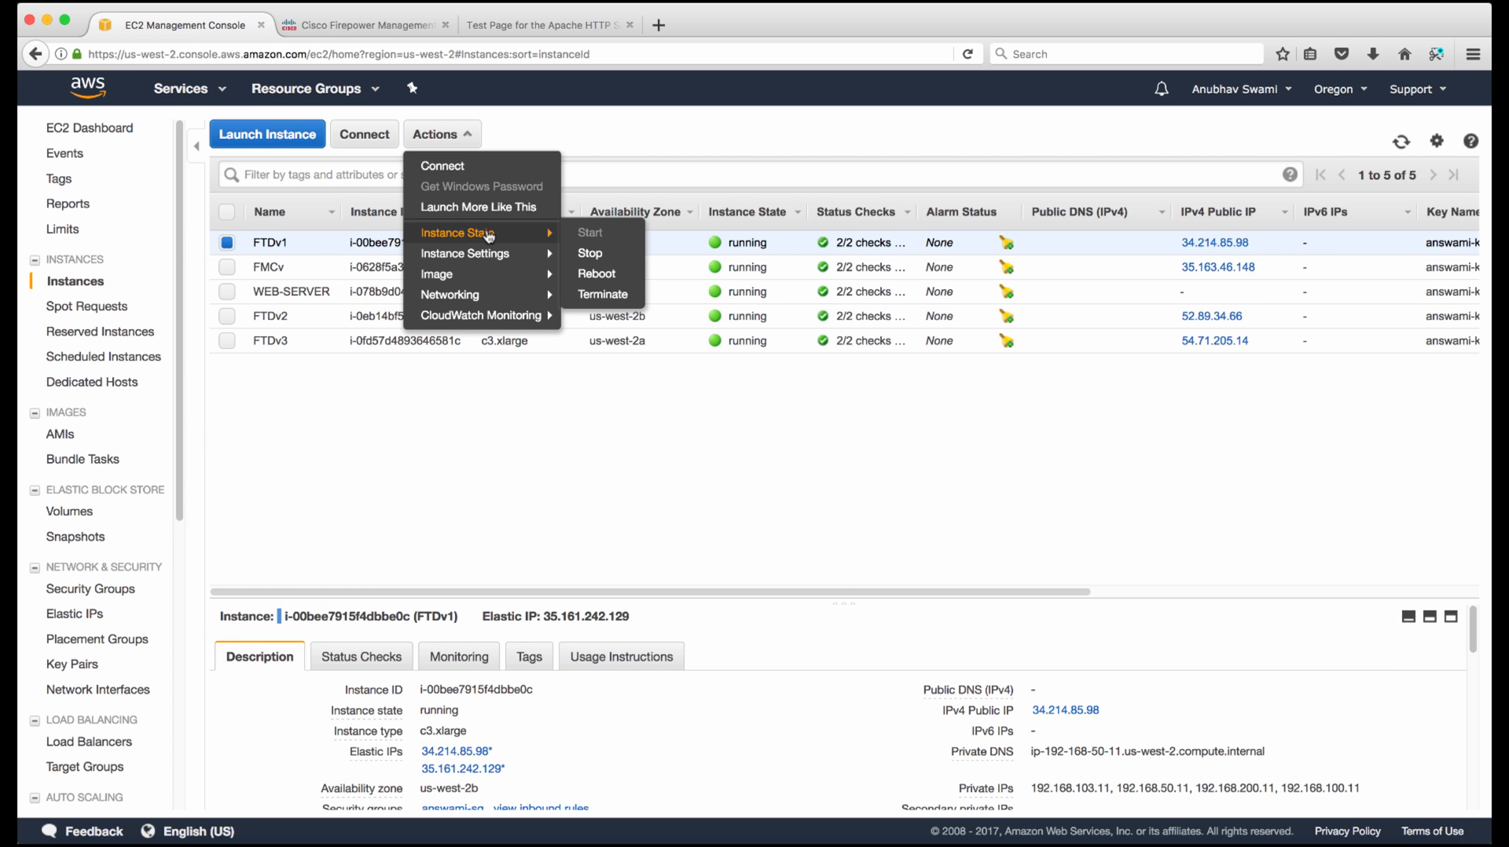
left_click(590, 253)
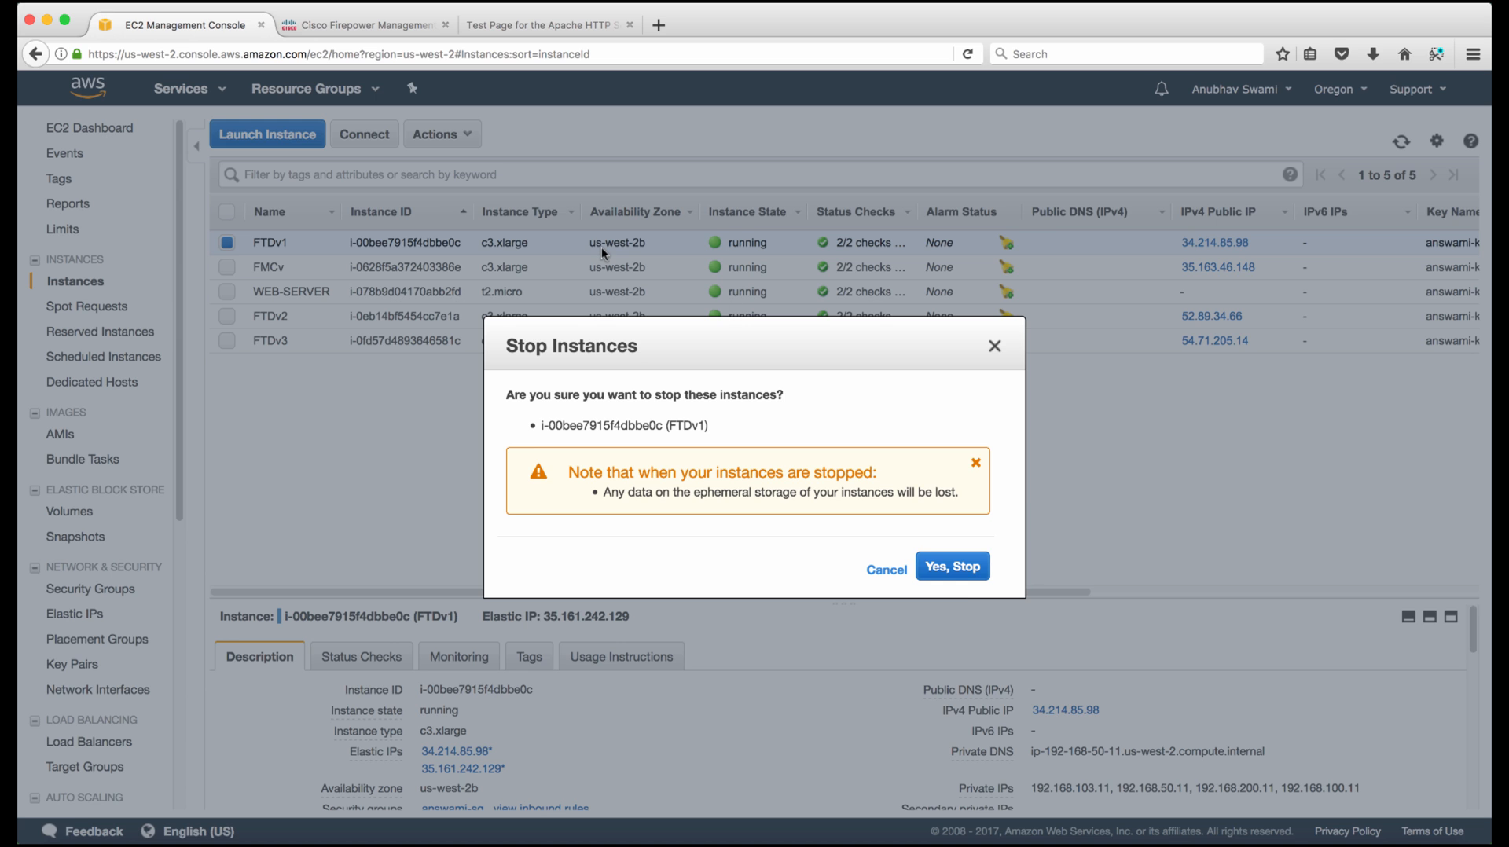
left_click(953, 566)
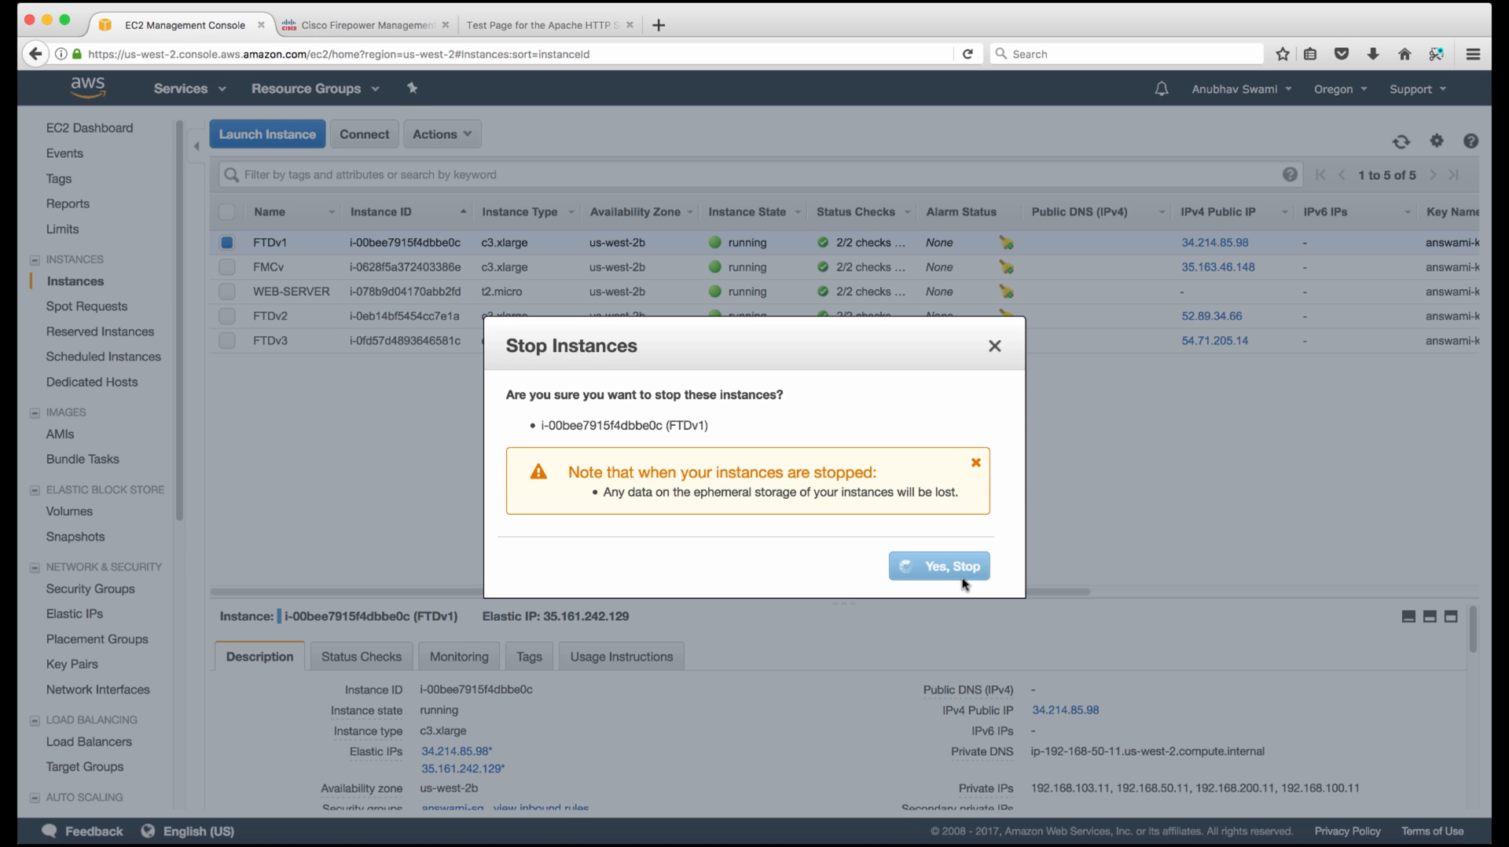
left_click(938, 566)
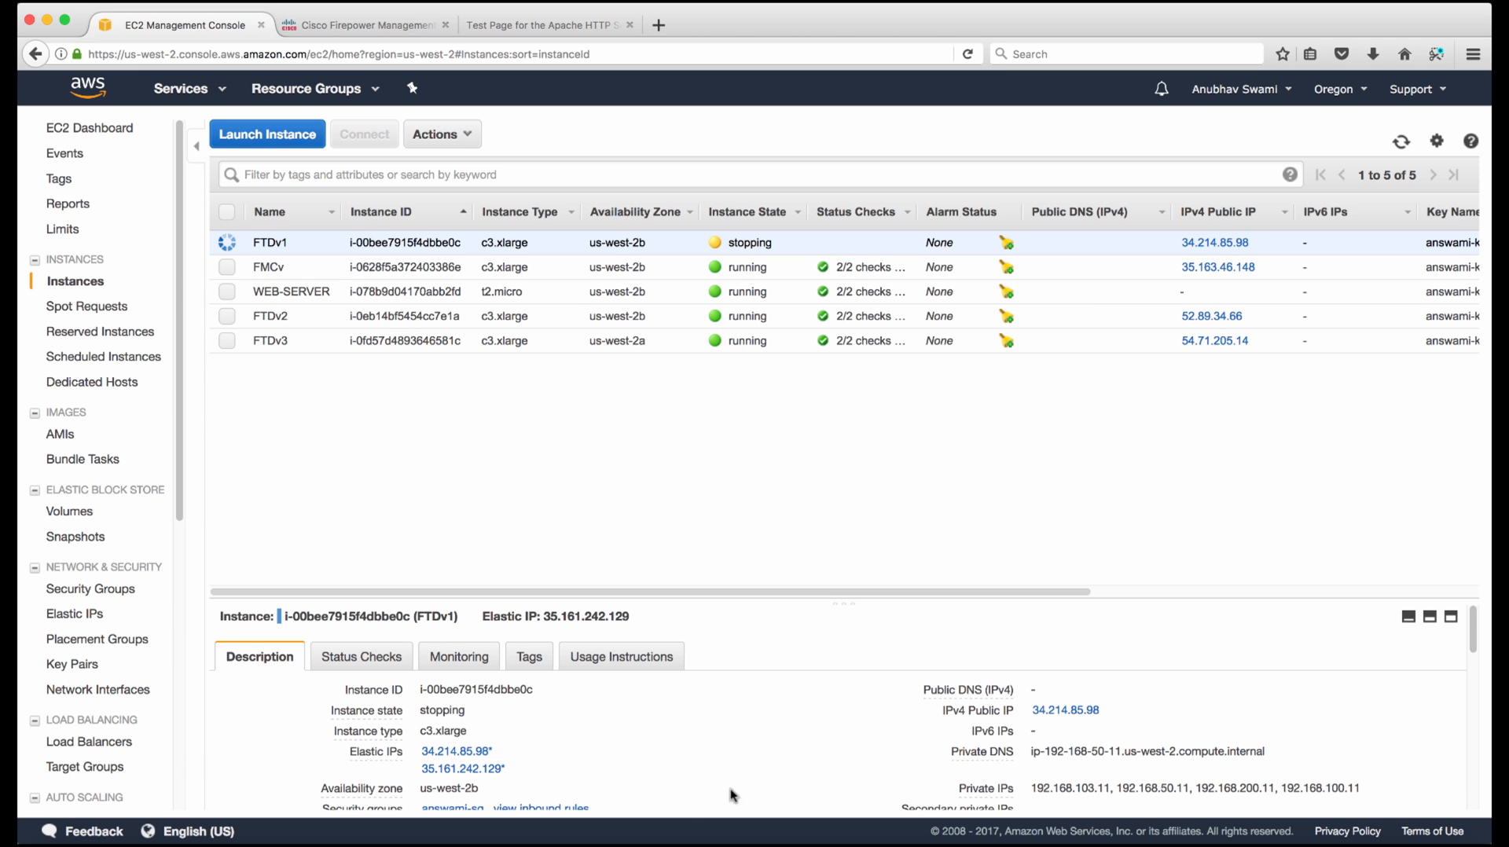
Navigate from NBL01's listener to TG01's Targets: 192.168.200.11 unhealthy, 192.168.200.12 healthy
left_click(86, 742)
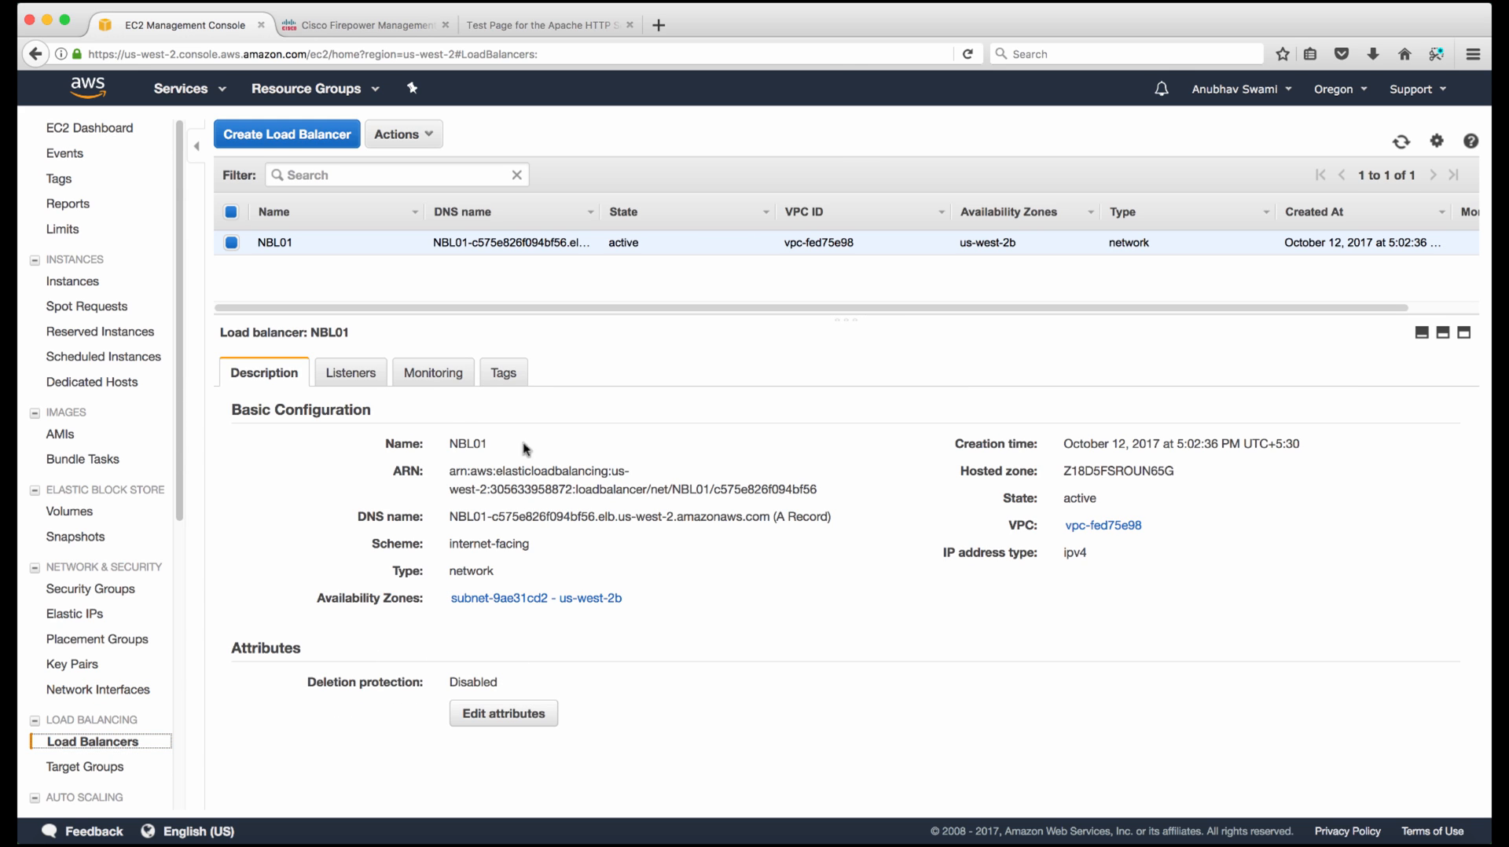
left_click(351, 373)
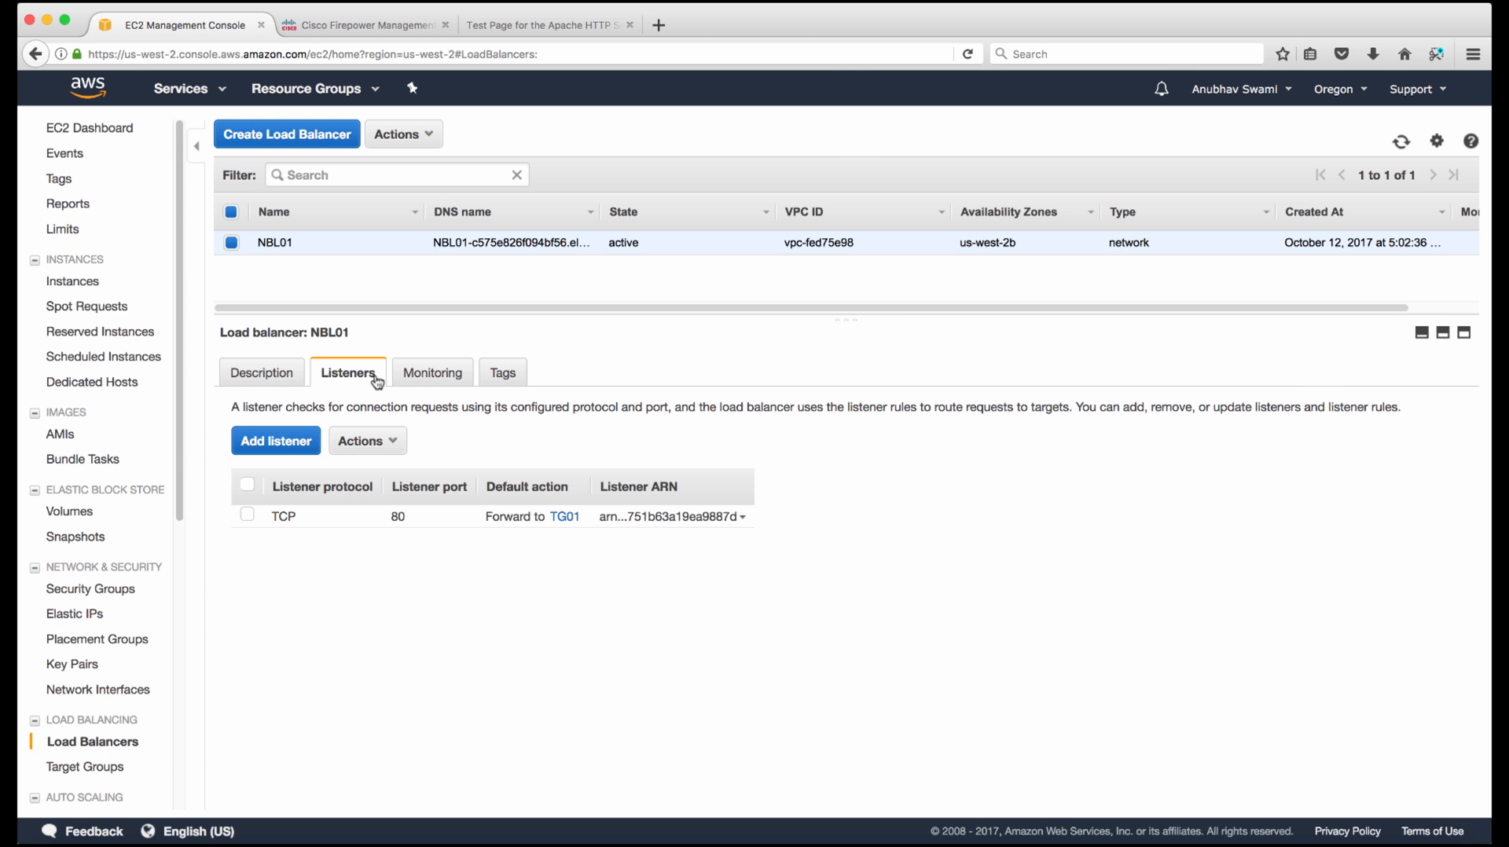
left_click(566, 517)
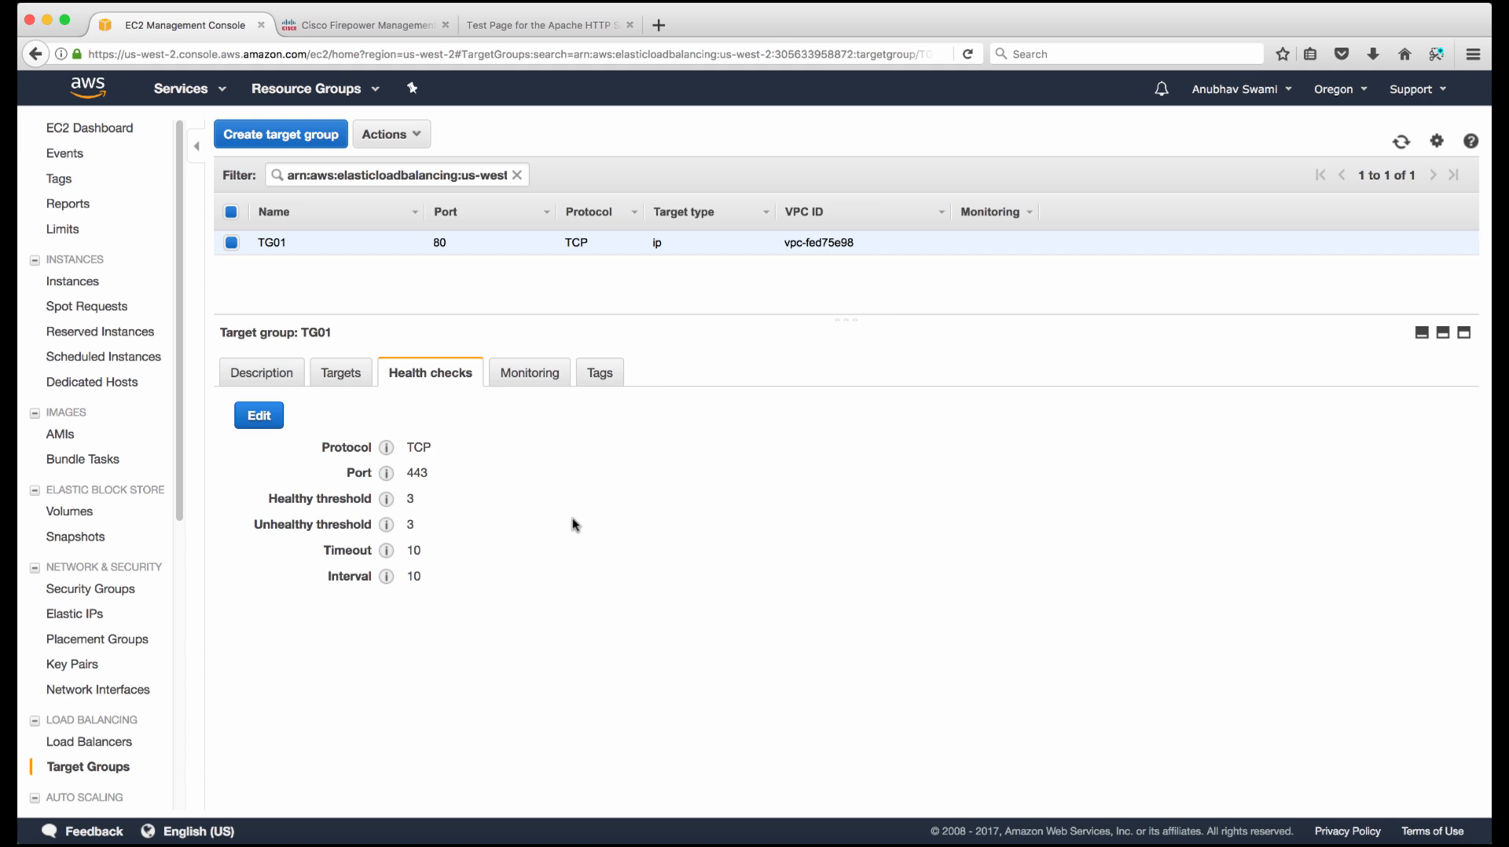
left_click(342, 372)
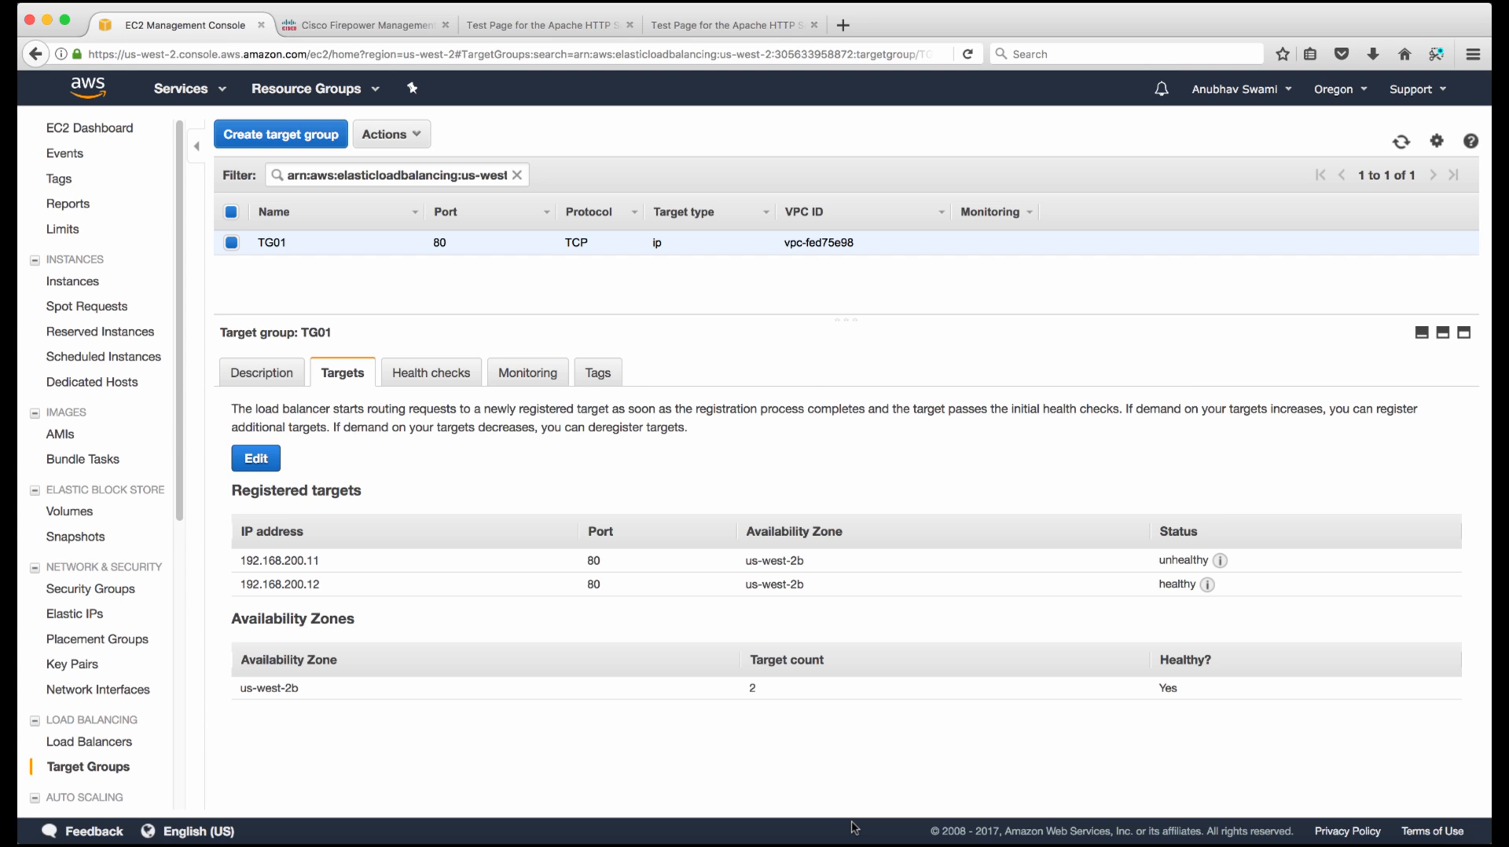
mouse_move(839, 156)
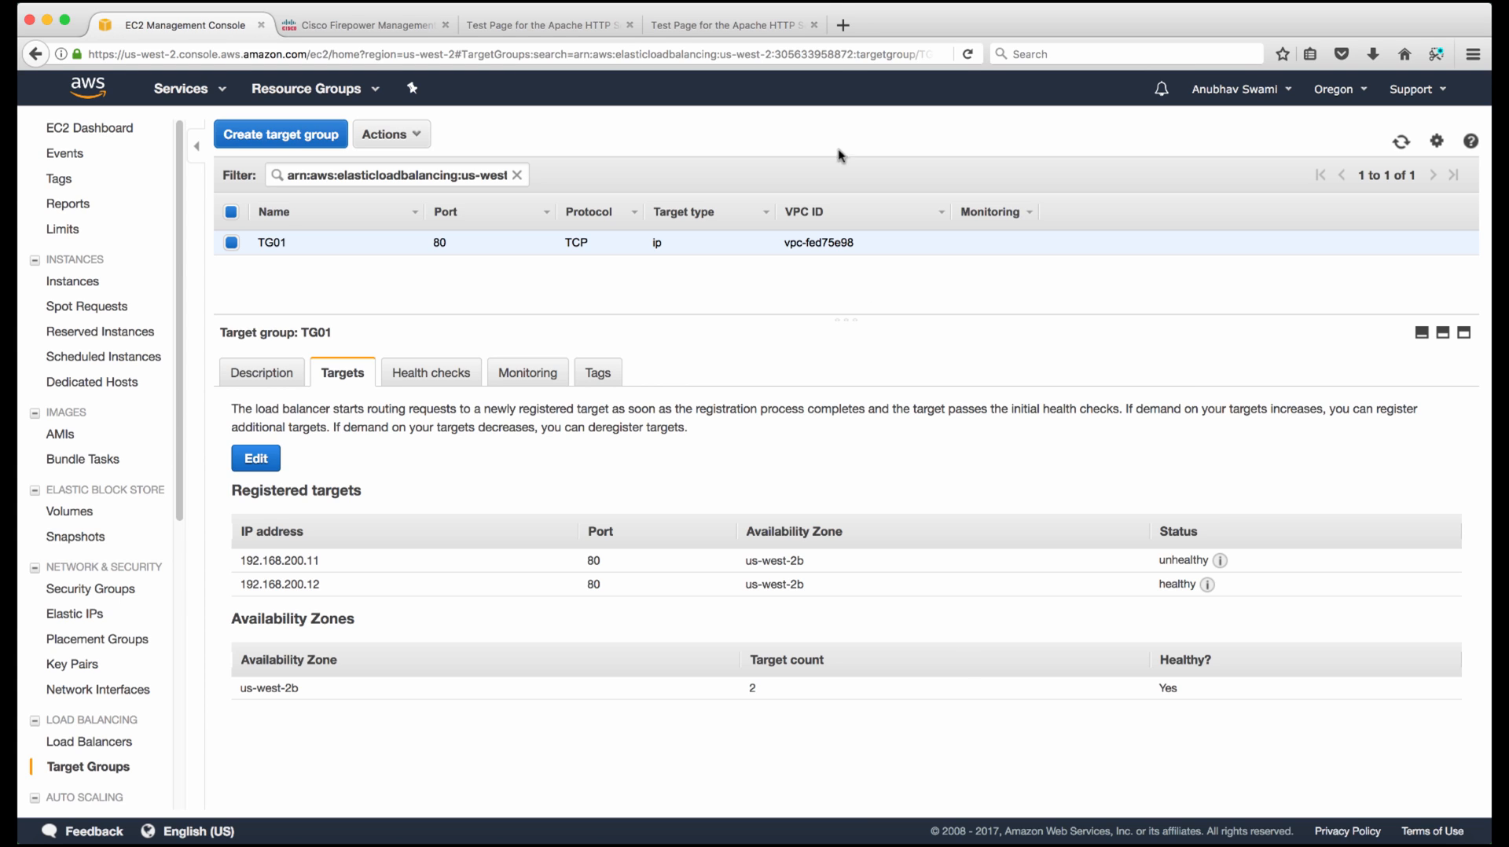